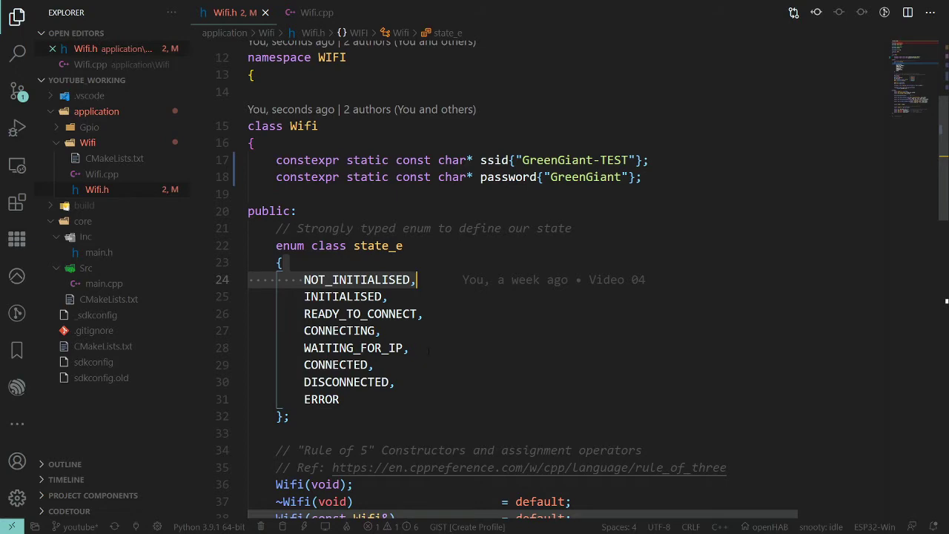
Scroll through Wifi.cpp's event handlers and select the 'Unexpected event' log statement to copy.
scroll("down", 3)
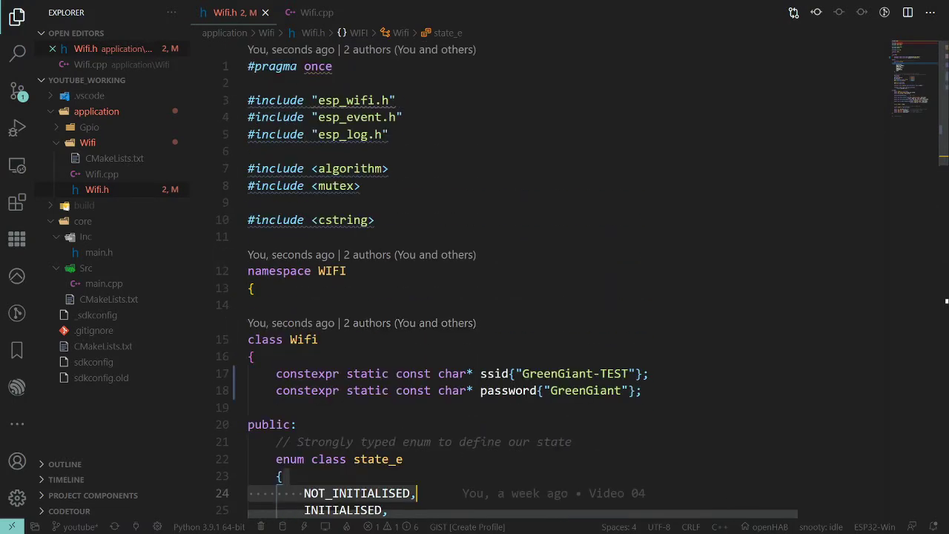
left_click(317, 13)
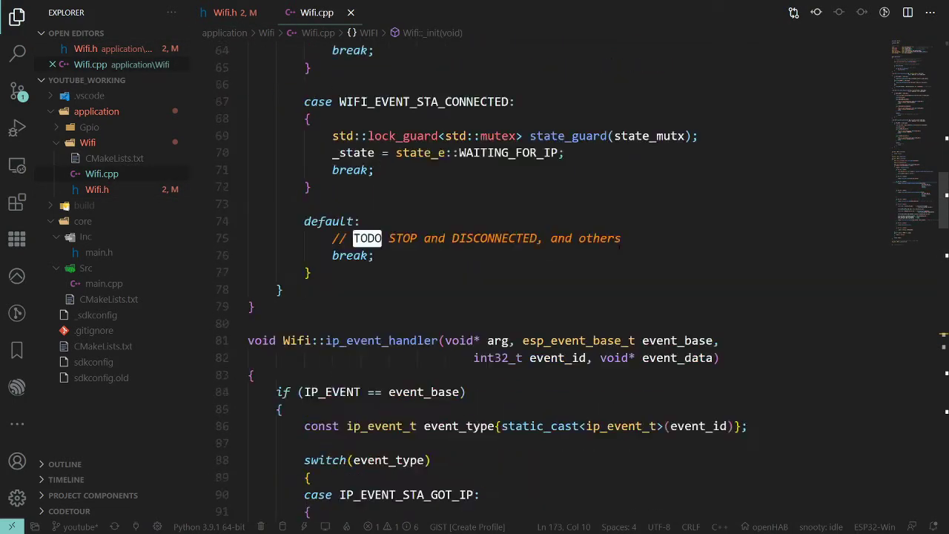
scroll("up", 3)
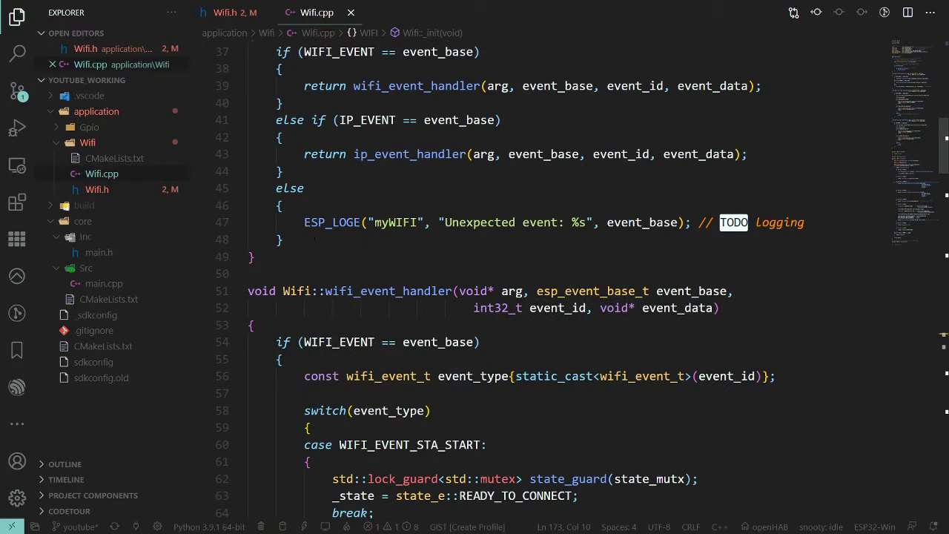
left_click(800, 221)
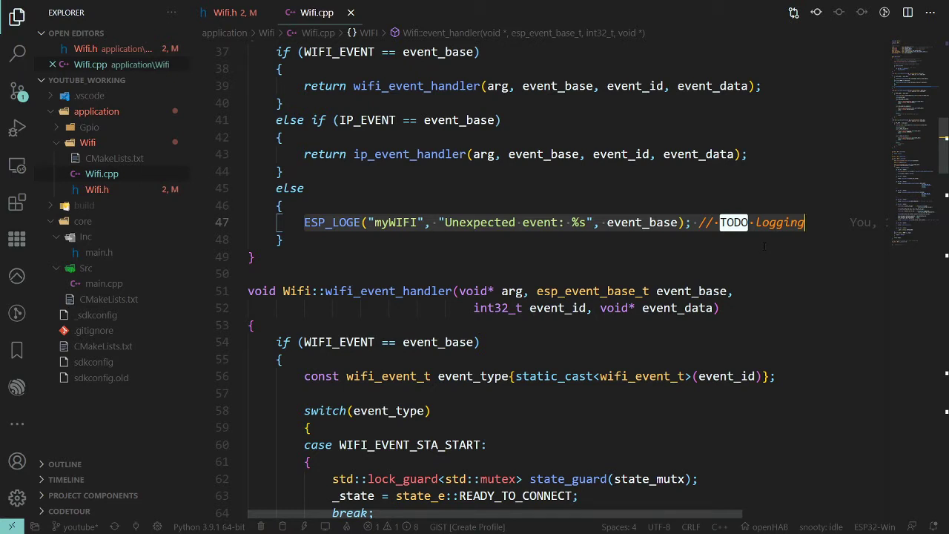
mouse_move(762, 247)
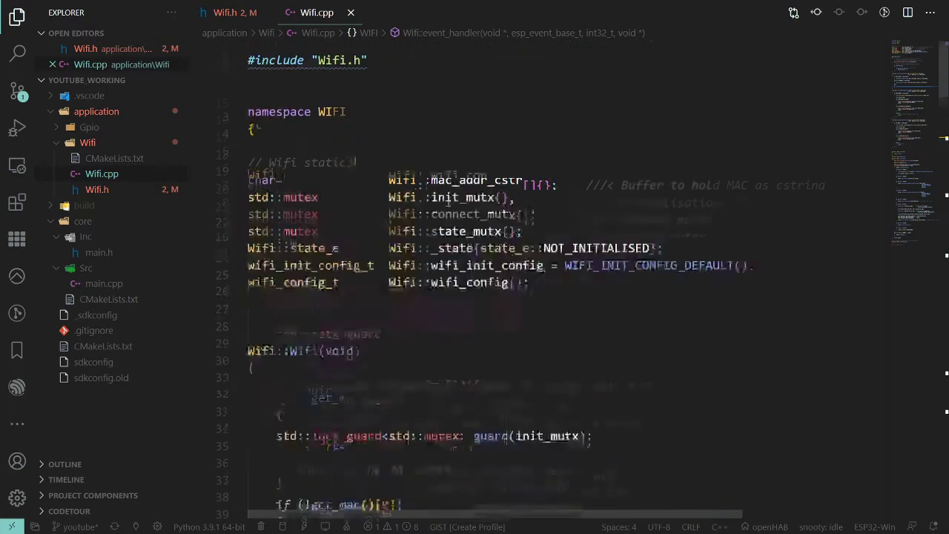
scroll("down", 3)
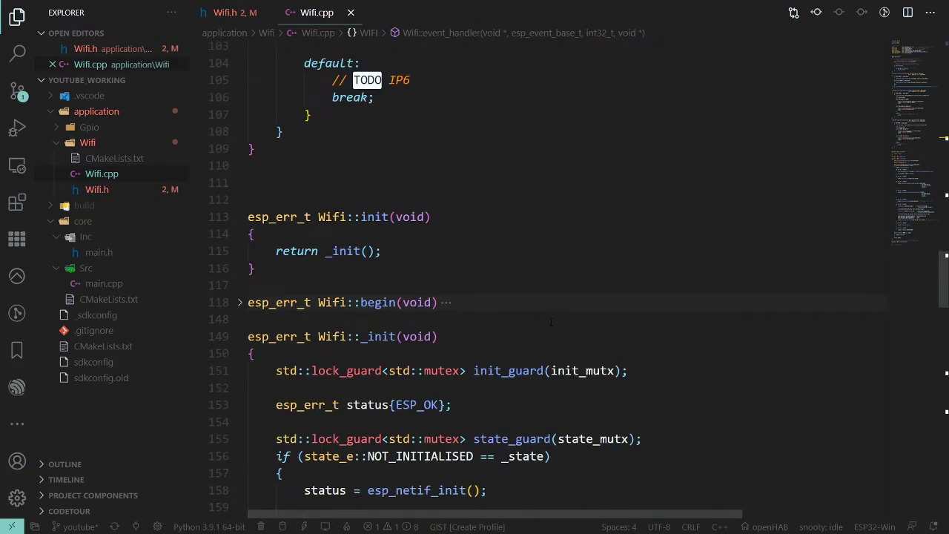
scroll("down", 3)
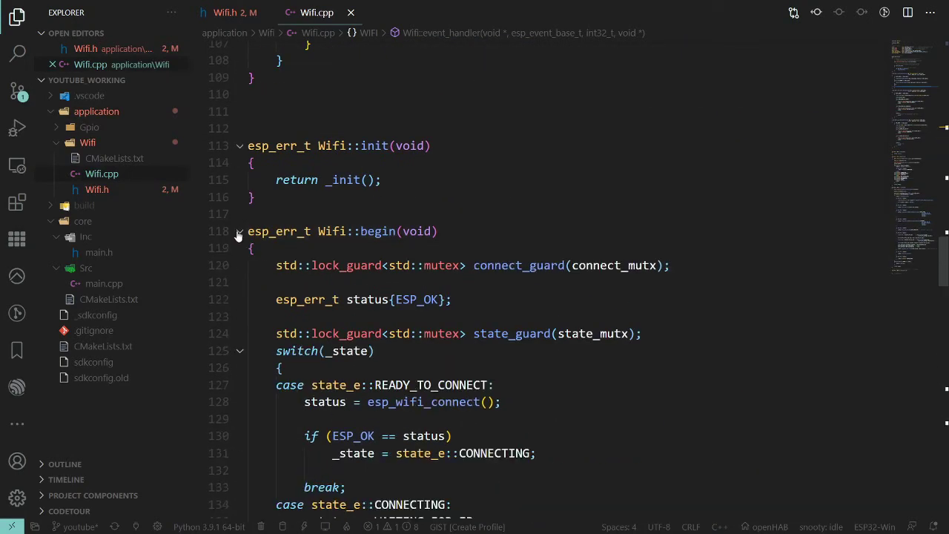
scroll("up", 3)
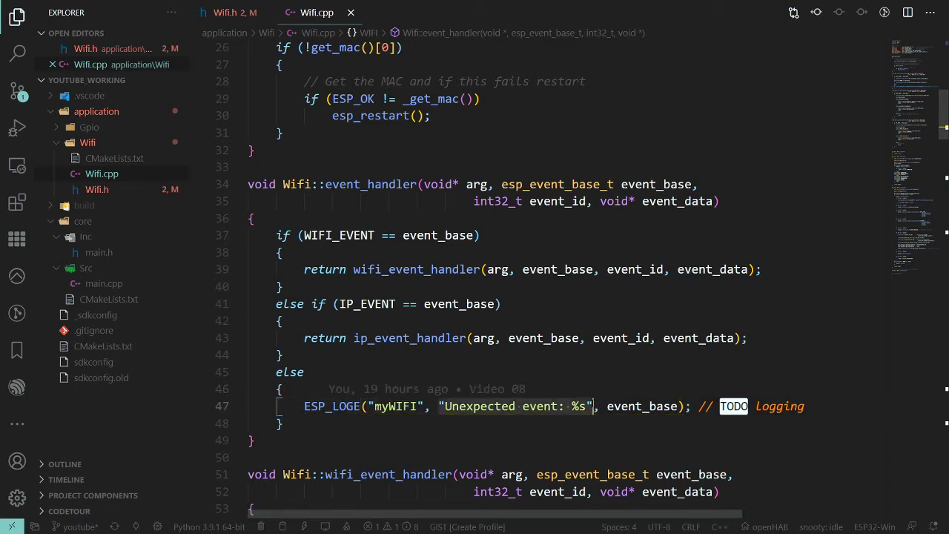
left_click(280, 388)
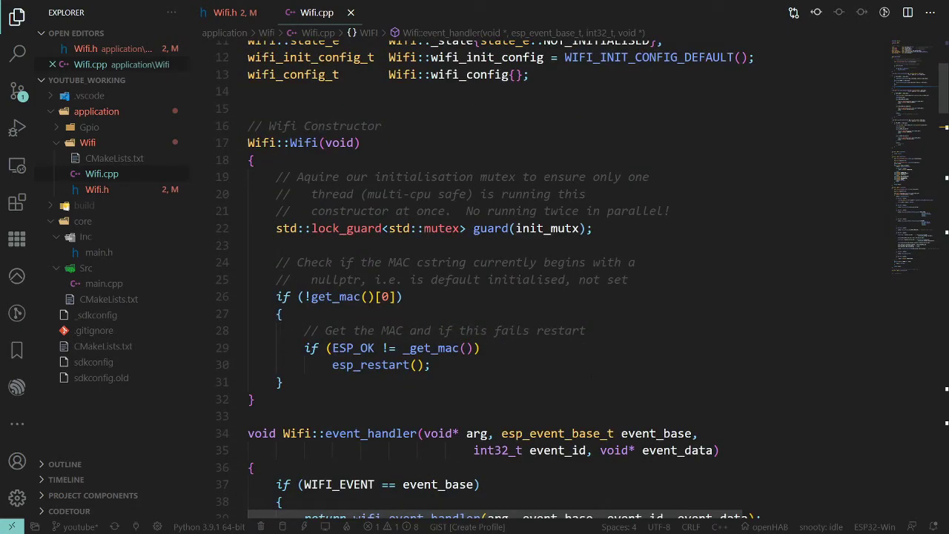
Paste the ESP_LOGE("myWIFI", "Unexpected event: %s") line at the top of the Wifi constructor.
left_click(667, 211)
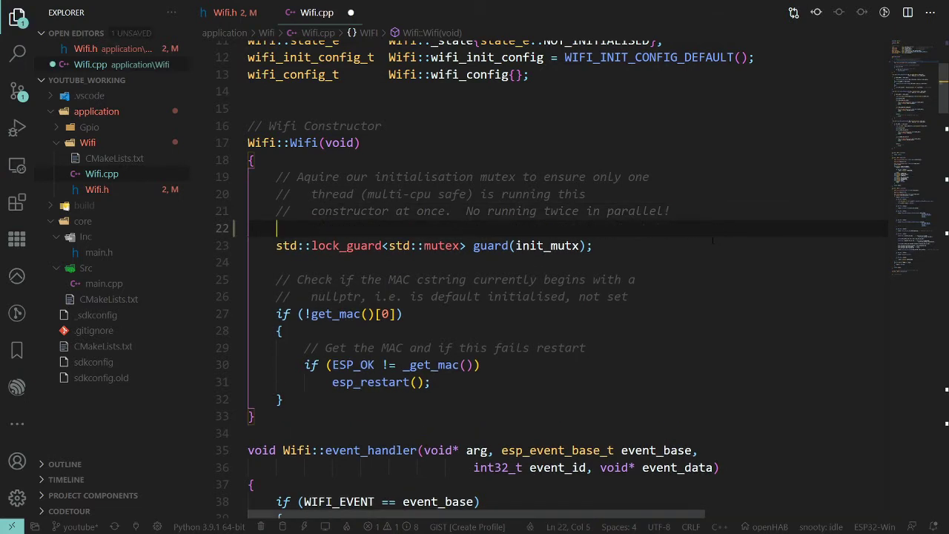
type("ESP_LOGE(\"myWIFI\", \"Unexpected event: %s\", event_base);")
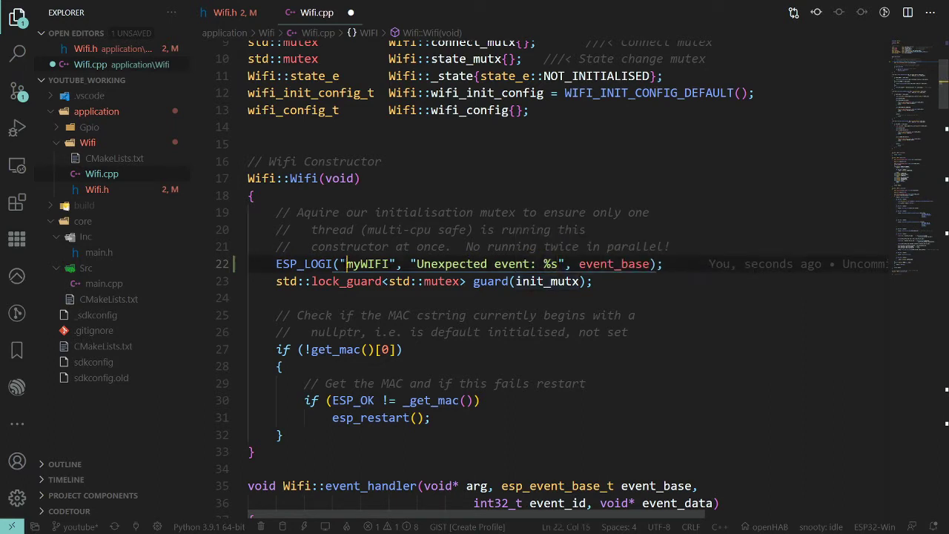
double_click(368, 263)
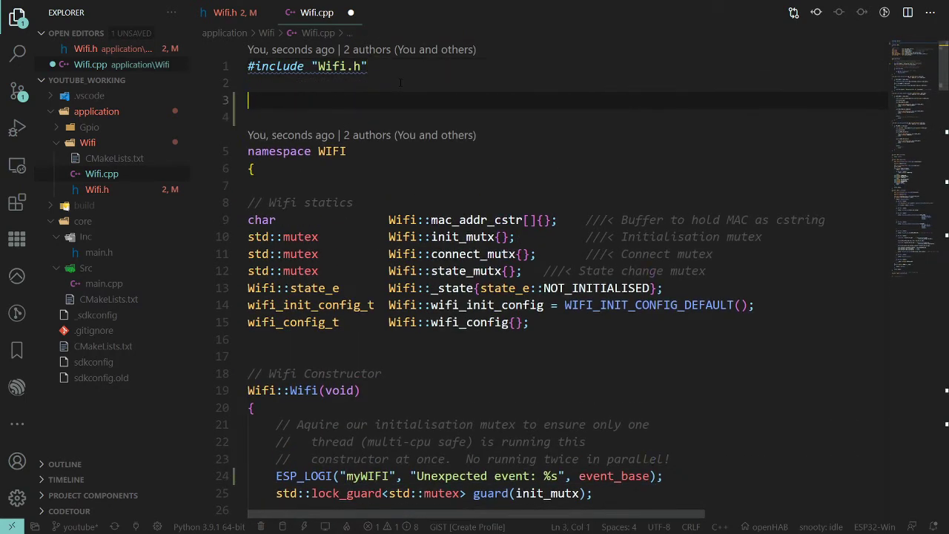
type("#defe")
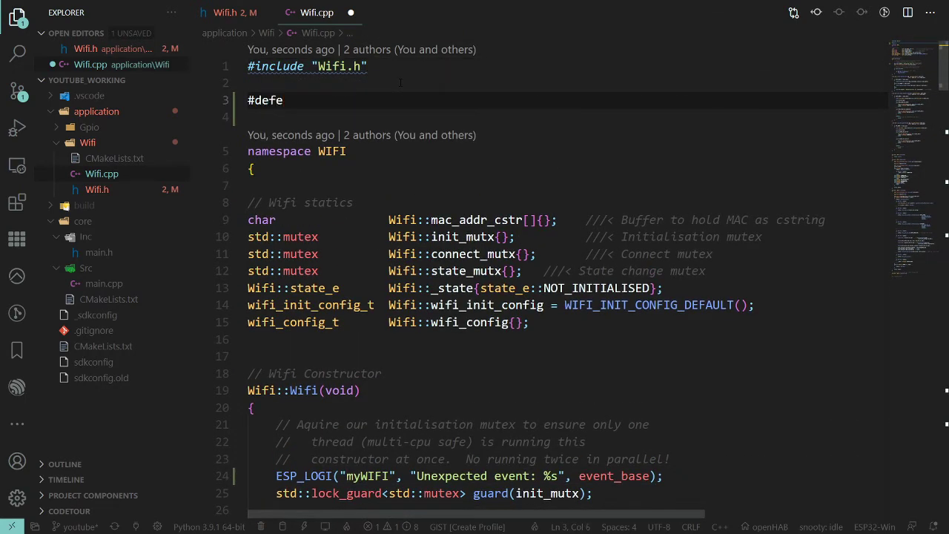
type("i")
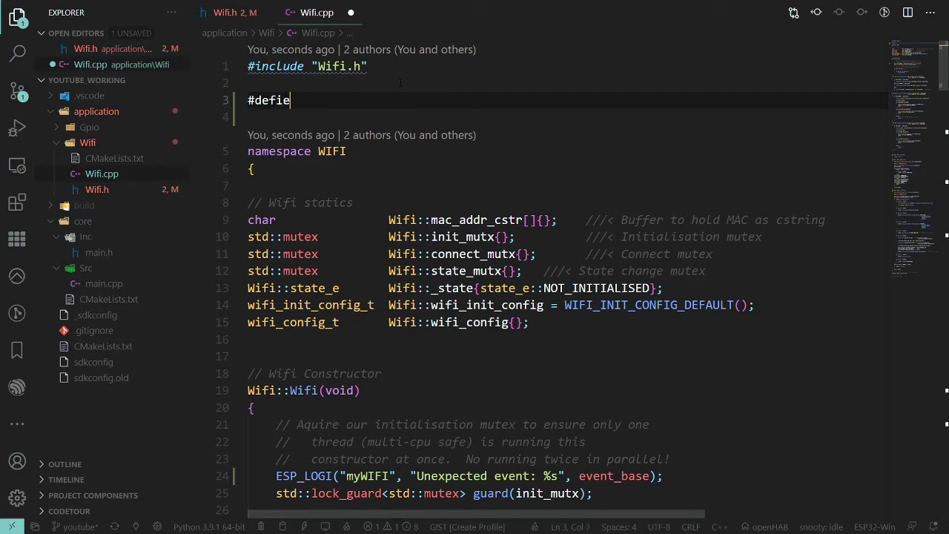
key("Backspace")
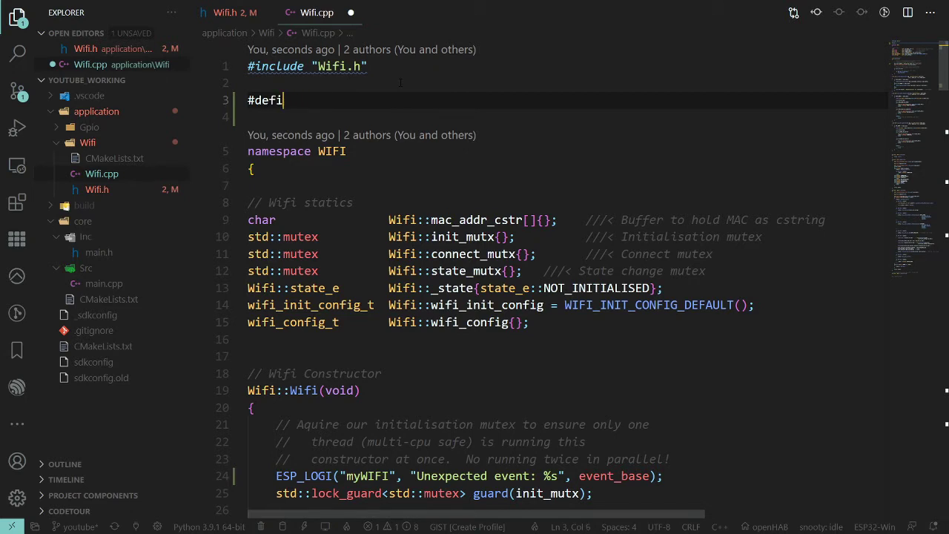
type("ne LO")
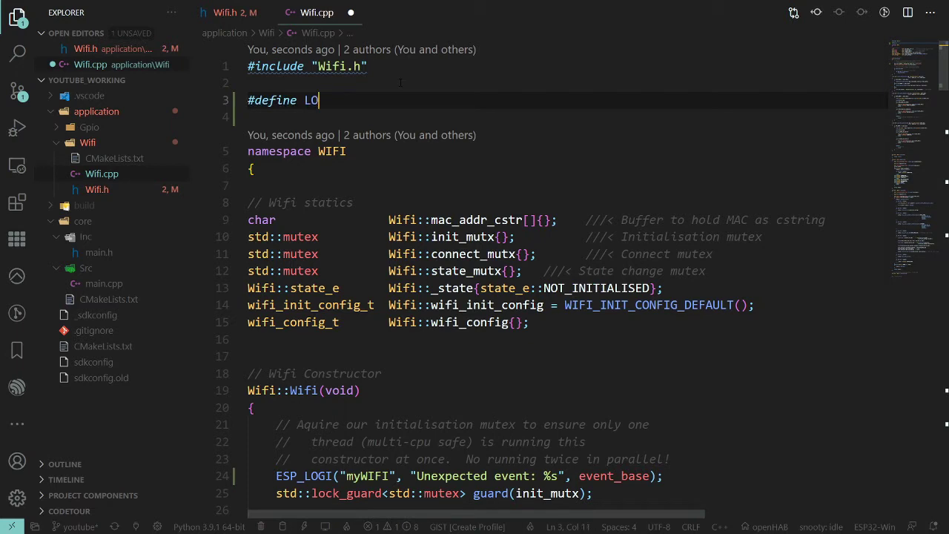
type("AG \"")
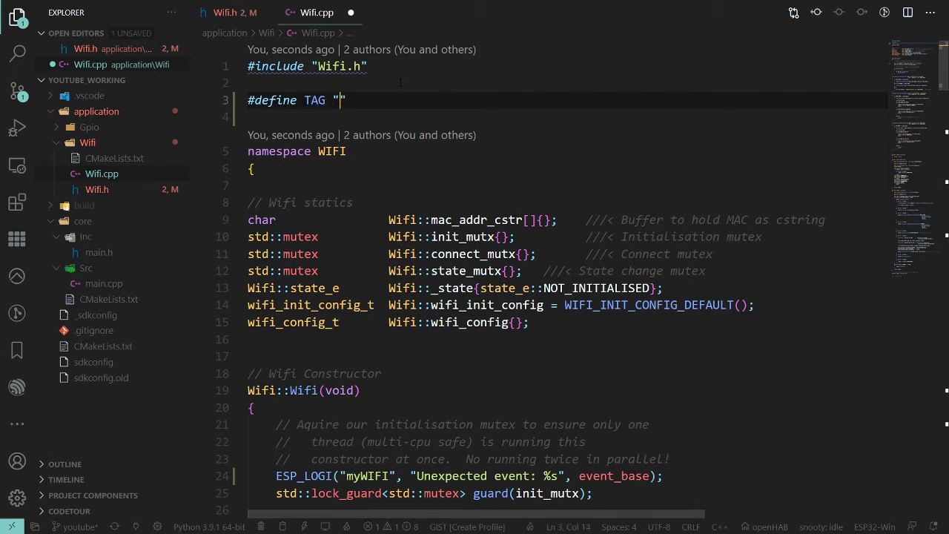
type("WIFI")
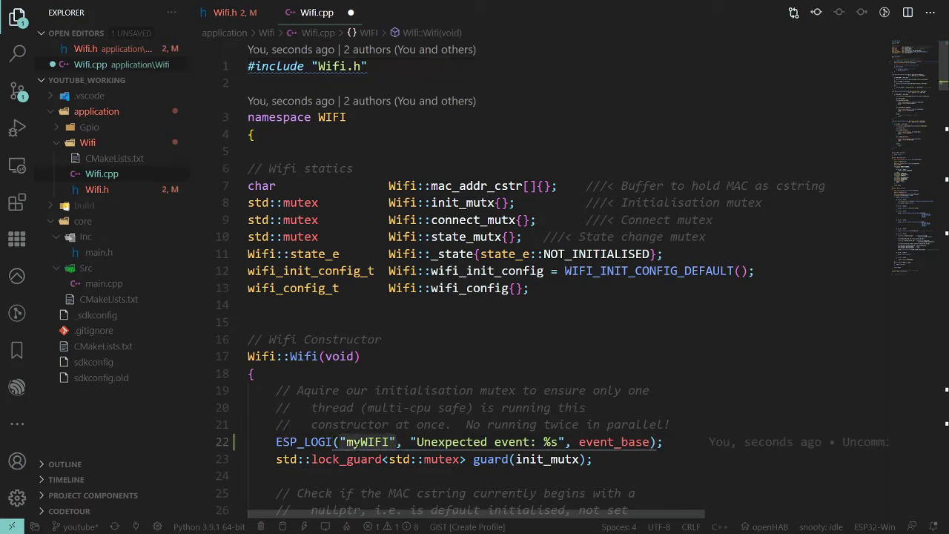
scroll("down", 3)
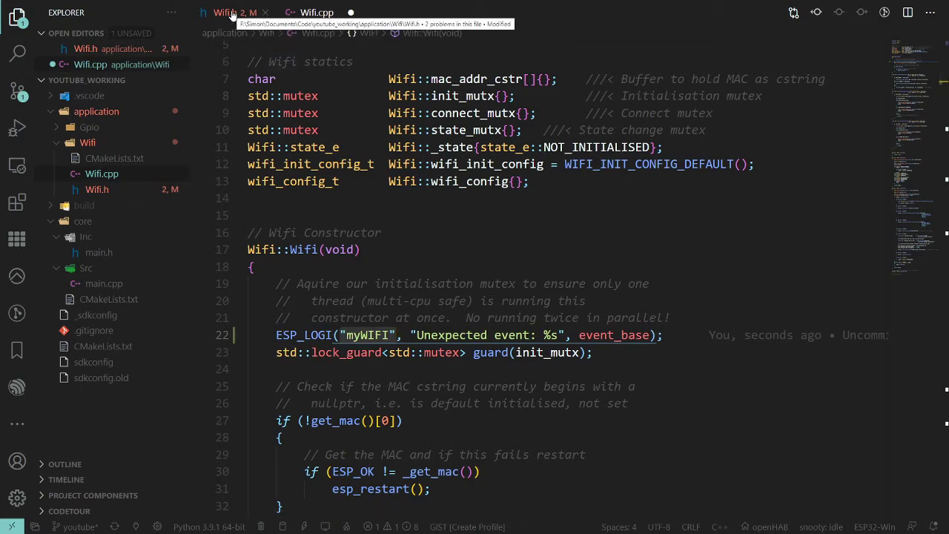
Add a _log_tag constant valued "WiFi" above ssid in Wifi.h.
left_click(222, 12)
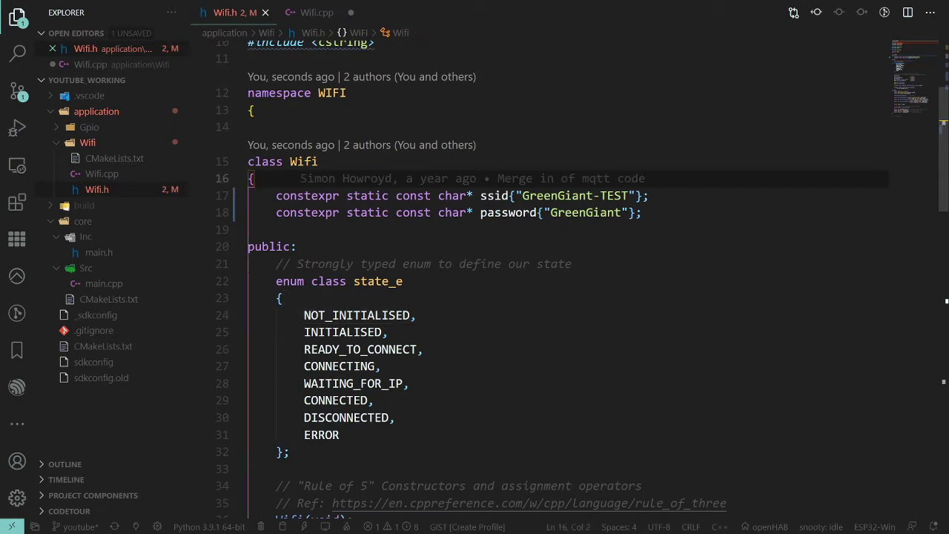
key("Enter")
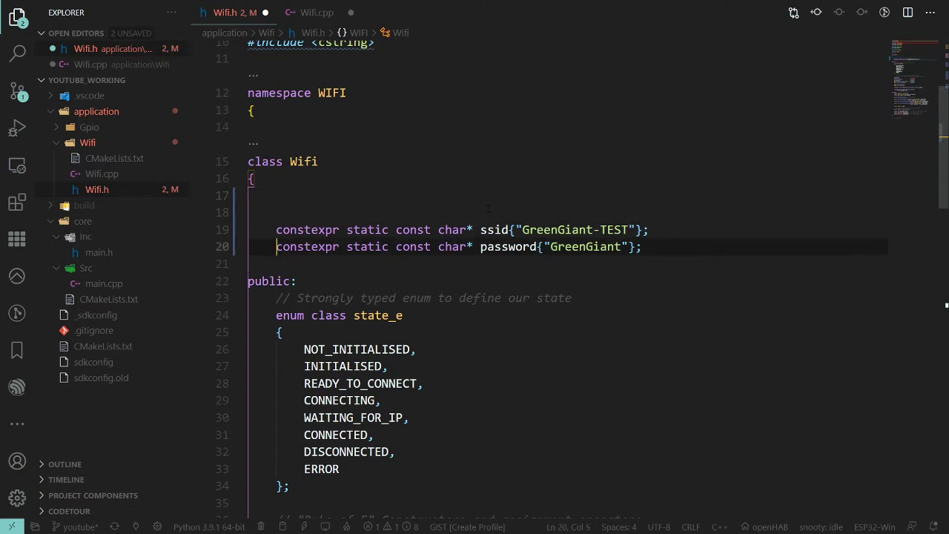
left_click(276, 195)
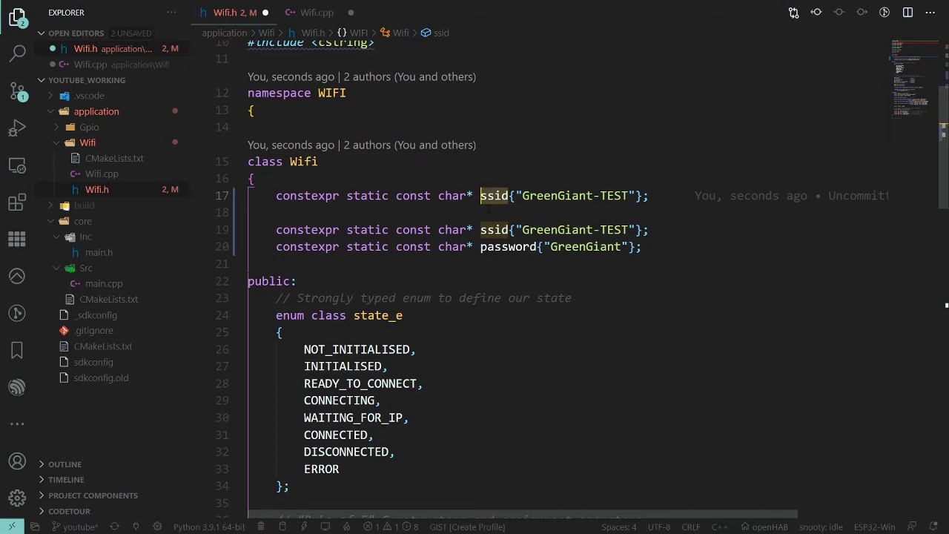
type("_log_tag")
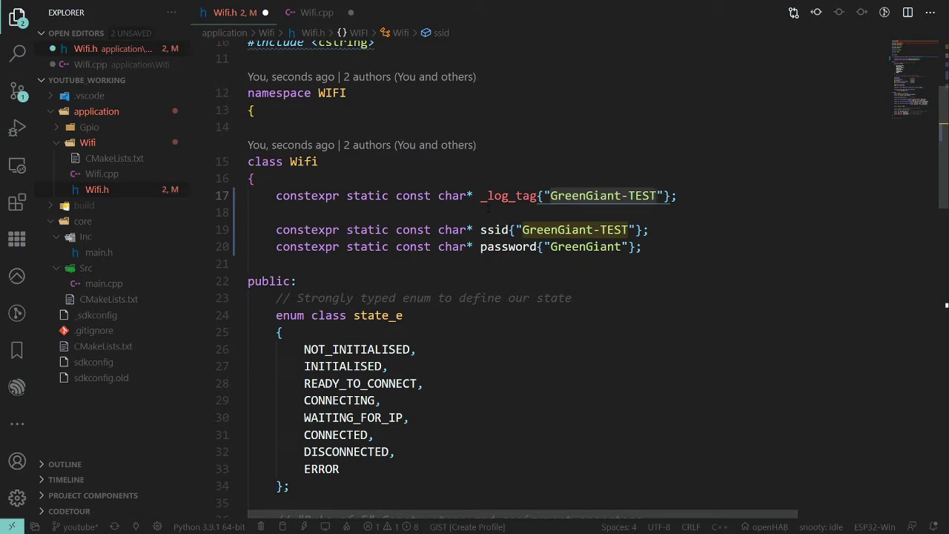
type("wifi")
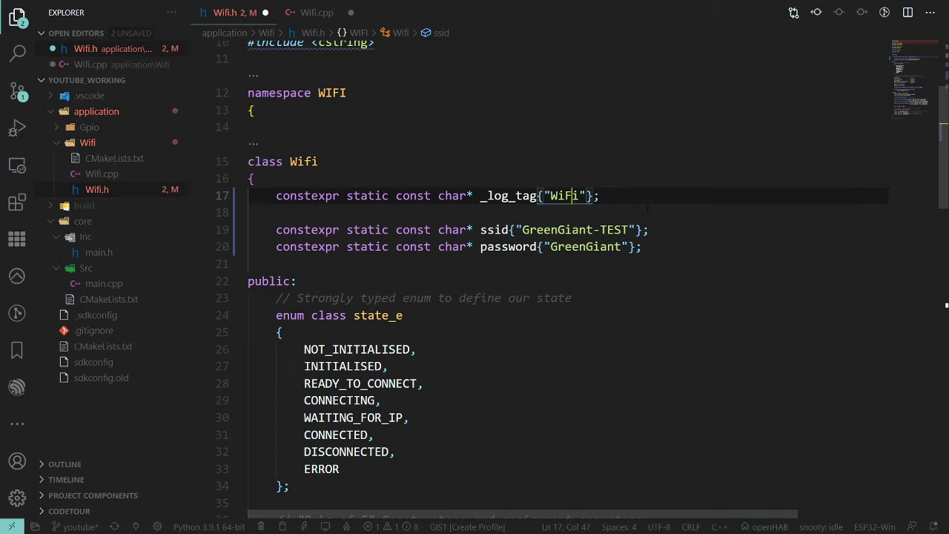
left_click(567, 196)
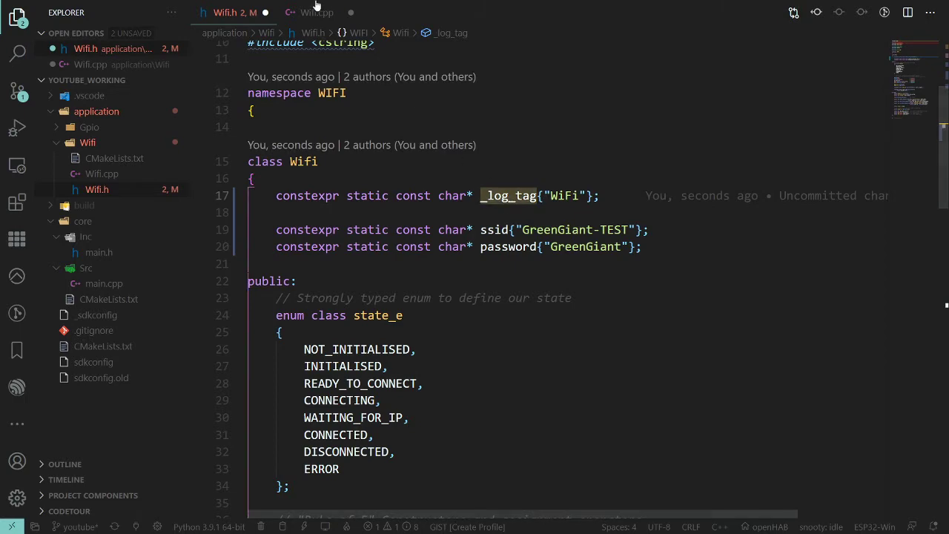
Change the constructor's log message in Wifi.cpp to "%s: Waiting for init_mutx".
left_click(317, 13)
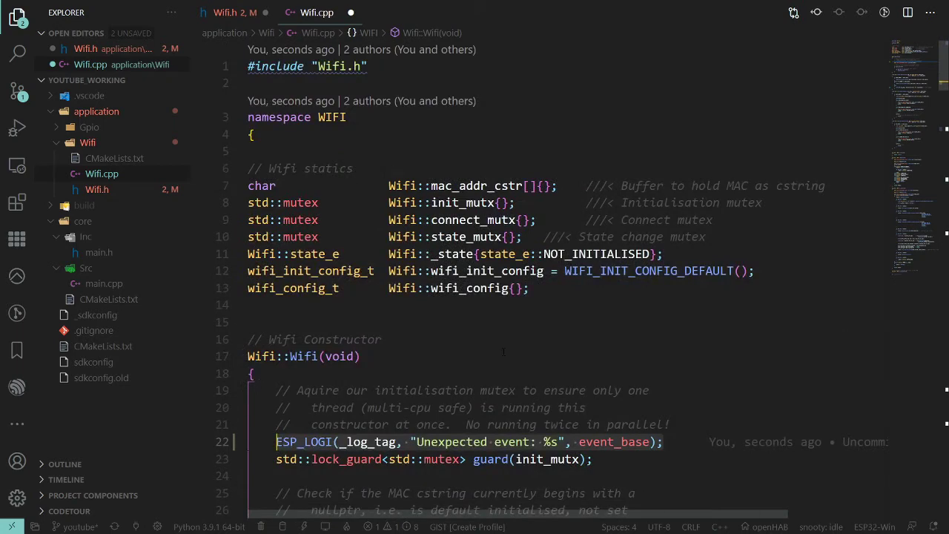
scroll("down", 3)
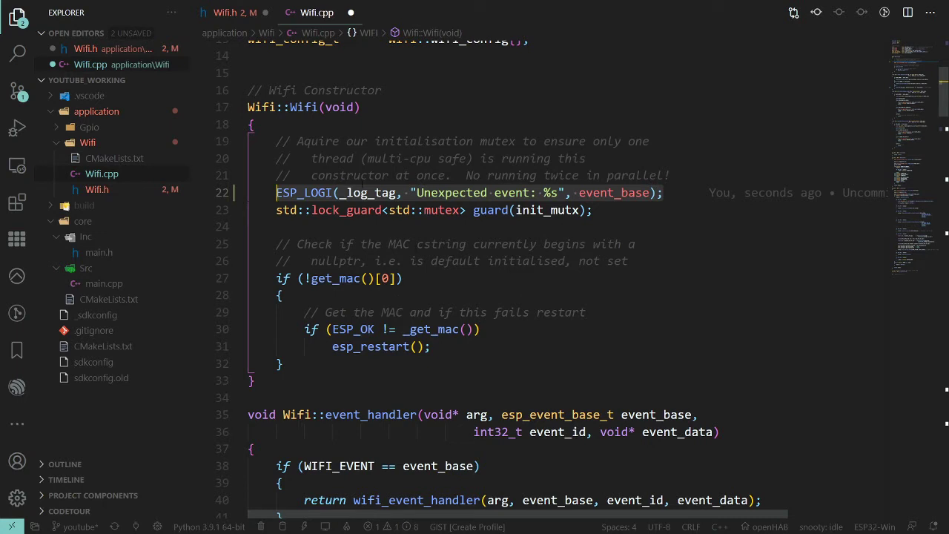
left_click(368, 158)
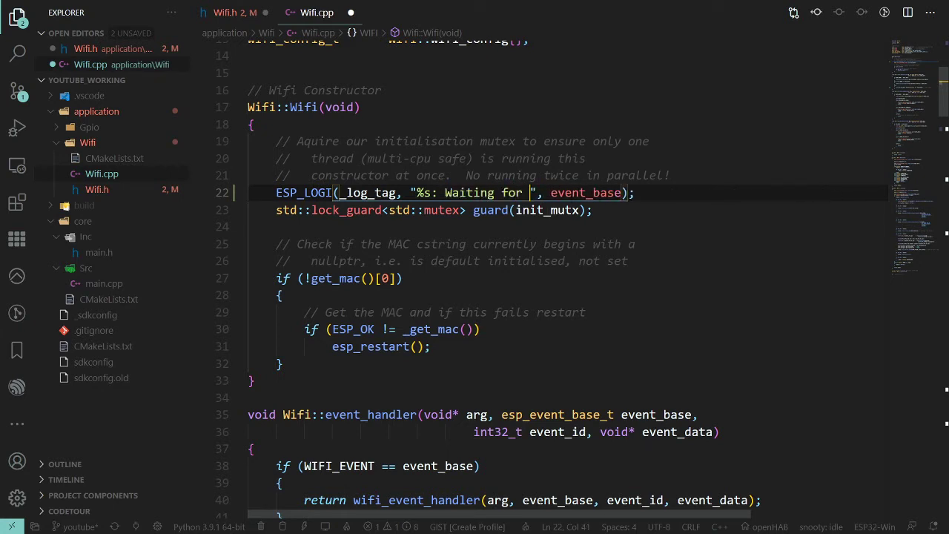
type("init_mu")
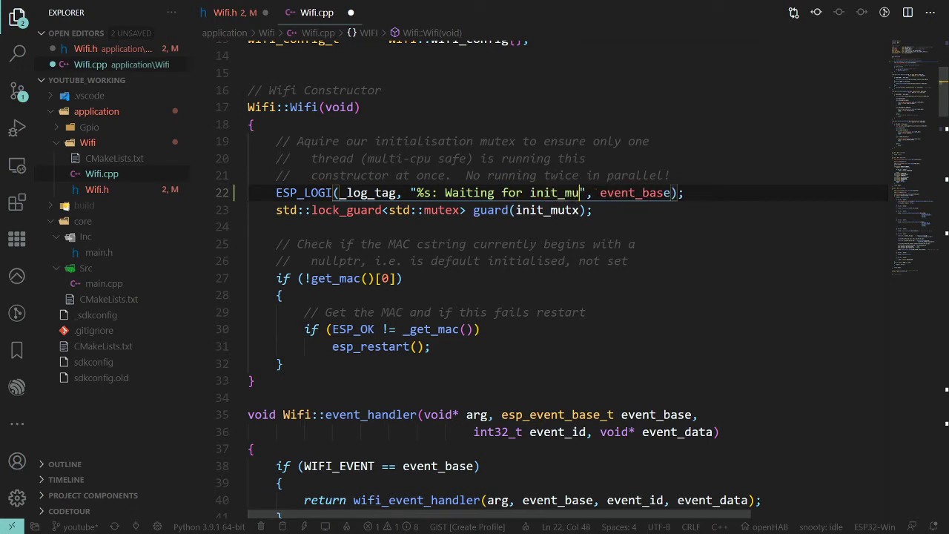
type("tx")
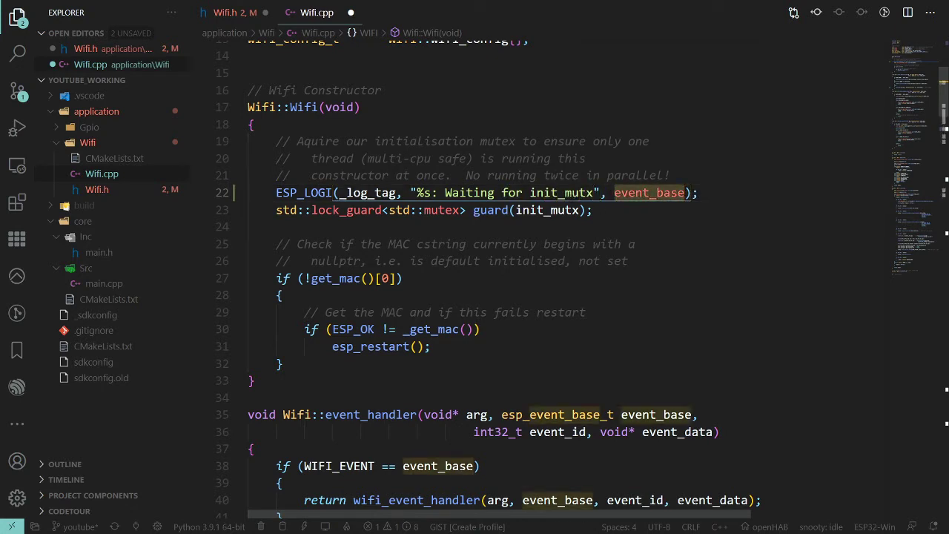
Replace event_base with __func__ in the constructor's ESP_LOGI call, fixing the macro spelling.
type("__func__")
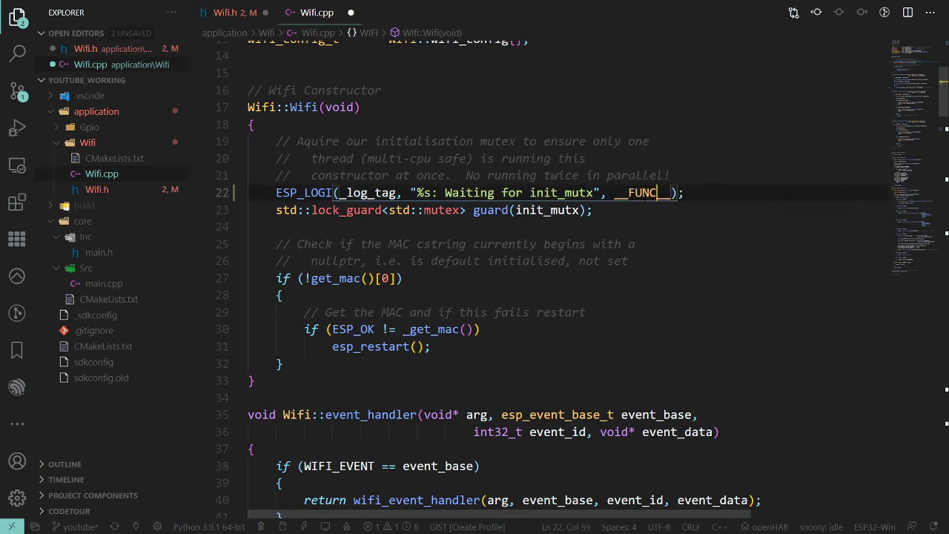
double_click(642, 193)
type("pretty")
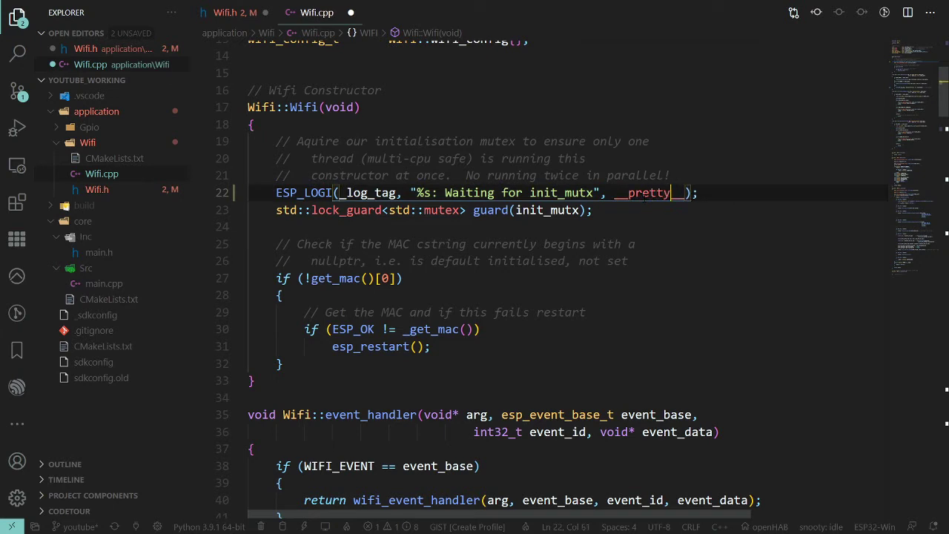
type("fun_")
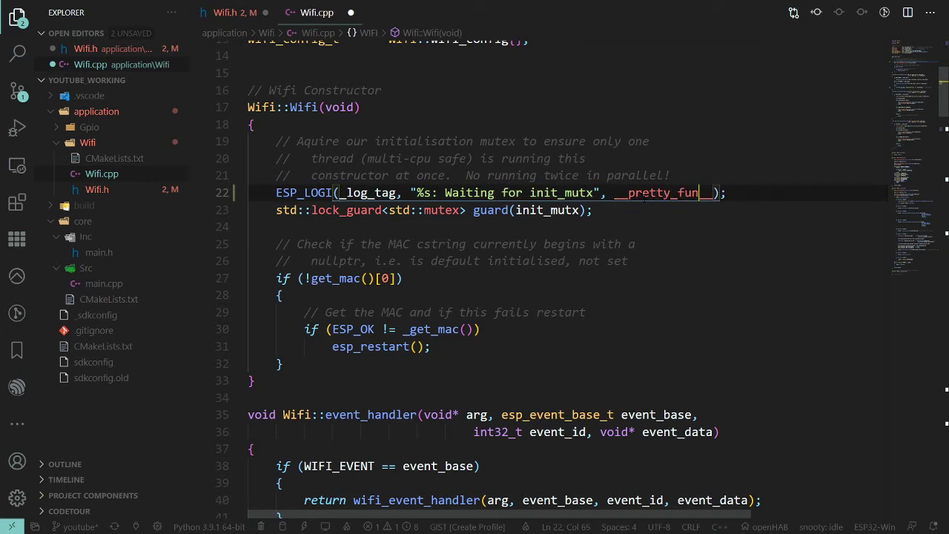
type("c")
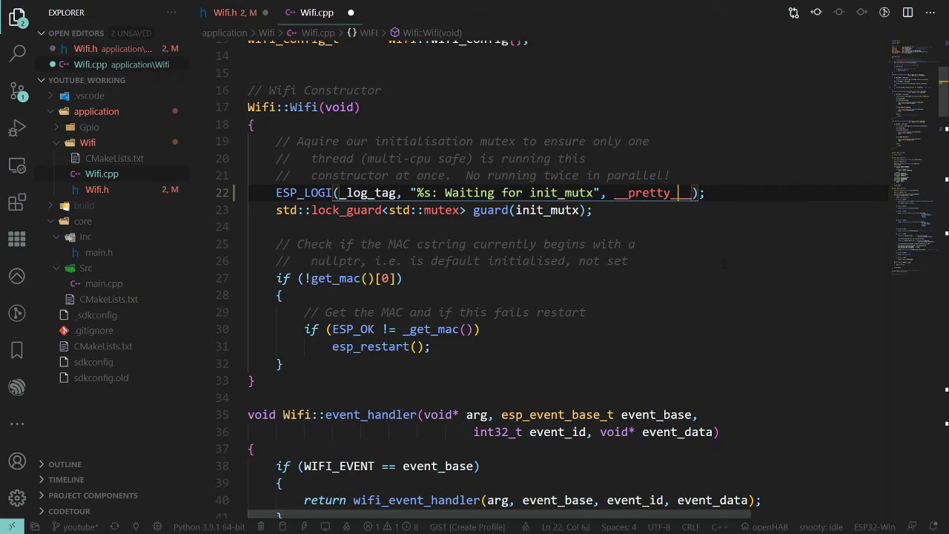
key("Backspace")
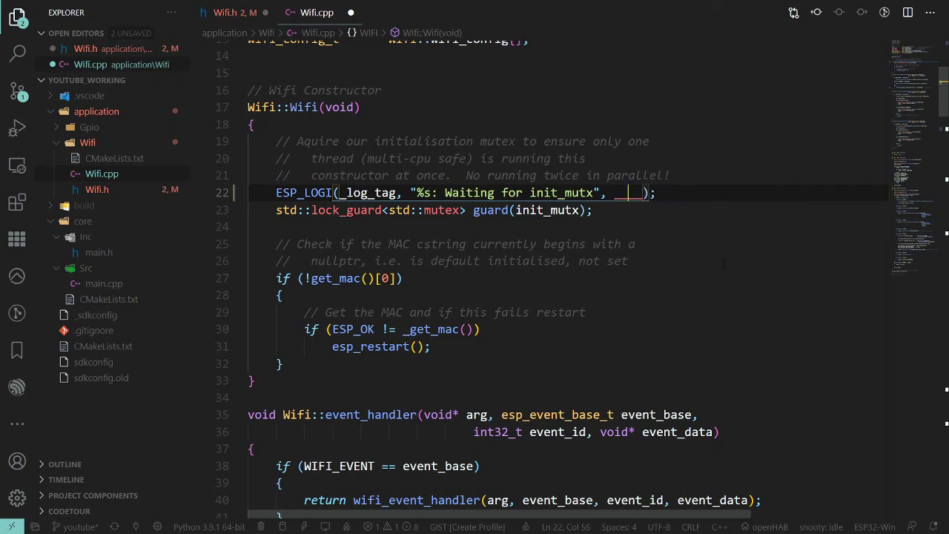
type("func__")
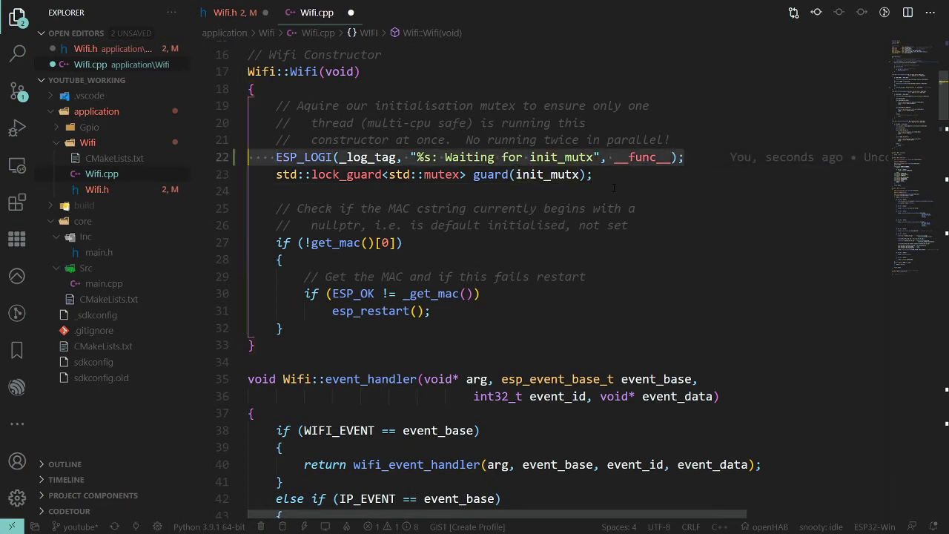
Paste the ESP_LOGI line into both event_handler branches, reading "Got a WIFI_EVENT" and "Got an IP_EVENT".
scroll("down", 3)
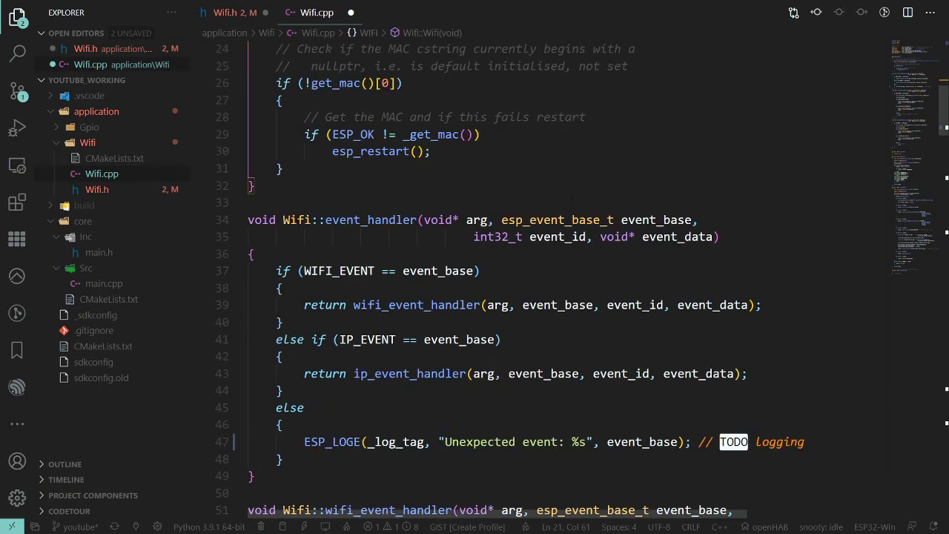
scroll("down", 3)
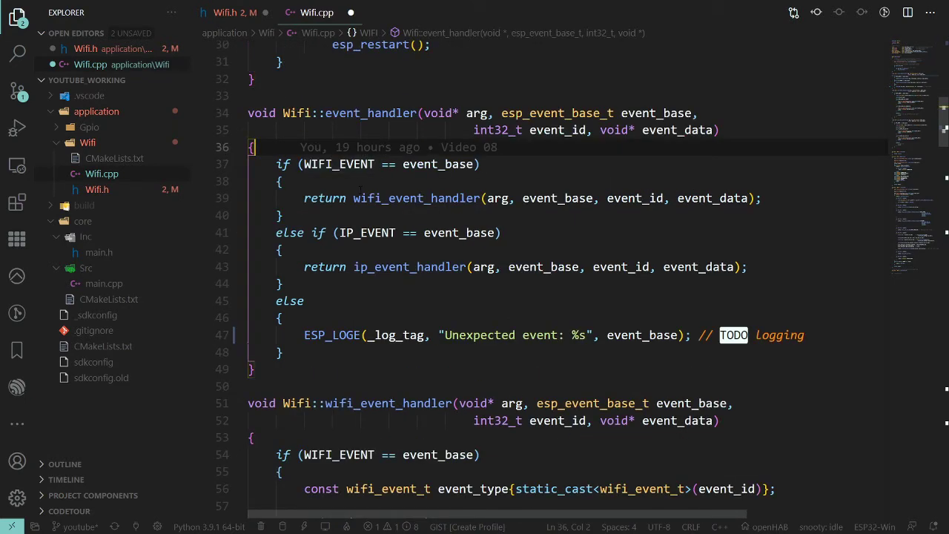
type("ESP_LOGI(_log_tag, \"%s: Waiting for init_mutx\", __func__);")
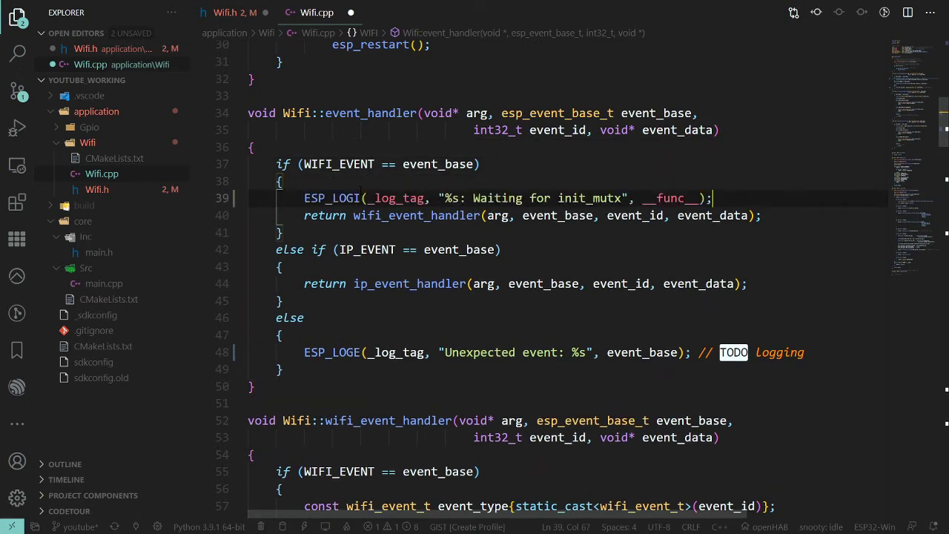
type("ESP_LOGI(_log_tag, \"%s: Waiting for init_mutx\", __func__);")
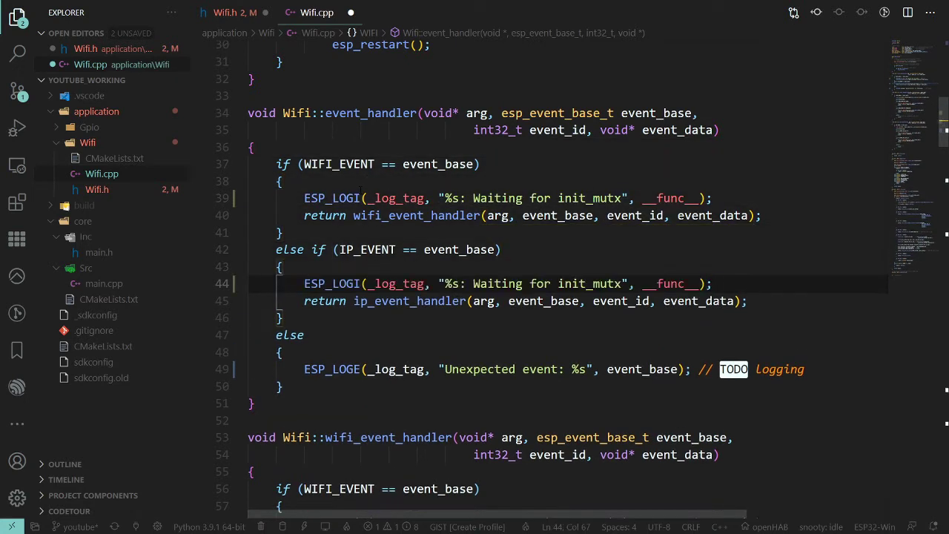
left_click(623, 198)
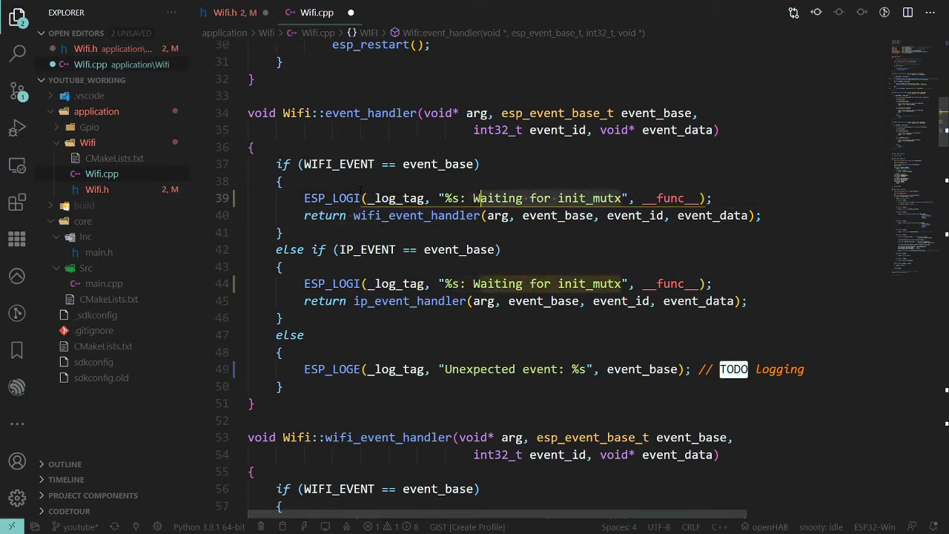
type("Got a")
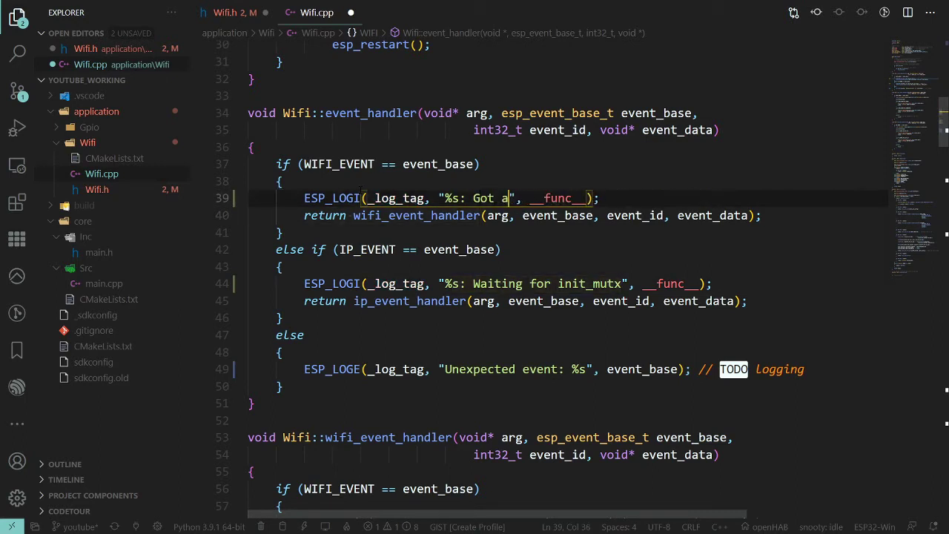
type("WIFI_EVENT")
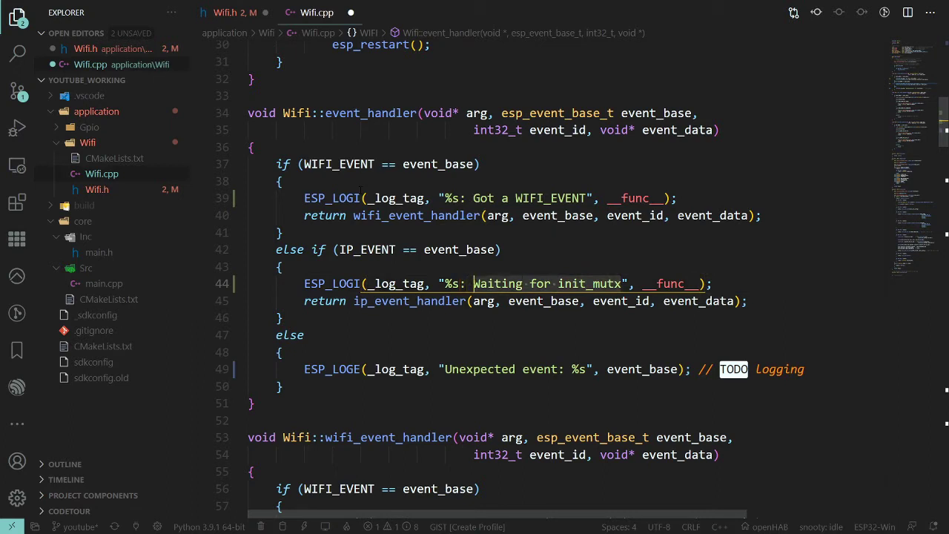
type("Got a")
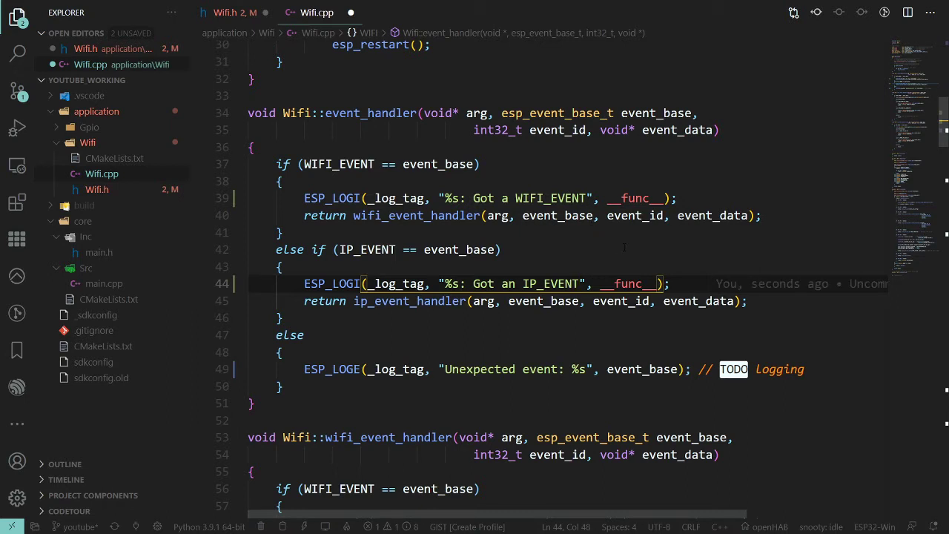
Append :%d to the event_handler log format and pass __LINE__ as an argument.
scroll("down", 3)
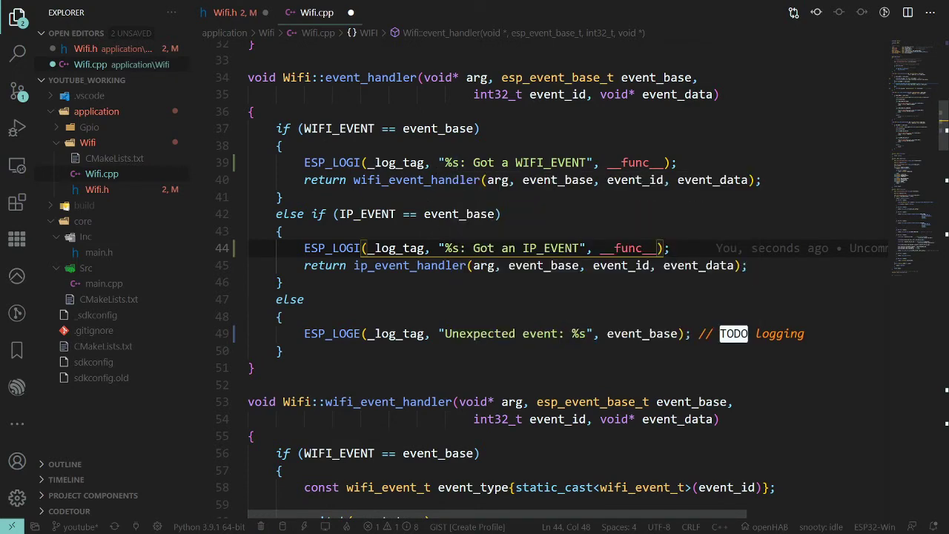
left_click(467, 163)
type("%d")
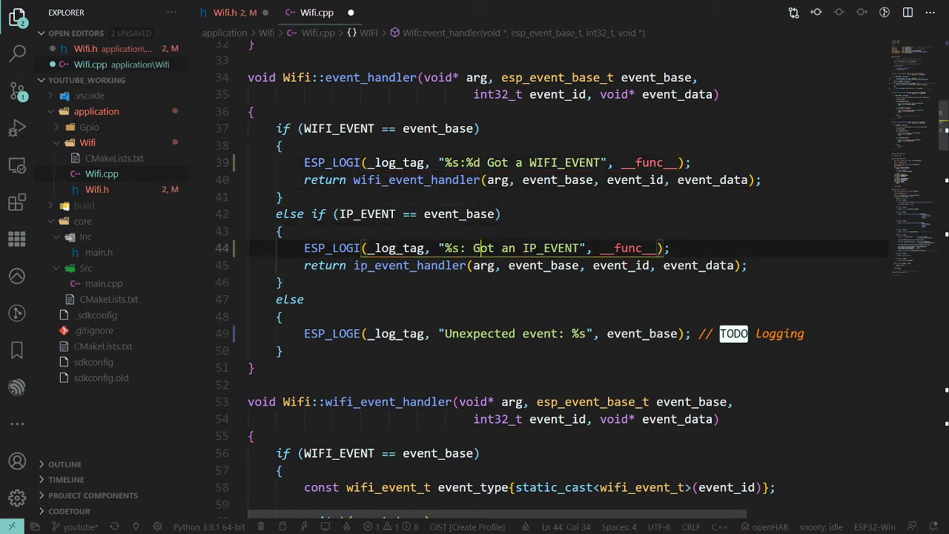
type(":%d")
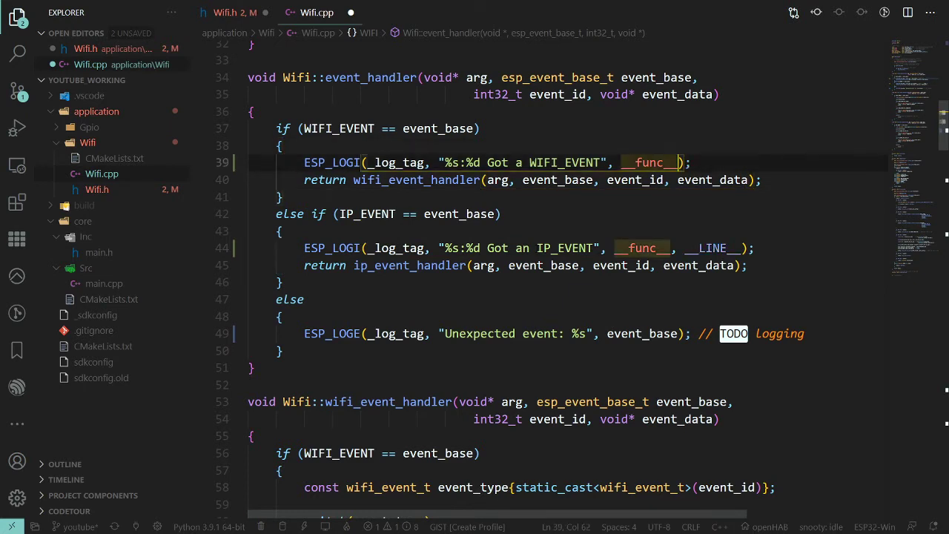
type(", __LINE__")
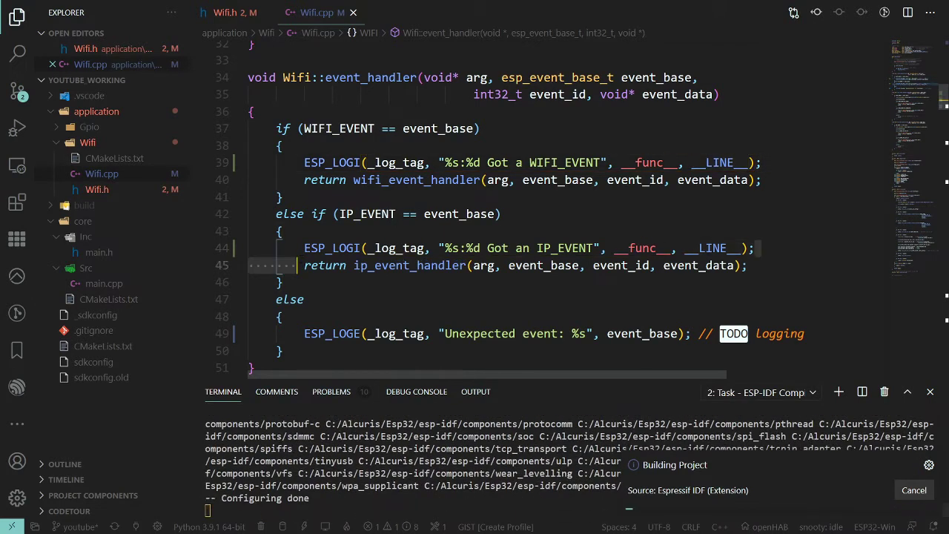
Make the unexpected-event ESP_LOGE print "%s:%d Unexpected event: %s" with __func__ and __LINE__.
left_click(282, 316)
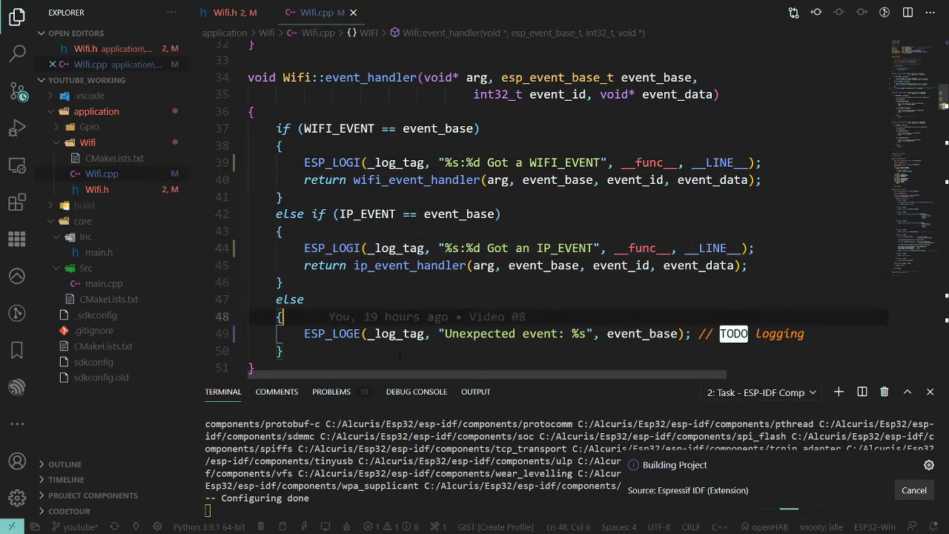
type("ESP_LOGI(_log_tag, \"%s:%d Got an IP_EVENT\", __func__, __LINE__);")
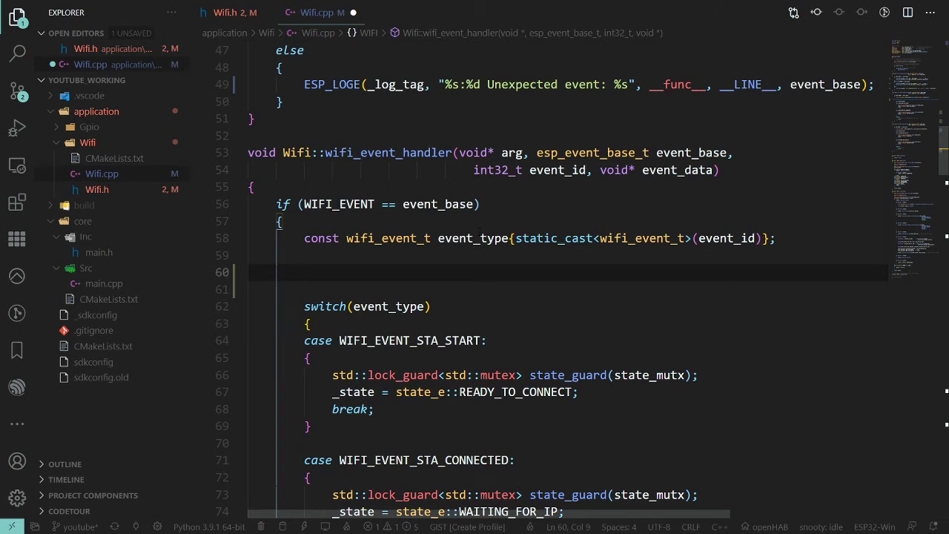
Log "%s:%d Event ID %d" with __func__, __LINE__, event_id in the Wi-Fi and IP handlers.
type("ESP_LOGI(_log_tag, \"%s:%d Got an IP_EVENT\", __func__, __LINE__);")
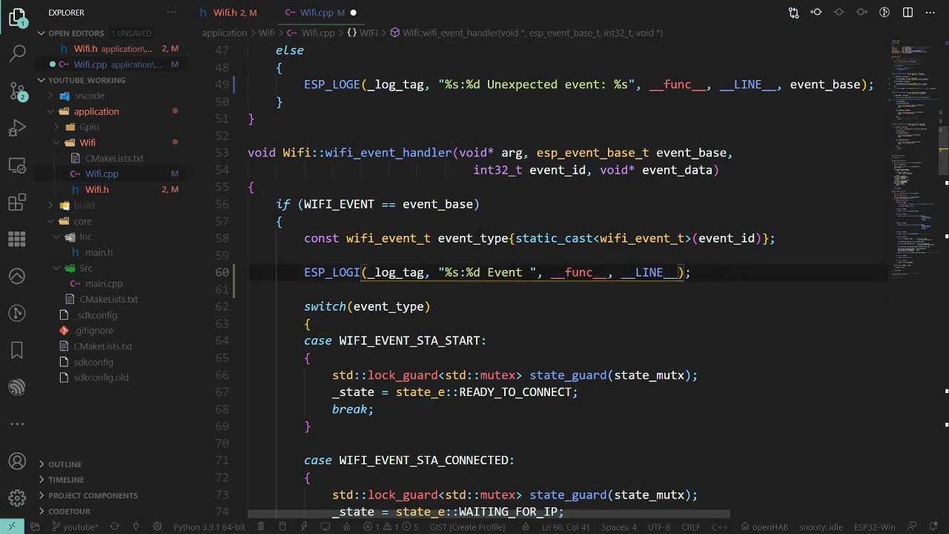
type("IDF")
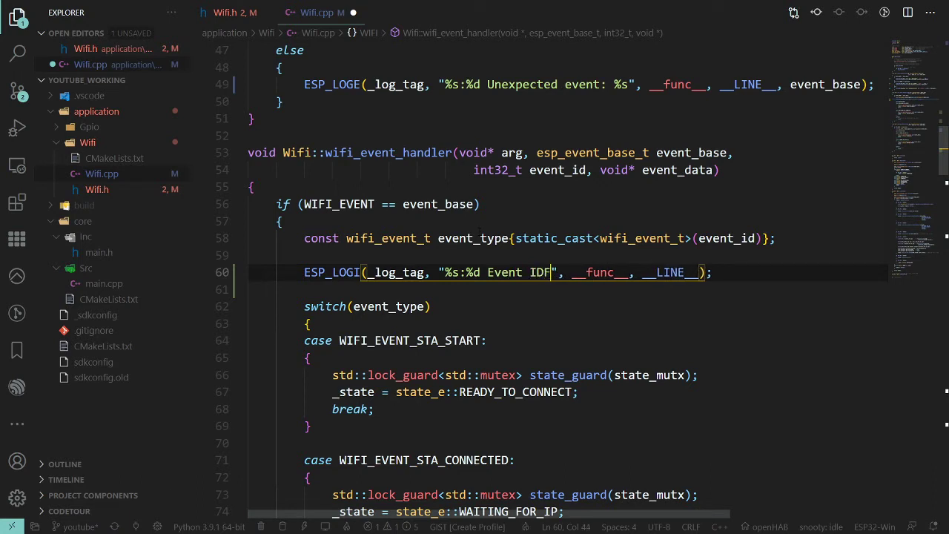
key("Backspace")
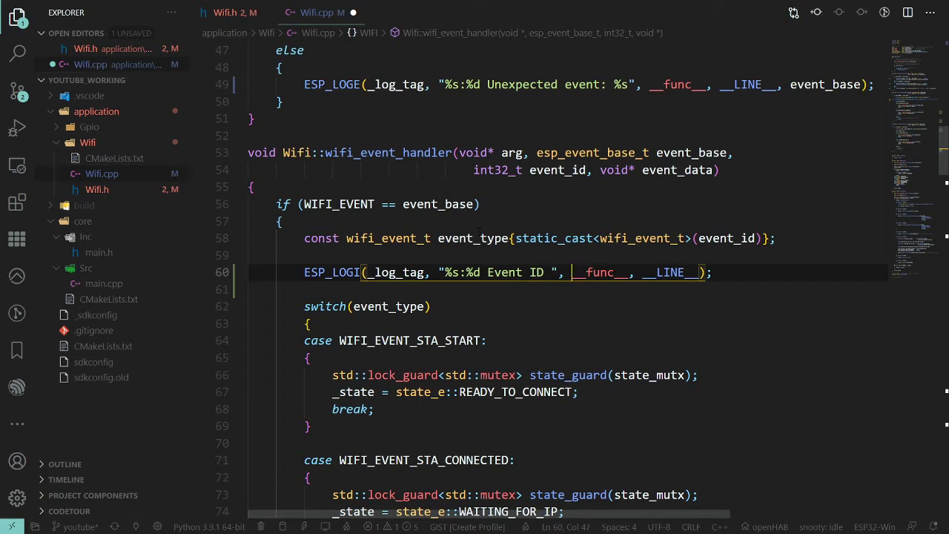
type("%")
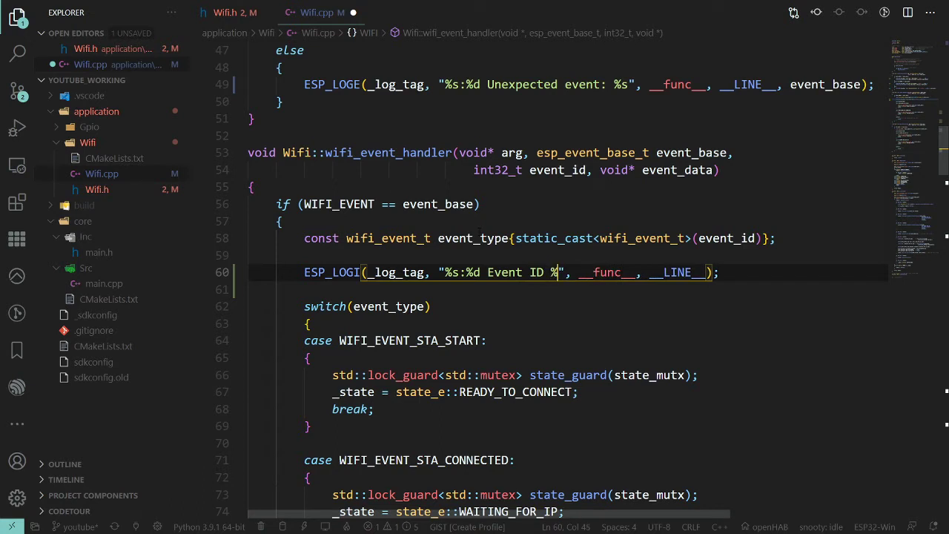
type("d")
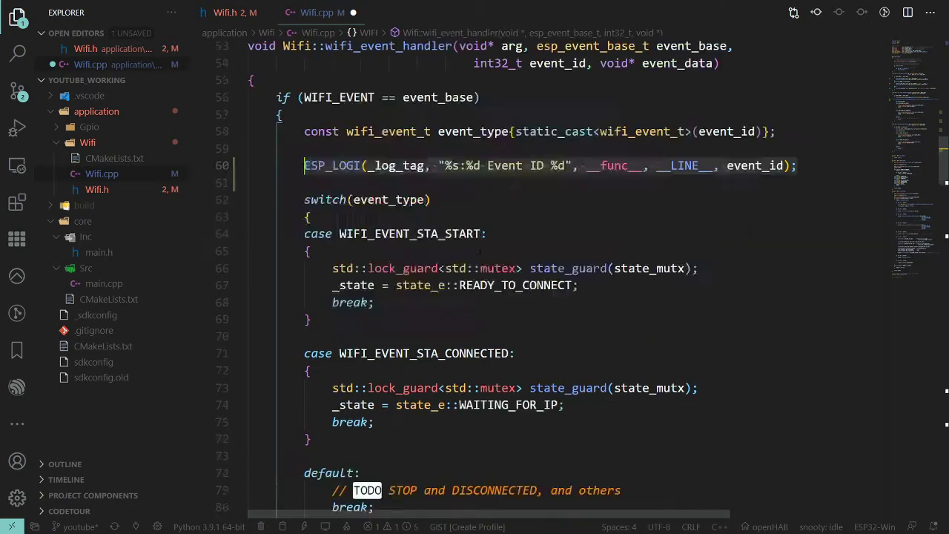
scroll("down", 3)
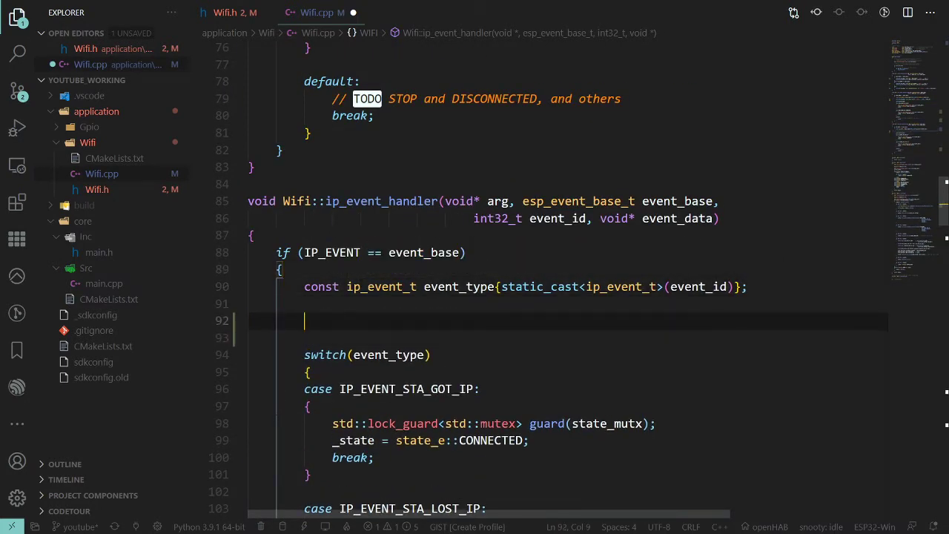
type("ESP_LOGI(_log_tag, \"%s:%d Event ID %d\", __func__, __LINE__, event_id);")
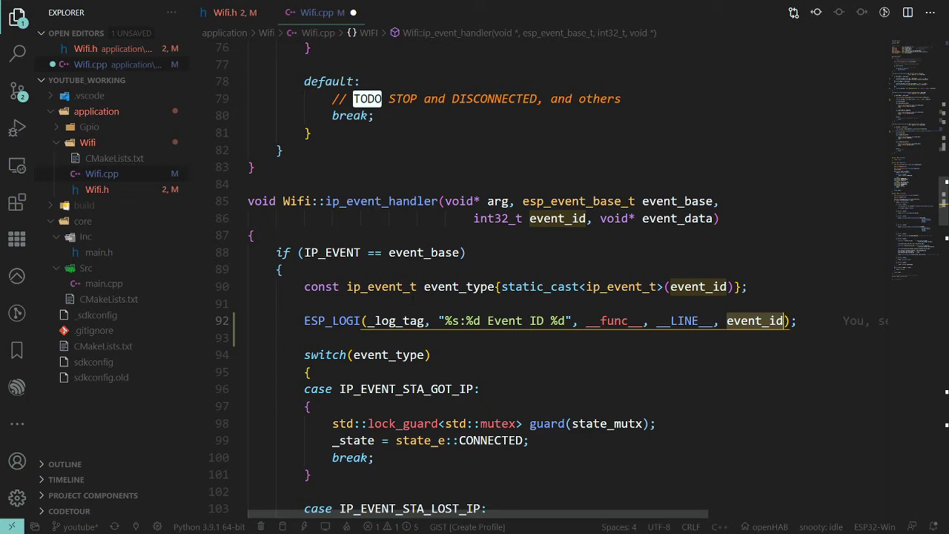
left_click(403, 286)
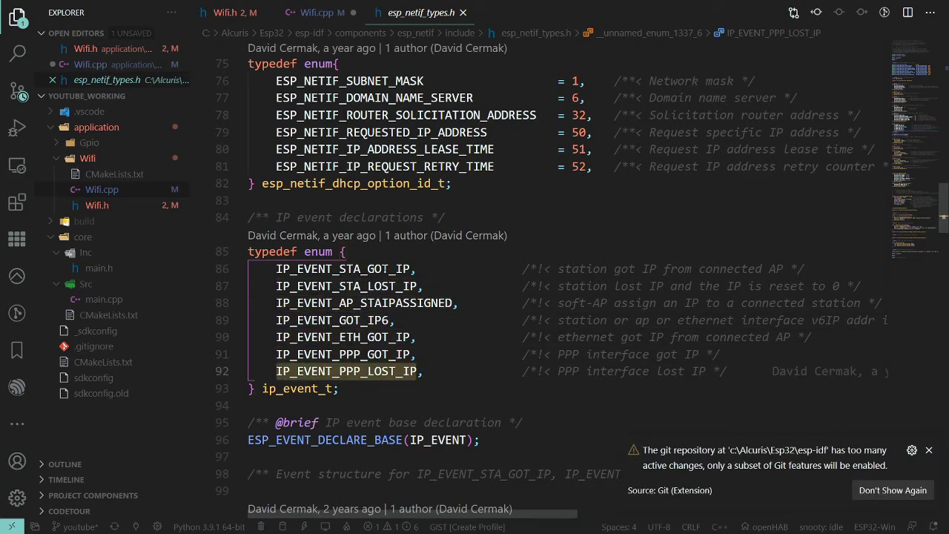
Inspect the ip_event_t entries in esp_netif_types.h, then close it to return to Wifi.cpp.
left_click(360, 336)
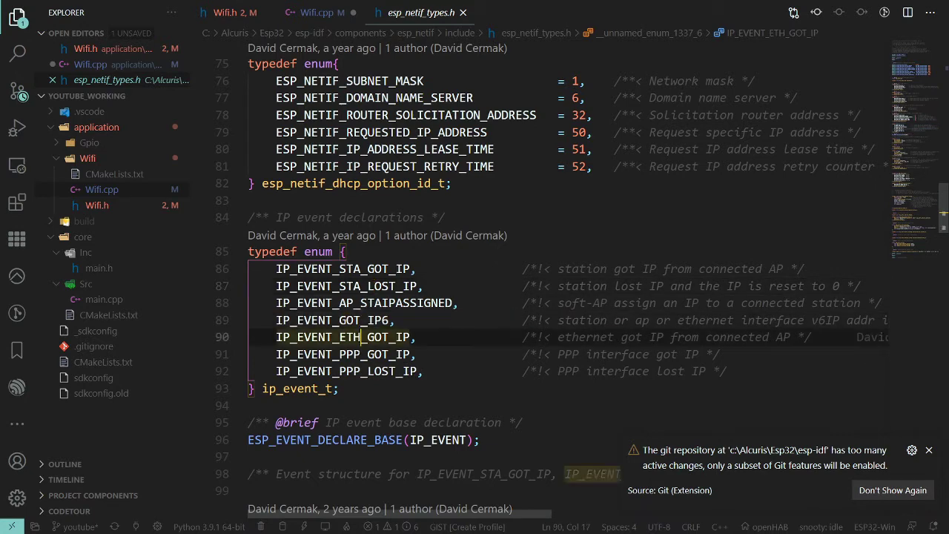
left_click(349, 370)
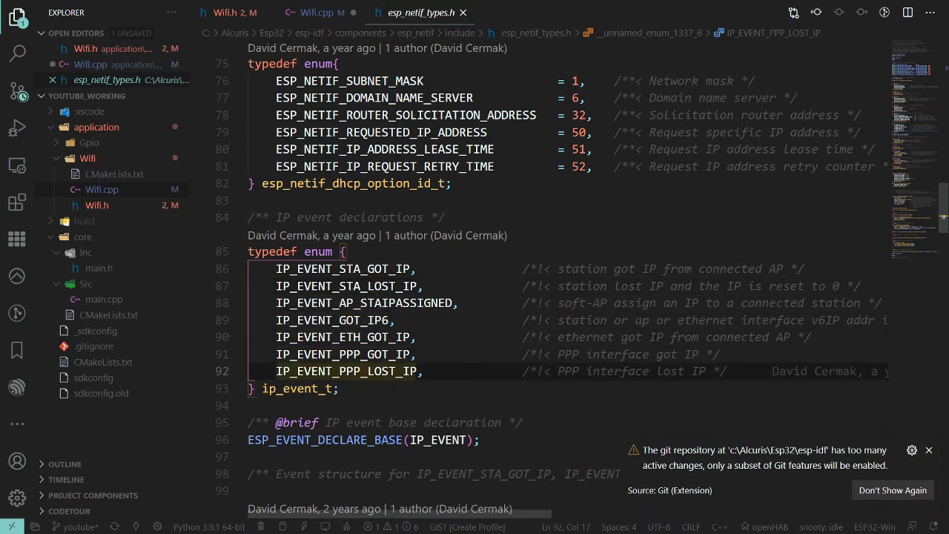
left_click(341, 268)
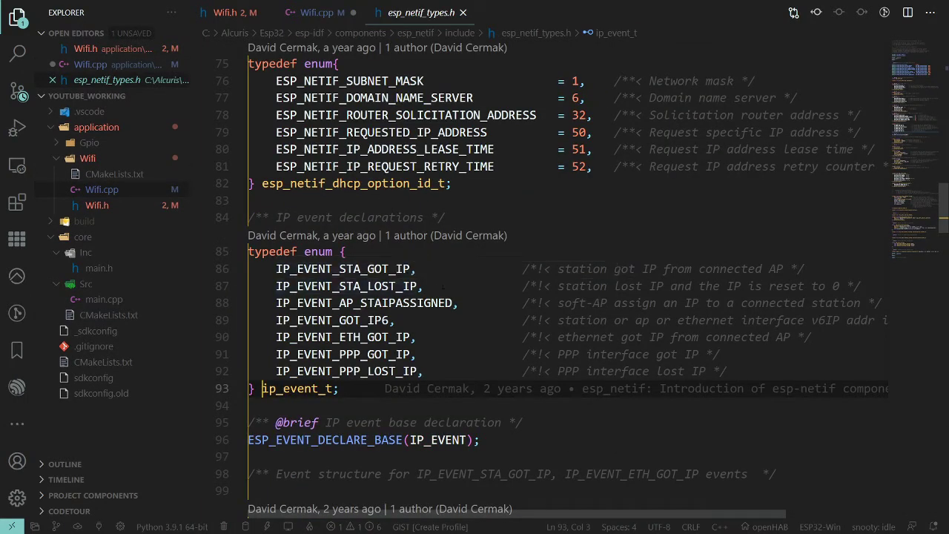
left_click(315, 13)
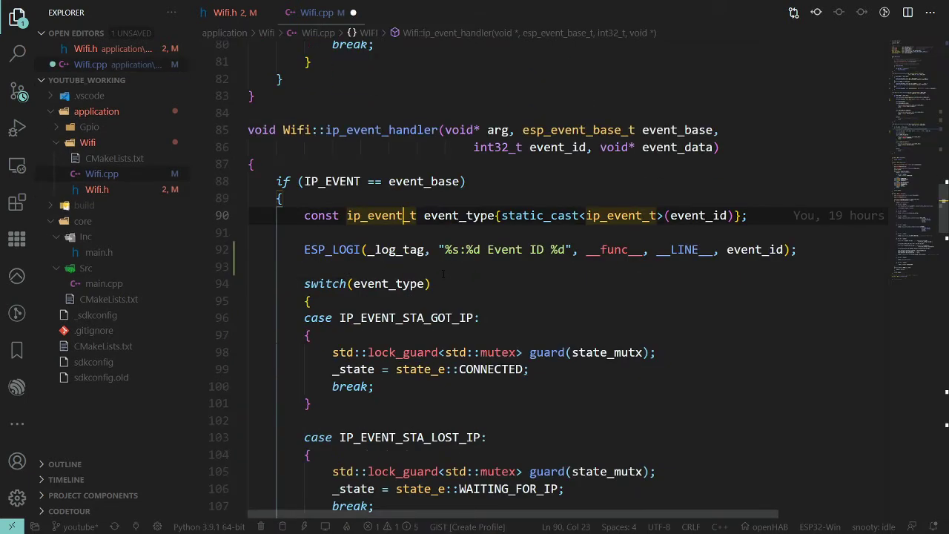
Log the event ID and 'CONNECTED!' messages in the IP_EVENT_STA_GOT_IP case.
scroll("down", 3)
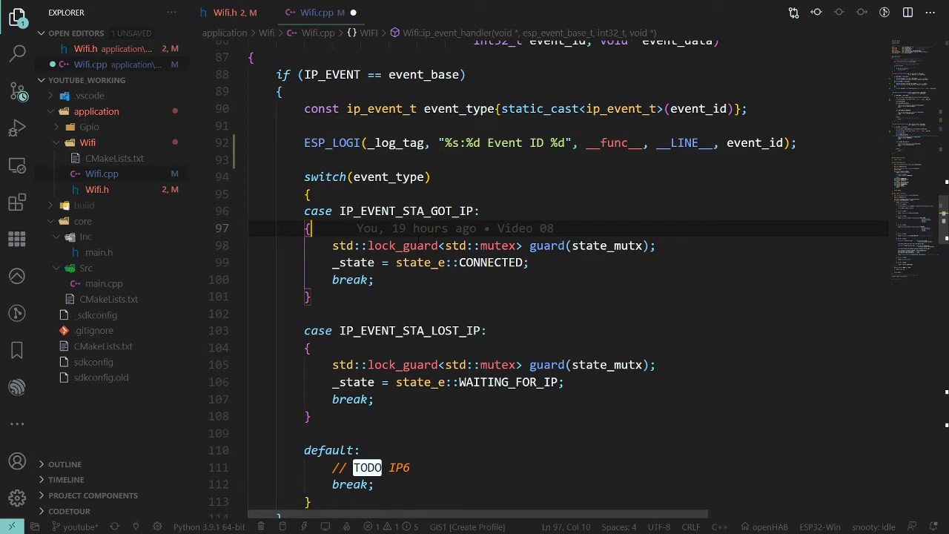
type("ESP_LOGI(_log_tag, \"%s:%d Event ID %d\", __func__, __LINE__, event_id);")
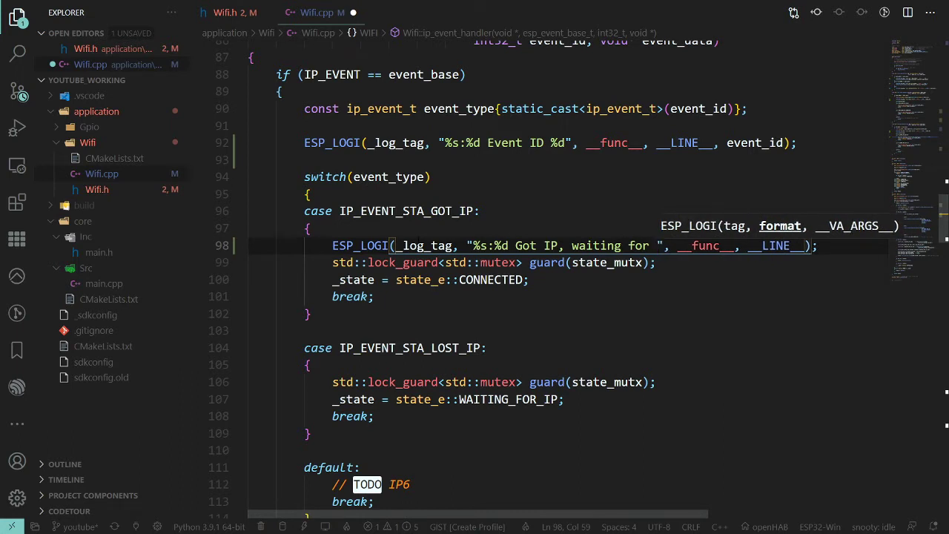
type("state_mutx")
type("ESP_LOGI(_log_tag, \"%s:%d CONNECTED!\", __func__, __LINE__);")
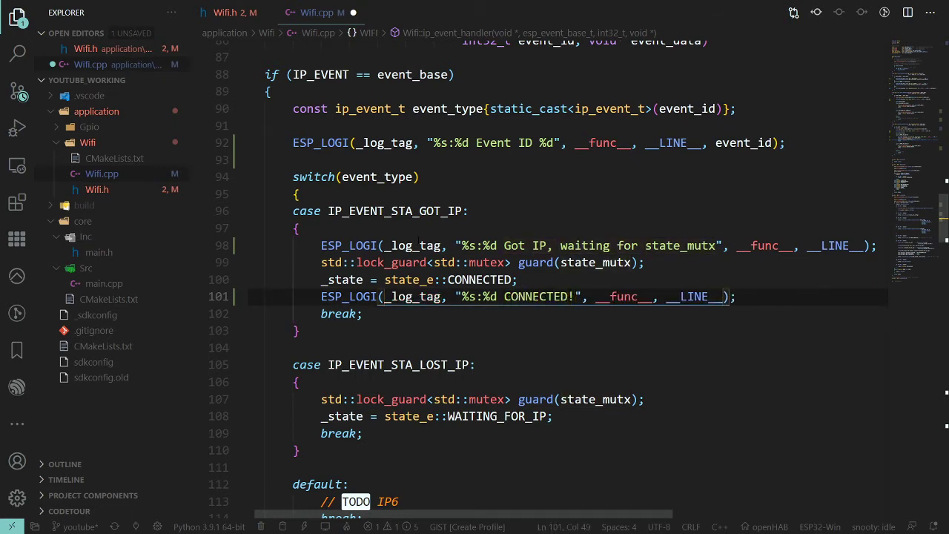
scroll("down", 3)
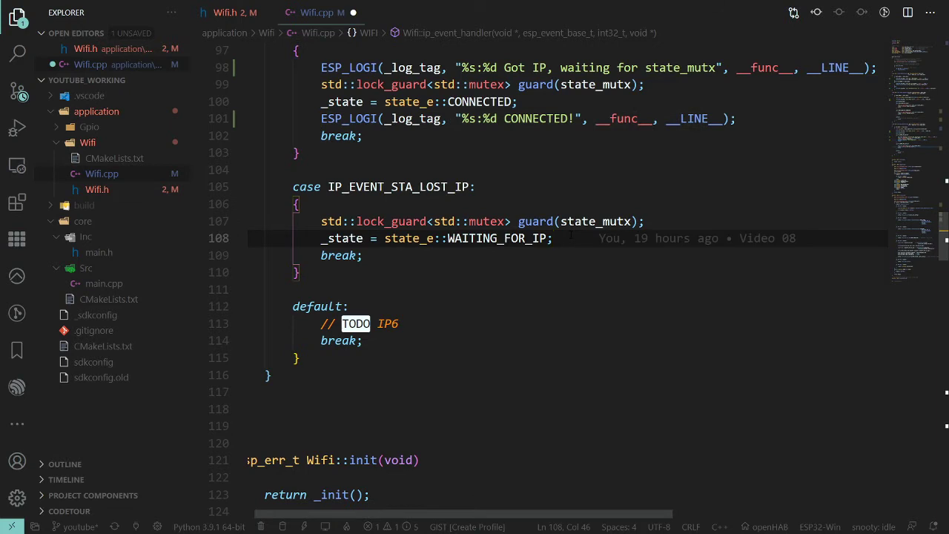
type("ESP_LOGI(_log_tag, \"%s:%d CONNECTED!\", __func__, __LINE__);")
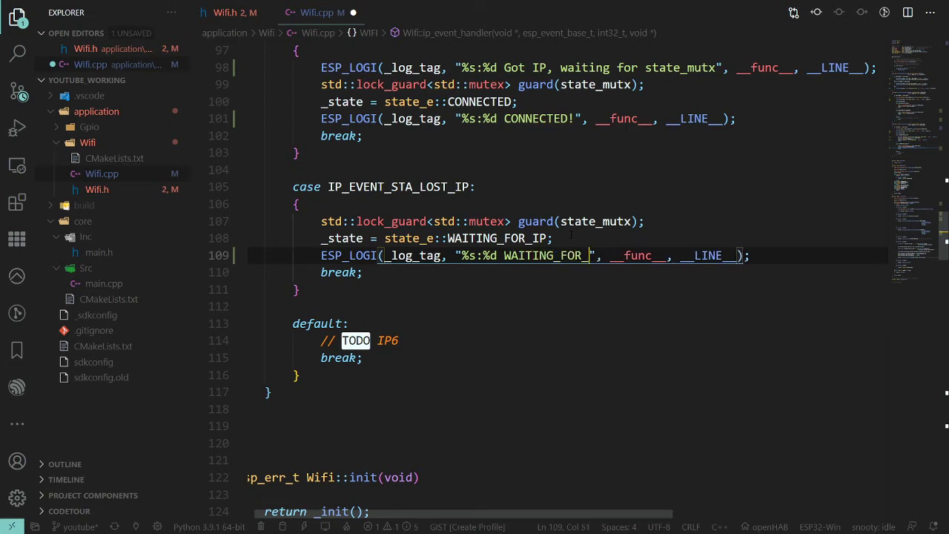
Copy the Got IP log into IP_EVENT_STA_LOST_IP as an ESP_LOGW 'Lost IP' warning.
type("IP")
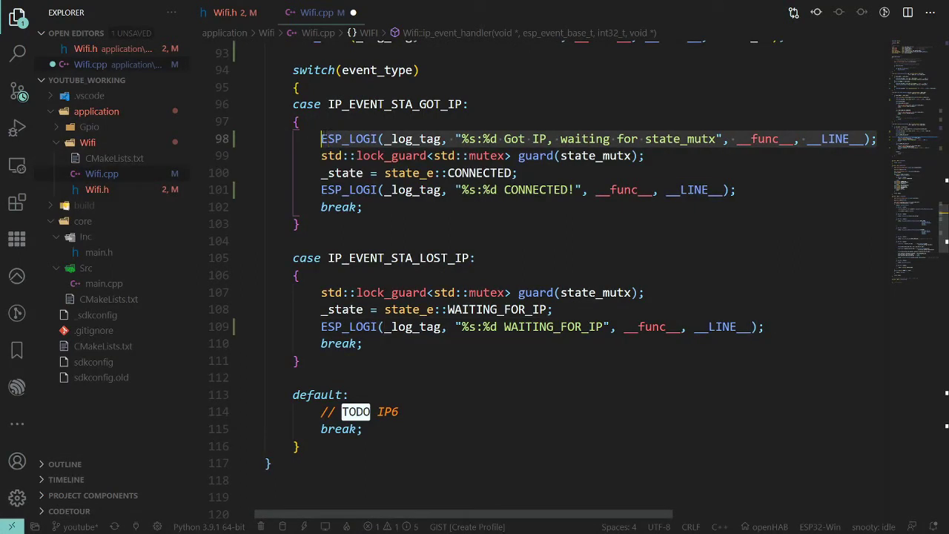
left_click(296, 275)
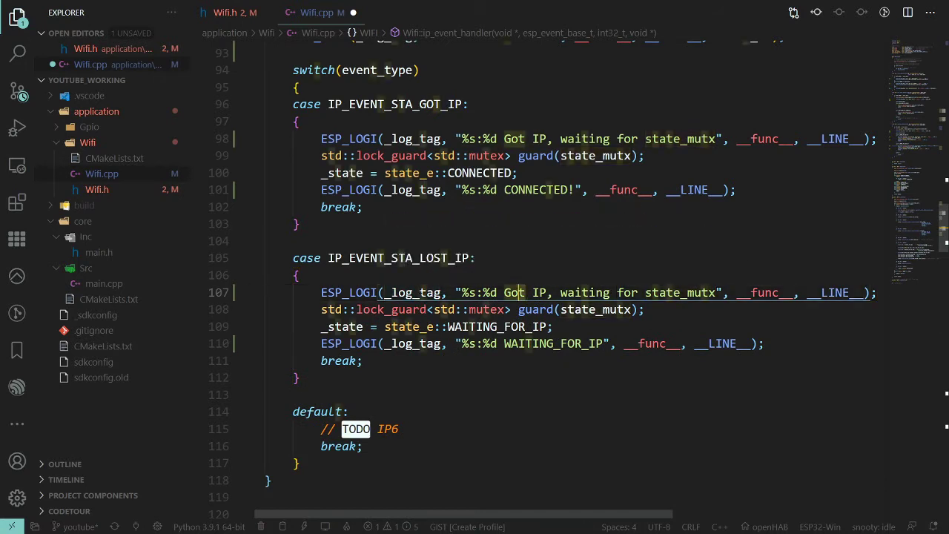
type("Lost")
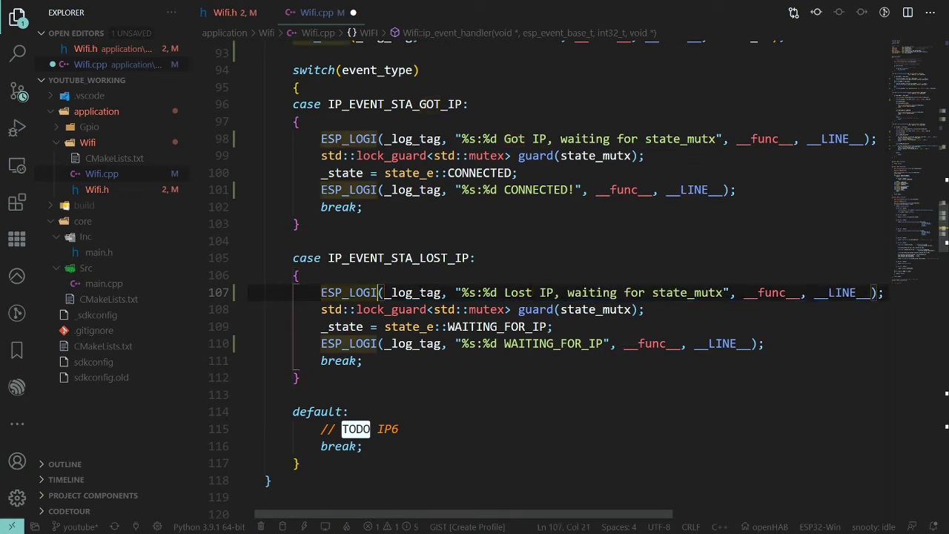
type("W")
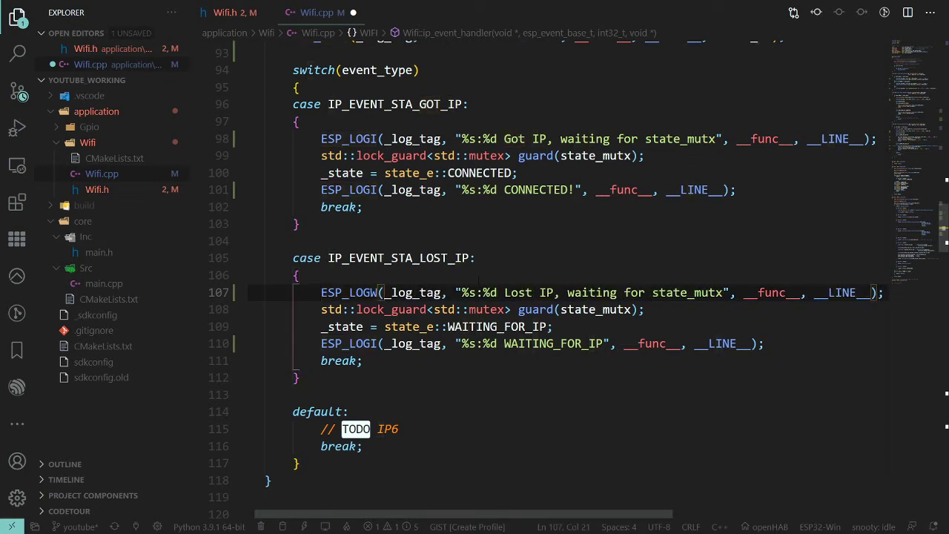
Add a 'waiting for state_mutx' log after the IP6 comment and start the default-case warning.
scroll("down", 3)
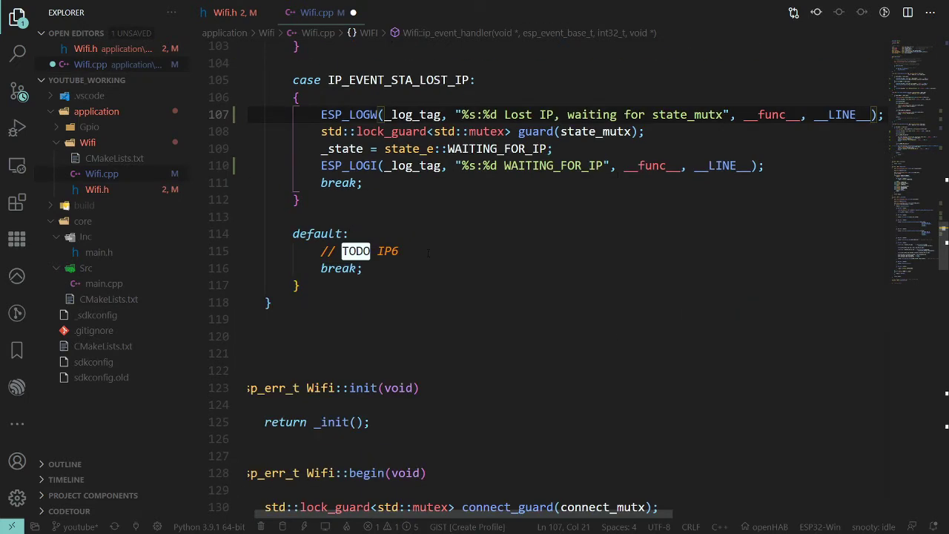
left_click(401, 251)
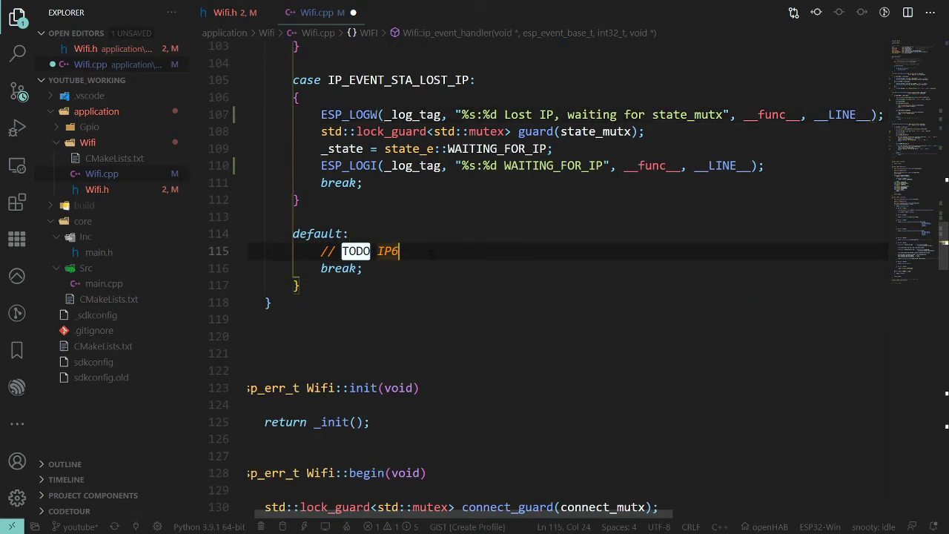
type("ESP_LOGI(_log_tag, \"%s:%d Got IP, waiting for state_mutx\", __func__, __LINE__);")
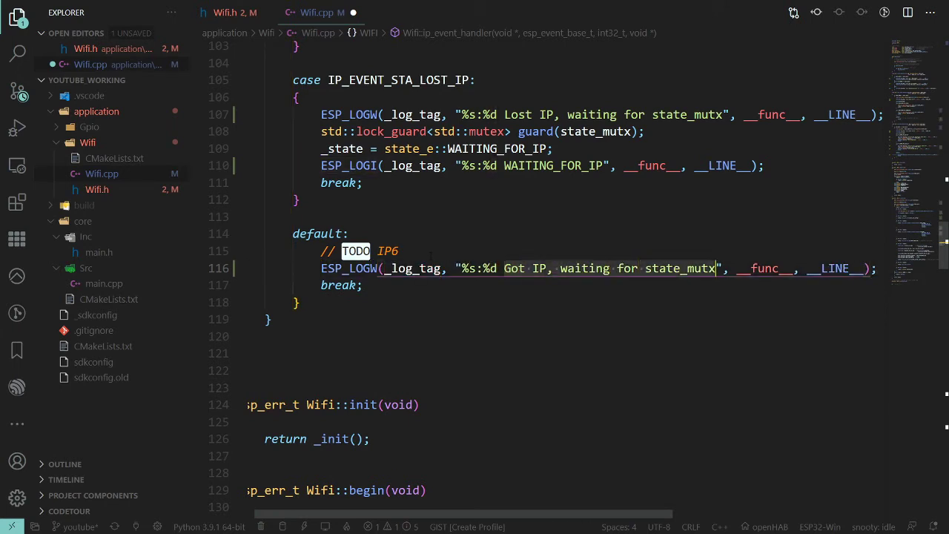
type("Defau")
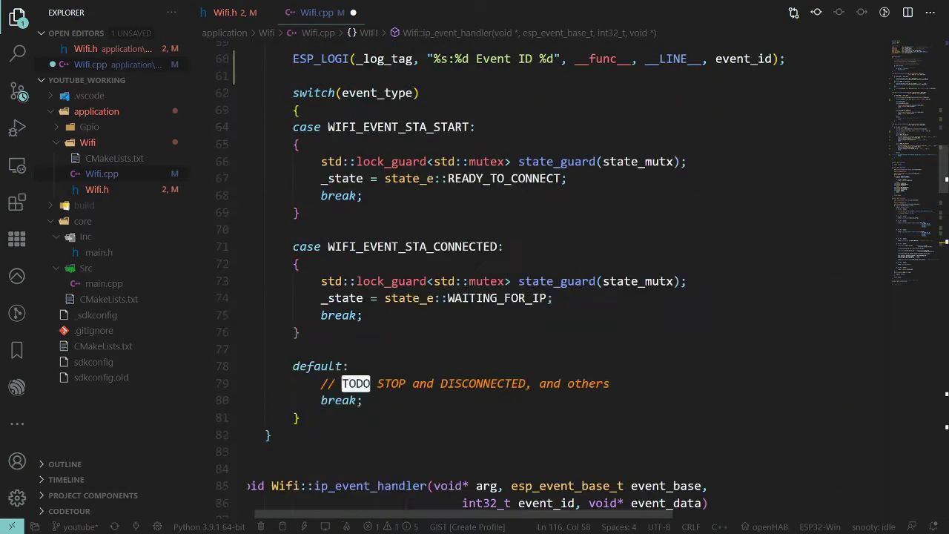
Add 'waiting for state_mutx' and READY_TO_CONNECT logs to the STA_START case.
scroll("up", 3)
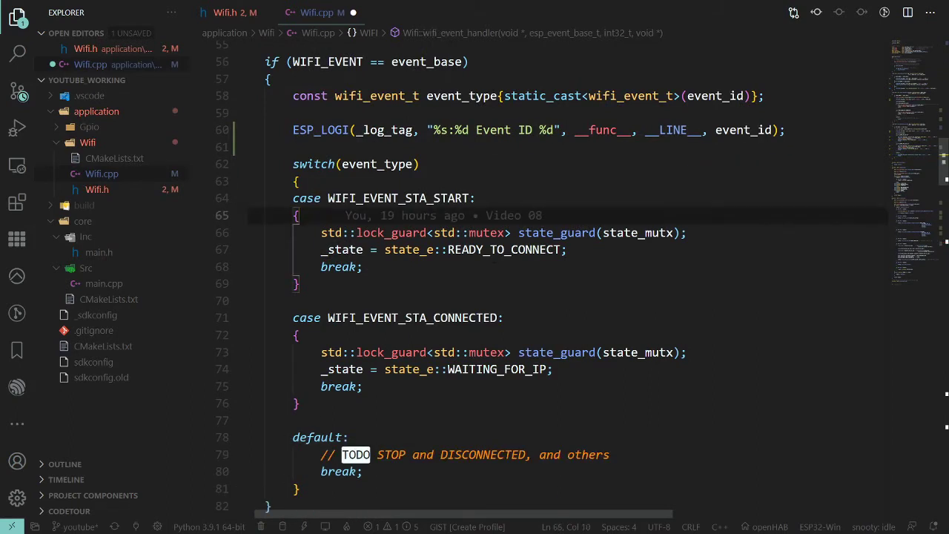
type("ESP_LOGI(_log_tag, \"%s:%d Got IP, waiting for state_mutx\", __func__, __LINE__);")
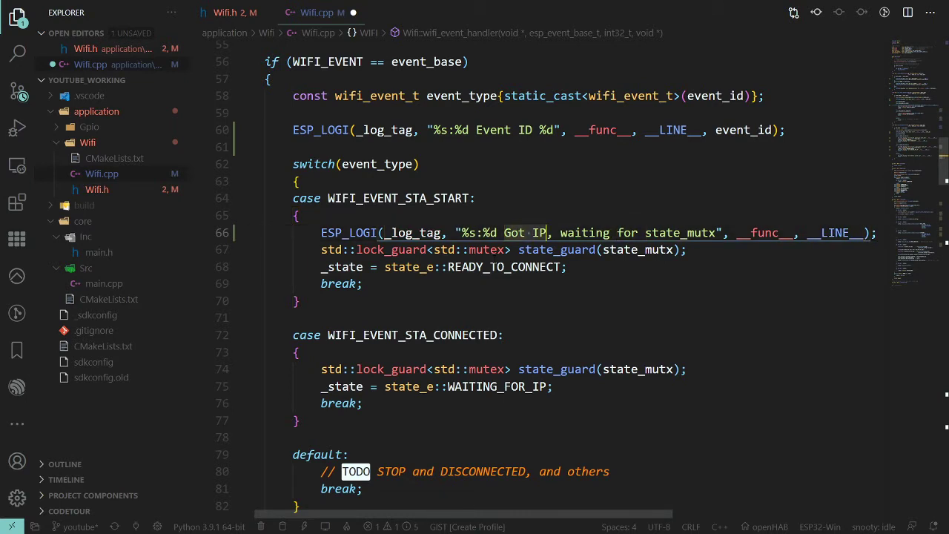
type("STA_ST")
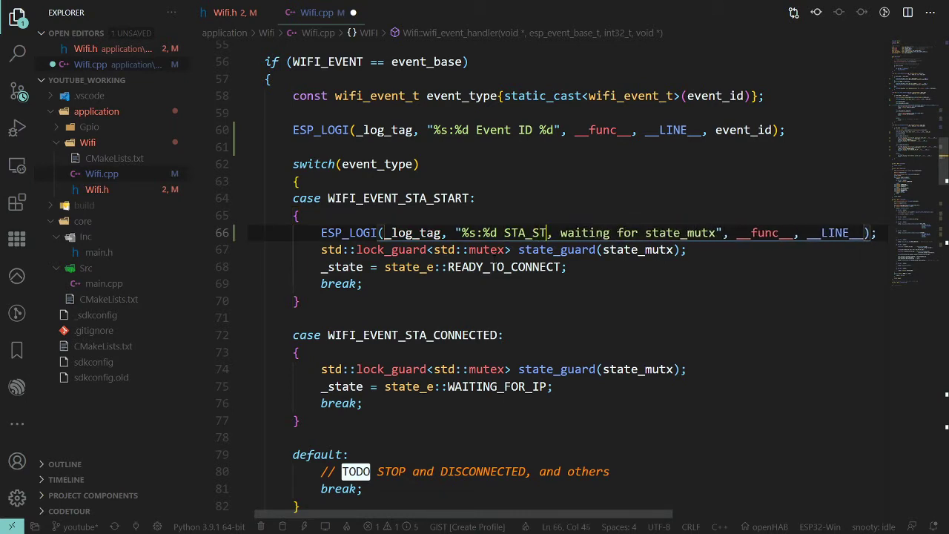
type("ART")
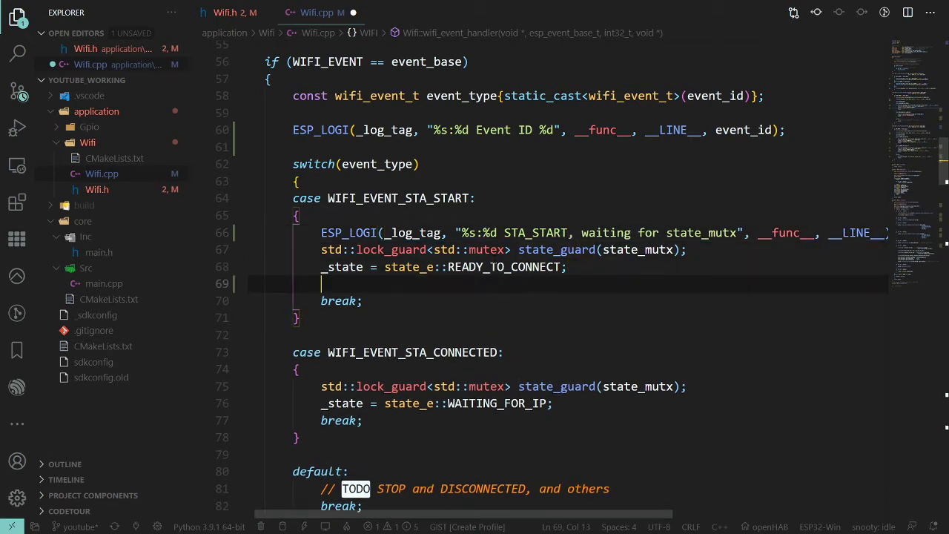
type("ESP_LOGI(_log_tag, \"%s:%d Got IP, waiting for state_mutx\", __func__, __LINE__);")
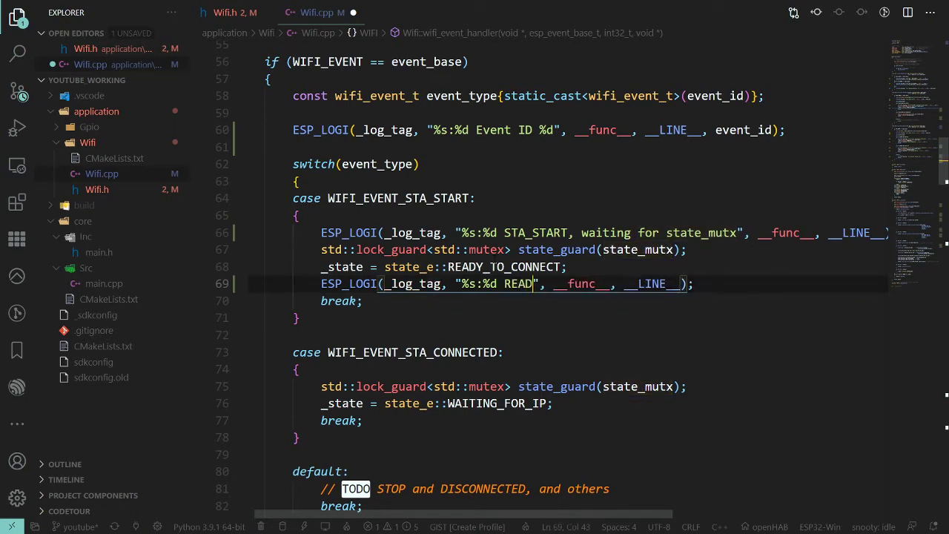
type("Y_TO_CONNECT")
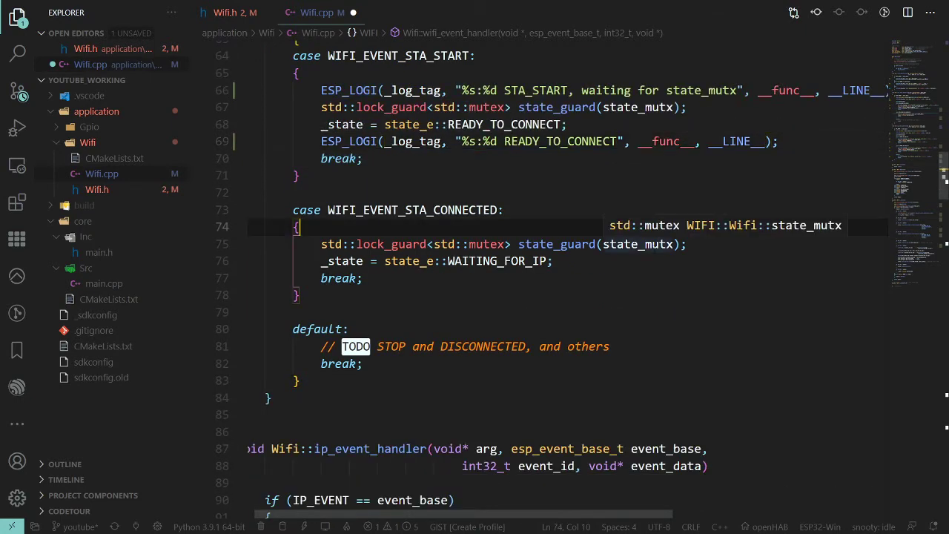
Add 'waiting for state_mutx' and WAITING_FOR_IP logs around STA_CONNECTED's lock_guard.
type("ESP_LOGI(_log_tag, \"%s:%d Got IP, waiting for state_mutx\", __func__, __LINE__);")
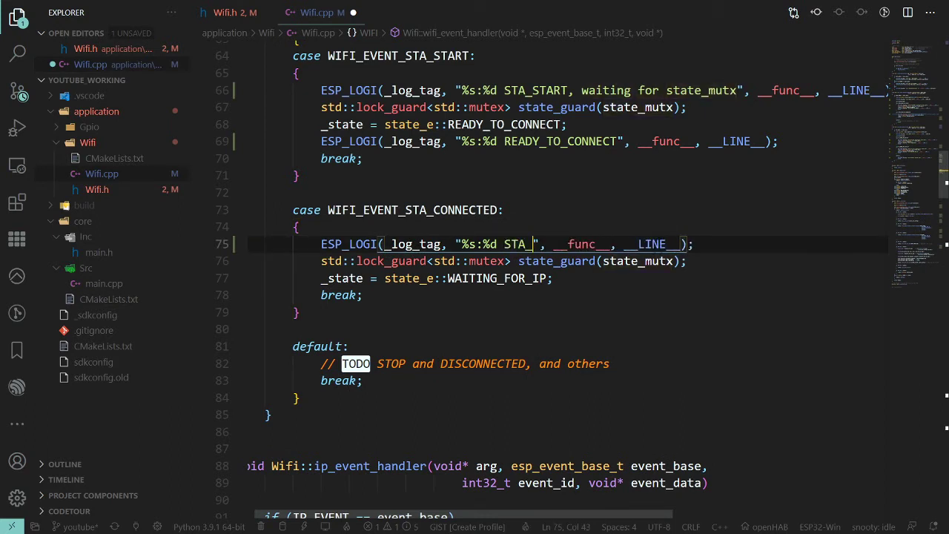
type("CONNECTED, waiting for")
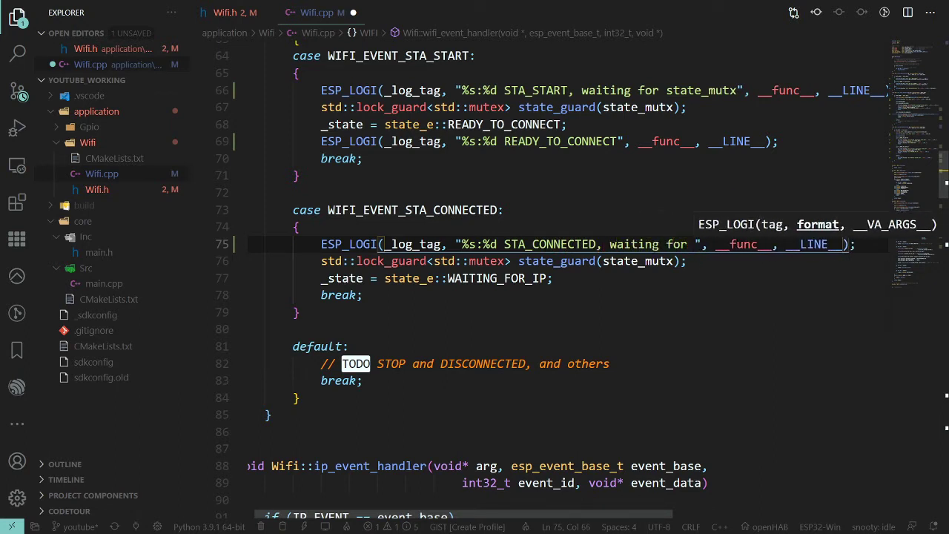
type("state_mutx")
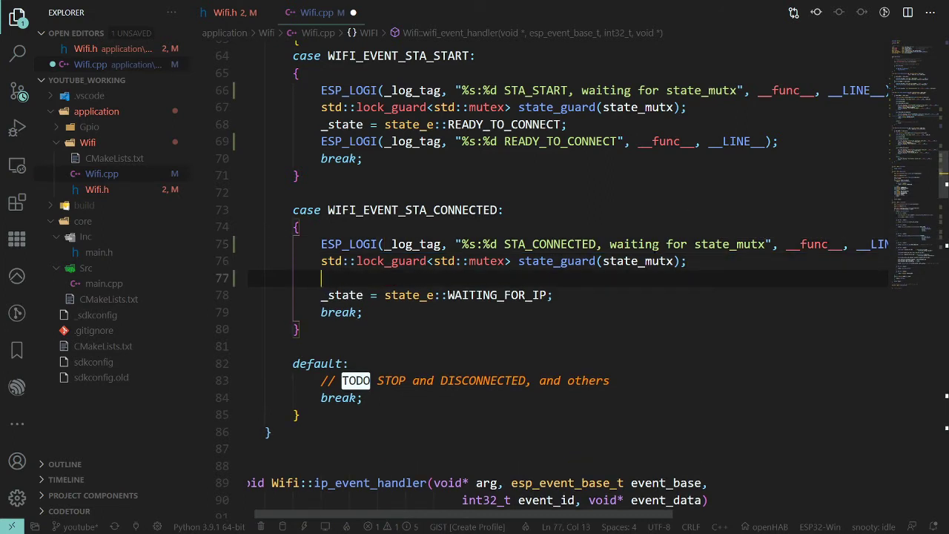
type("ESP_LOGI(_log_tag, \"%s:%d Got IP, waiting for state_mutx\", __func__, __LINE__);")
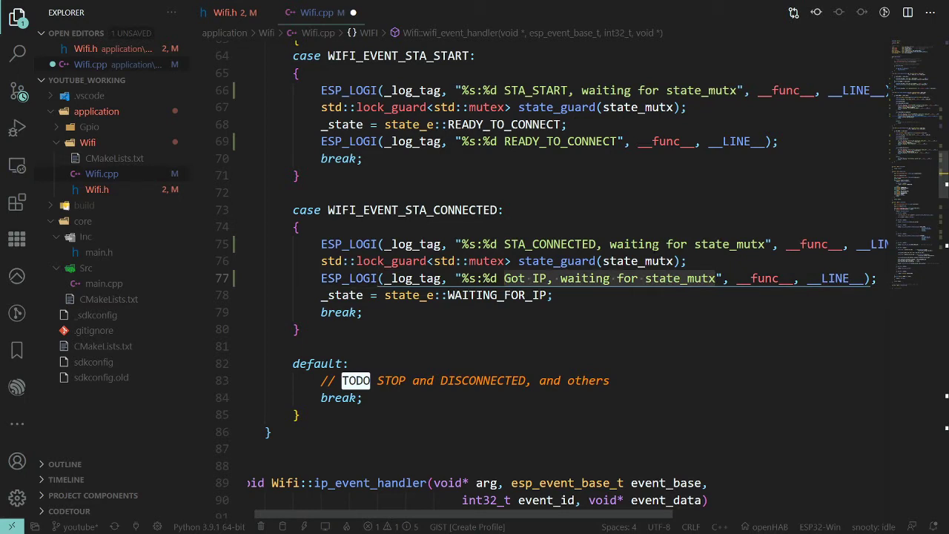
mouse_move(648, 249)
type("WAITIN")
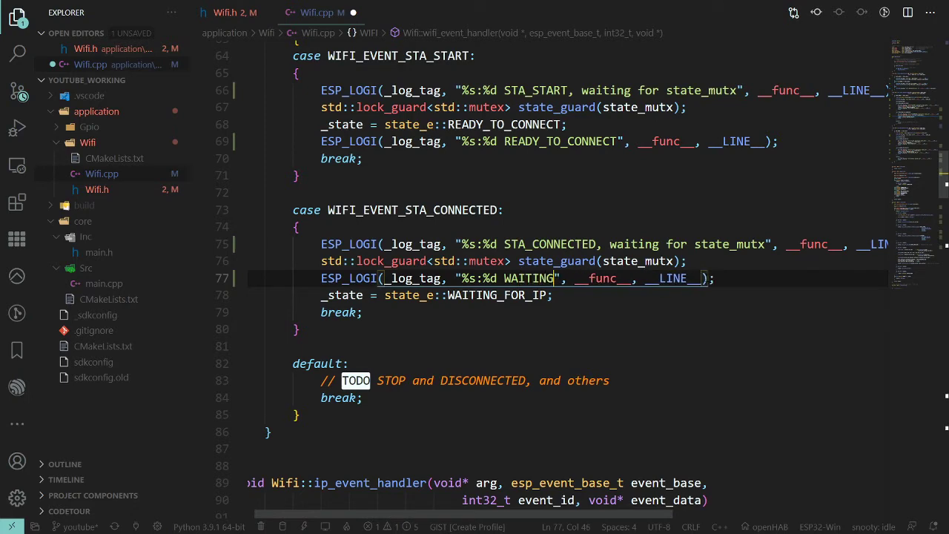
type("_FOR_IP")
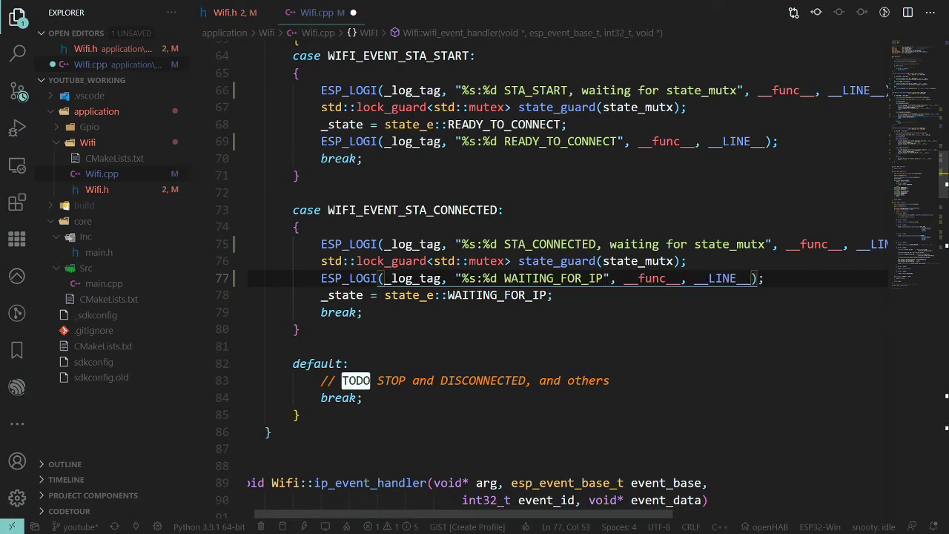
scroll("down", 3)
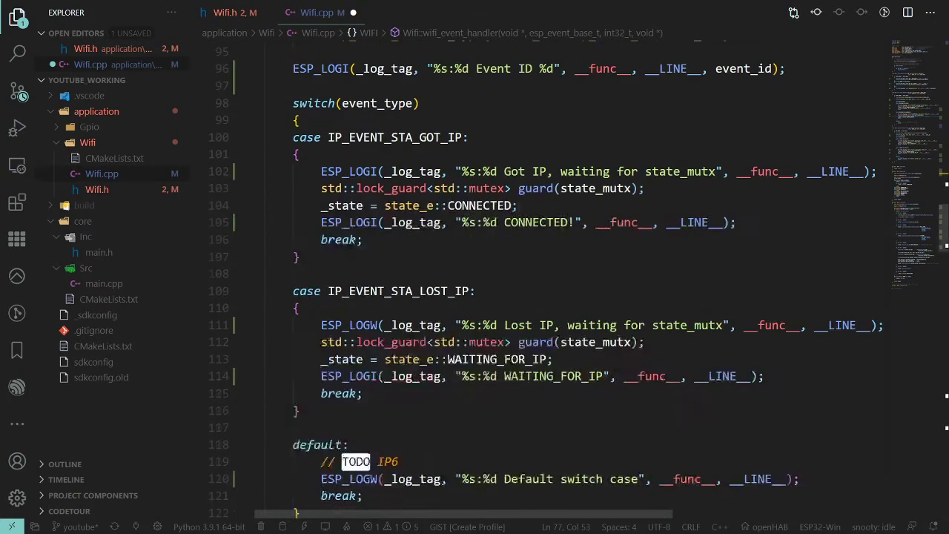
Warn 'Default switch case' in wifi_event_handler, then go to WIFI_EVENT_STA_CONNECTED's definition.
scroll("down", 3)
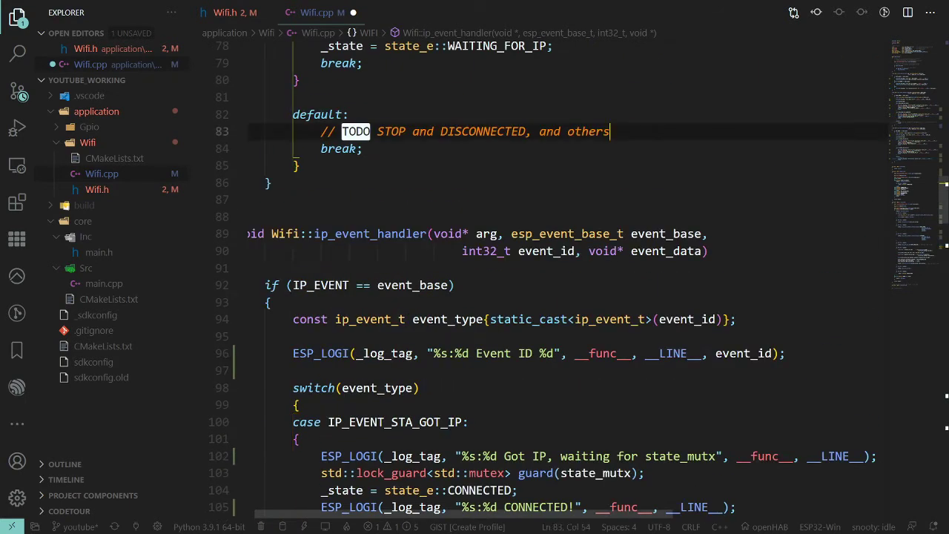
type("ESP_LOGW(_log_tag, \"%s:%d Default switch case\", __func__, __LINE__);")
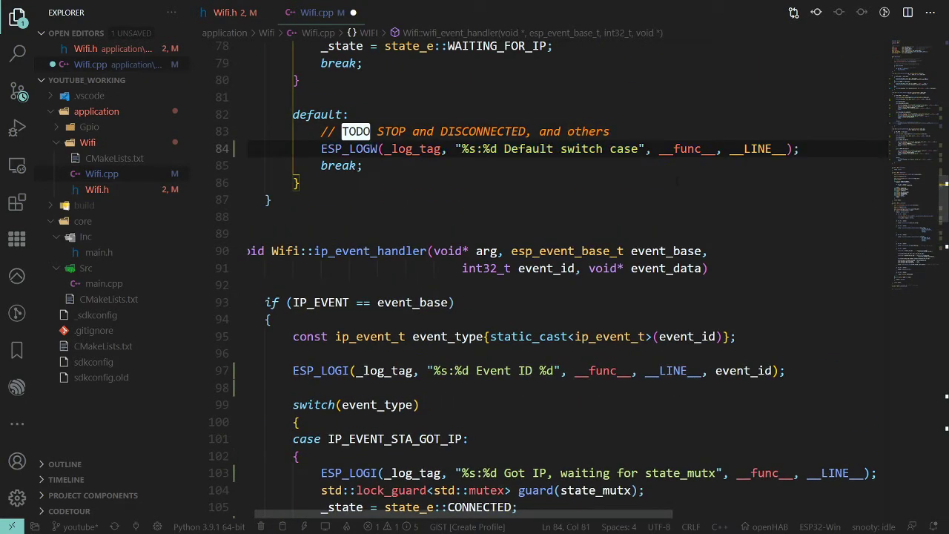
left_click(639, 149)
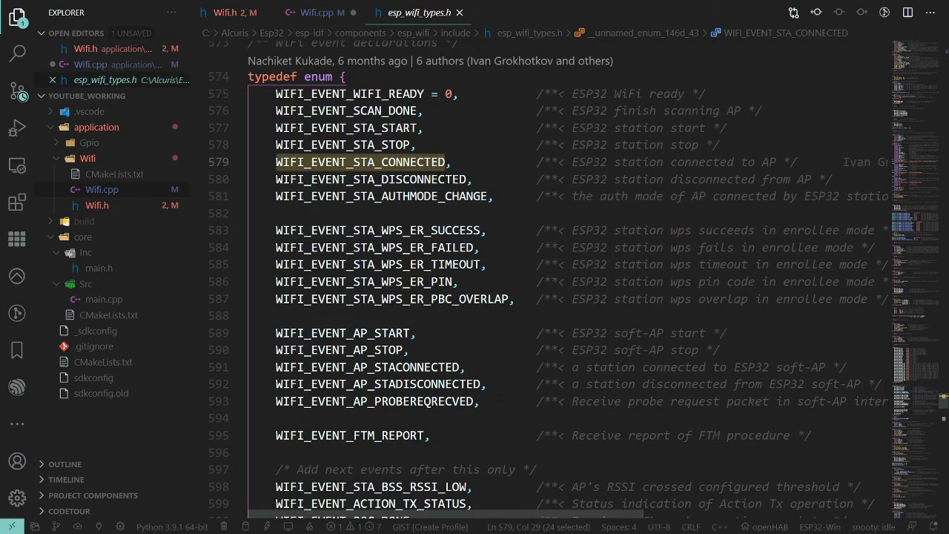
Review the wifi_event_t enum, then close esp_wifi_types.h to return to Wifi.cpp.
scroll("down", 3)
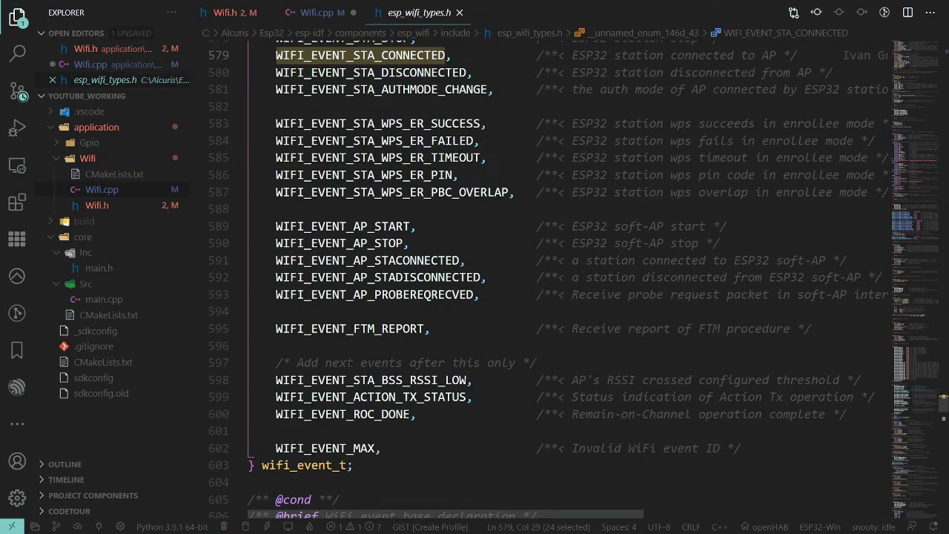
left_click(389, 141)
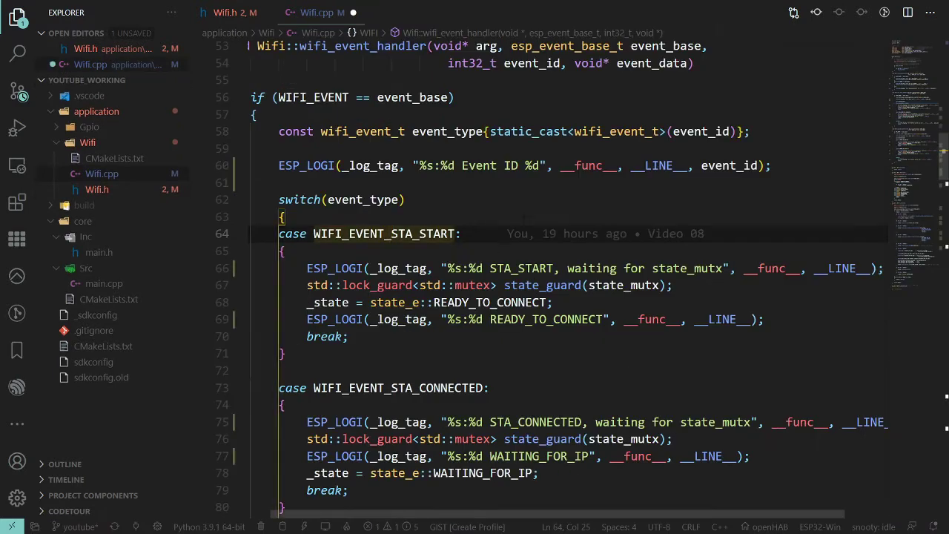
Add (%d) and event_id to the IP default-case ESP_LOGW, then scroll to Wifi::begin.
scroll("down", 3)
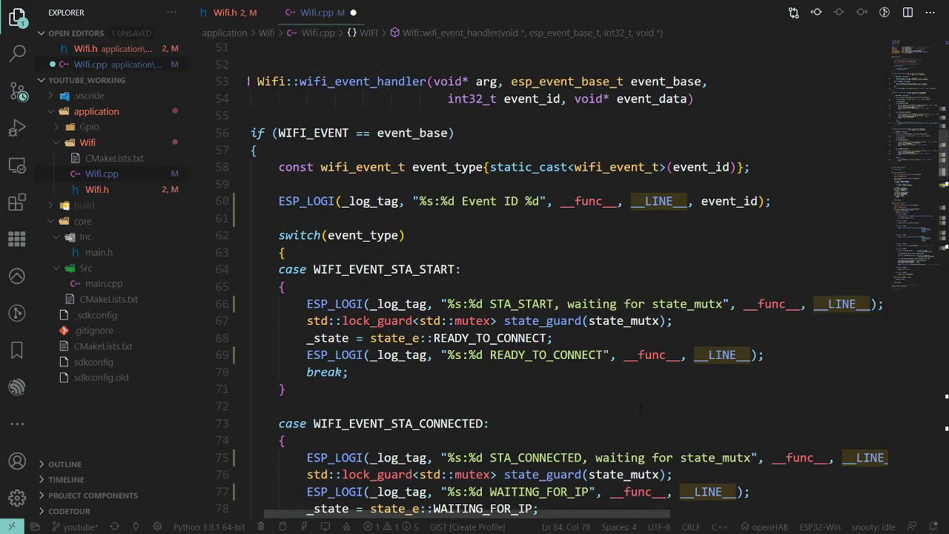
scroll("down", 3)
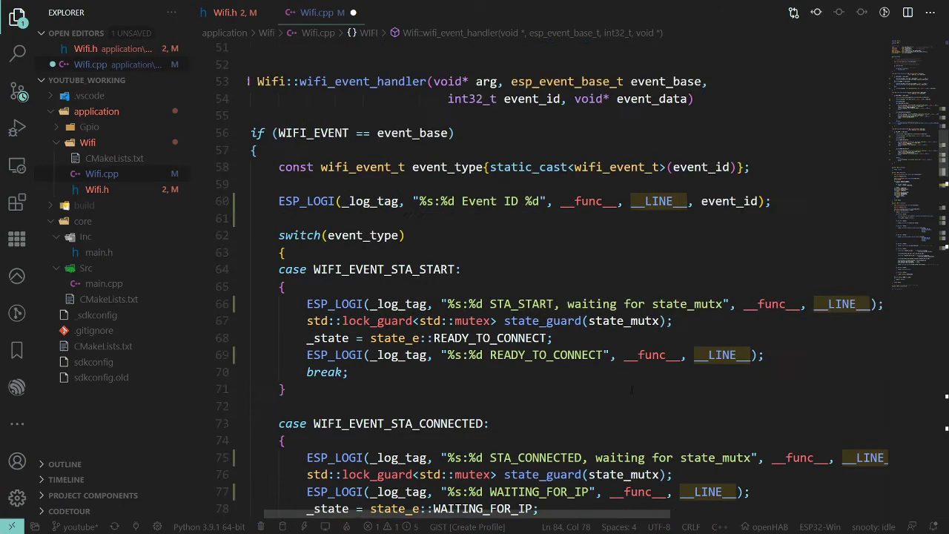
scroll("up", 3)
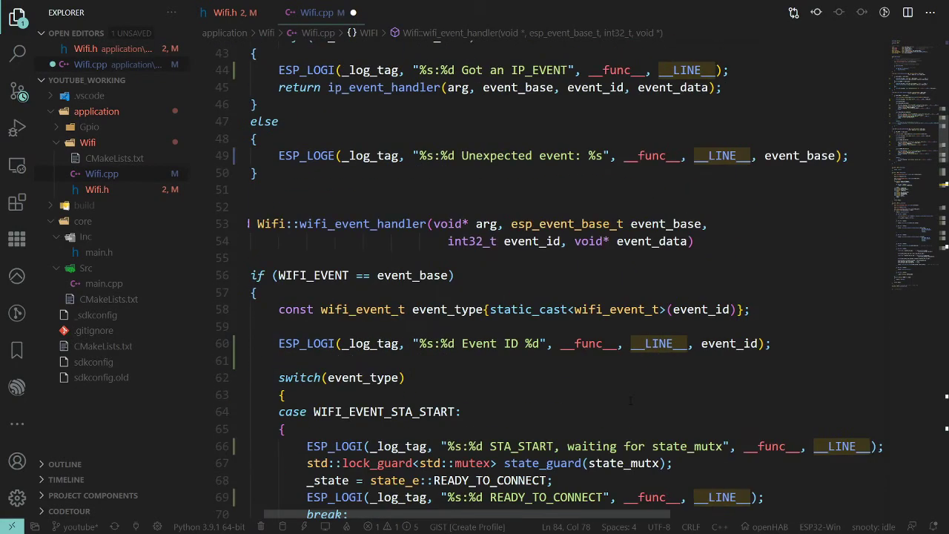
scroll("down", 3)
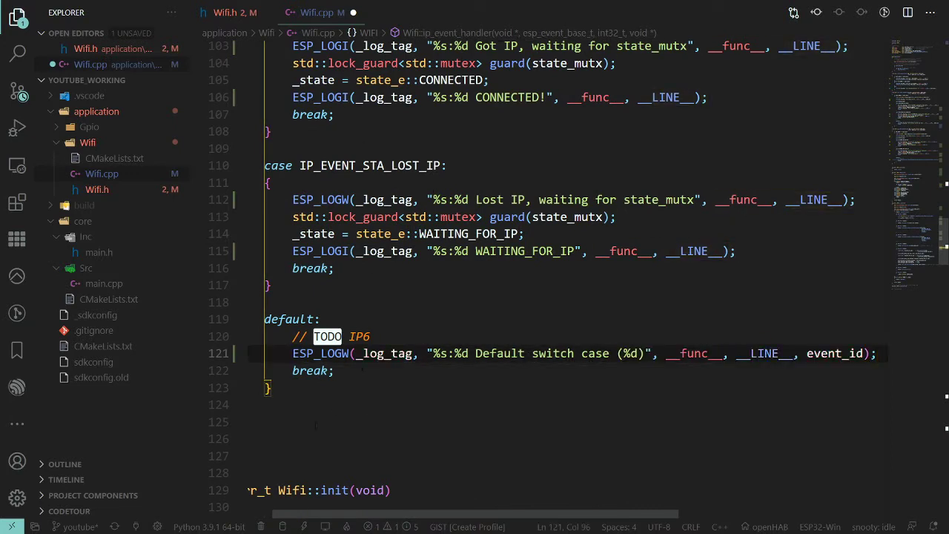
scroll("down", 3)
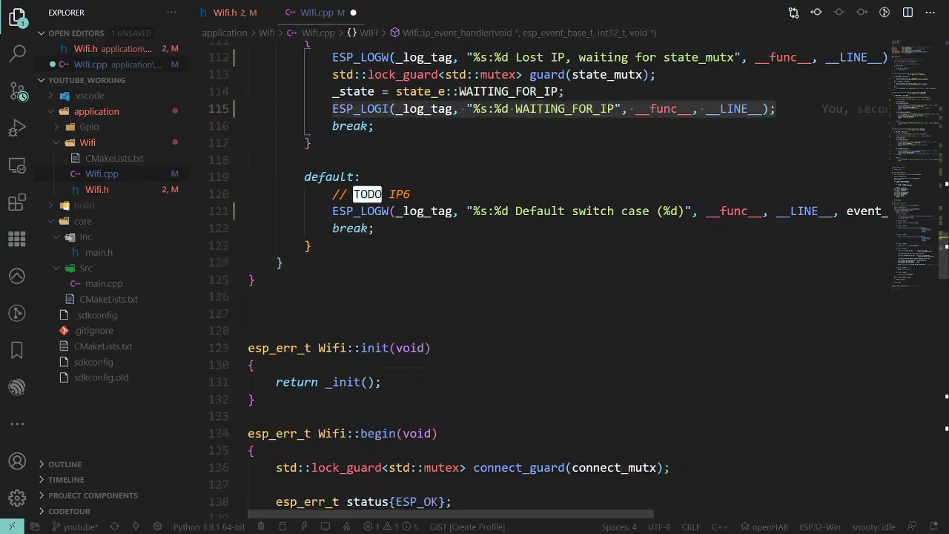
scroll("down", 3)
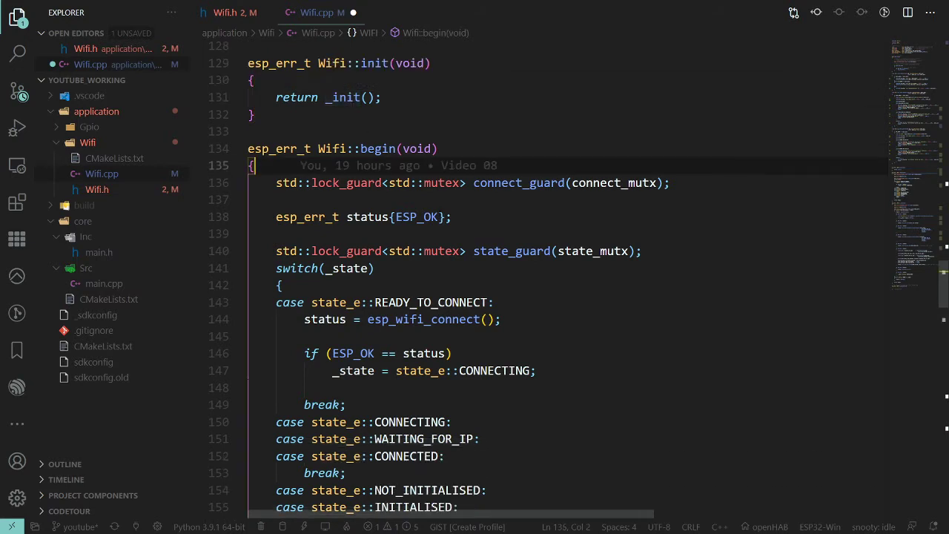
Log 'Waiting for connect_mutx' and 'Waiting for state_mutx' above Wifi::begin's two lock_guards.
type("ESP_LOGI(_log_tag, \"%s:%d WAITING_FOR_IP\", __func__, __LINE__);")
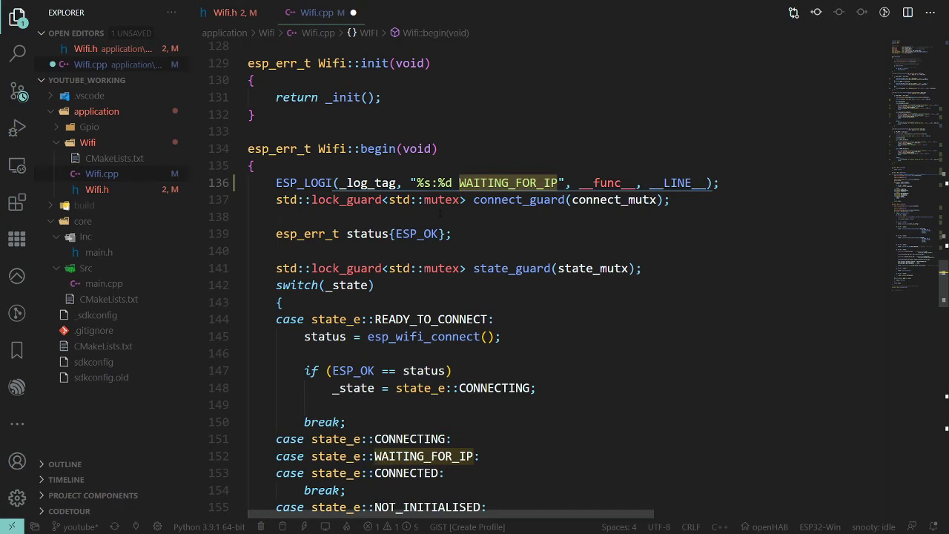
type("Waiting for")
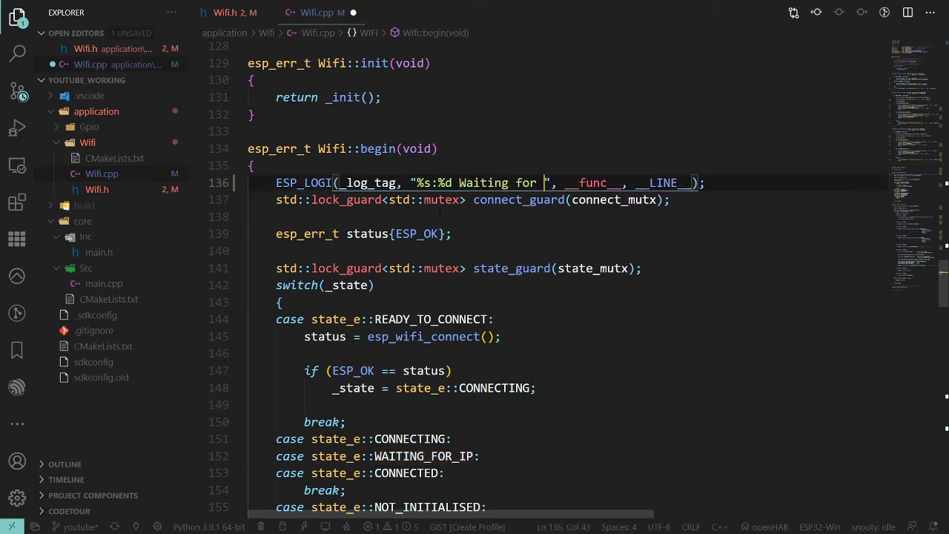
type("connect_")
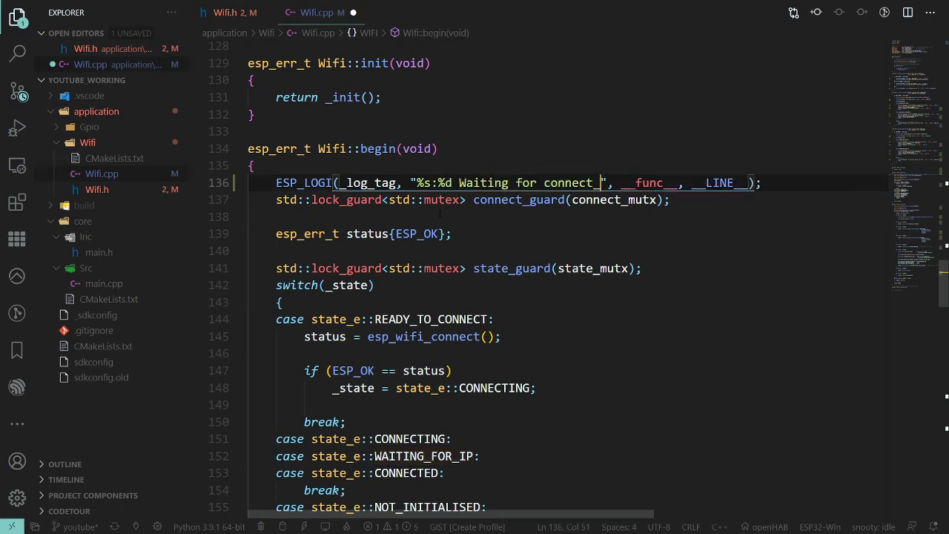
type("mutx")
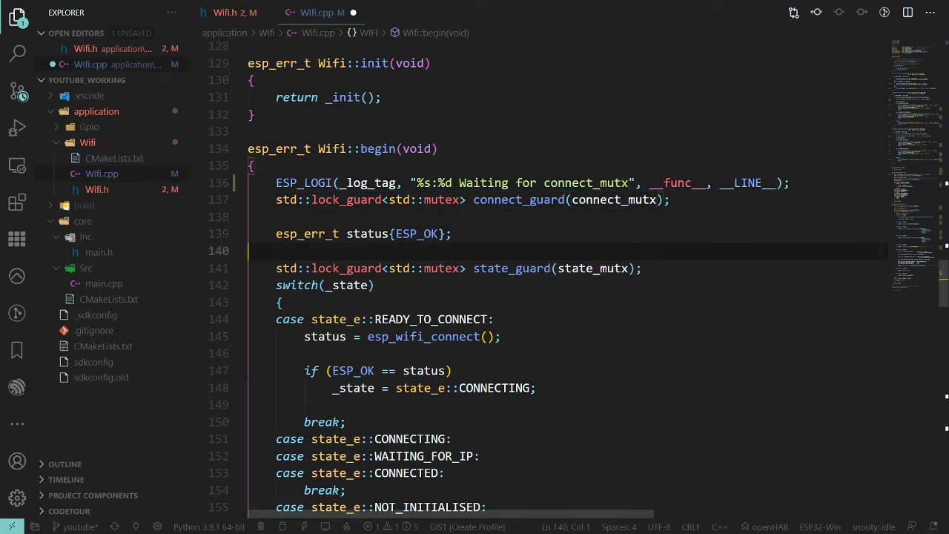
type("ESP_LOGI(_log_tag, \"%s:%d WAITING_FOR_IP\", __func__, __LINE__);")
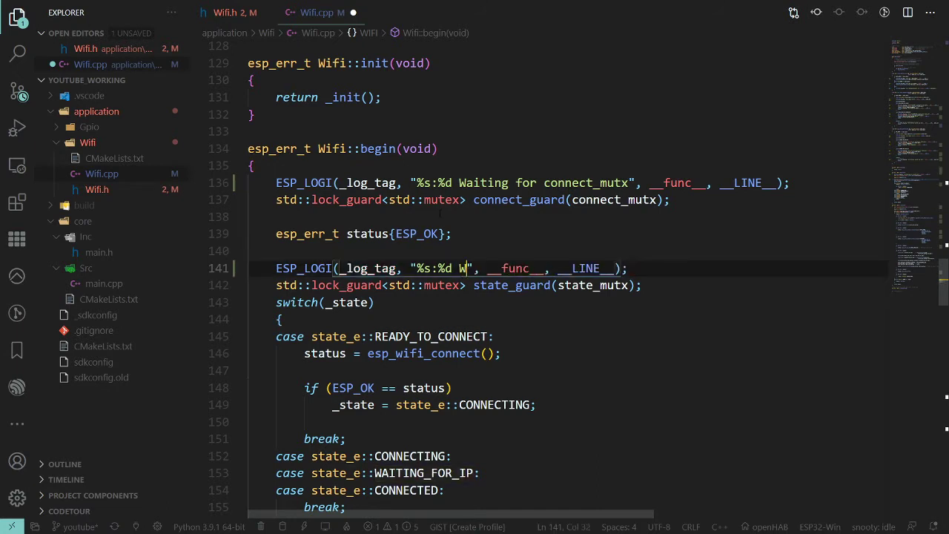
type("aiting for")
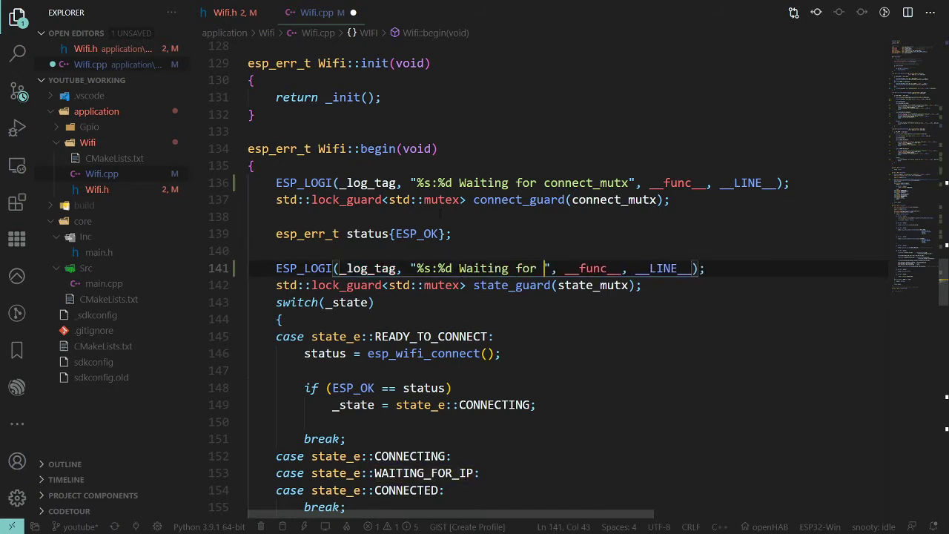
type("state_mutx")
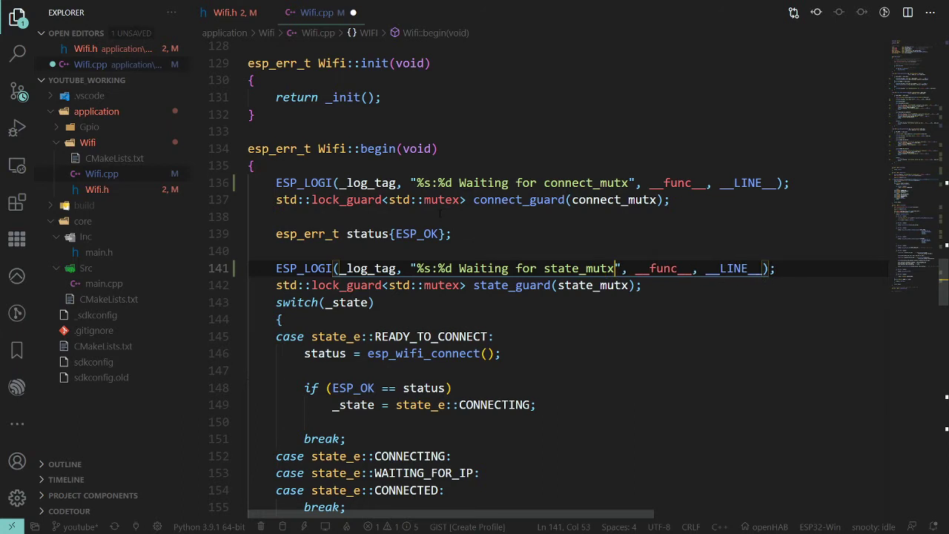
scroll("down", 3)
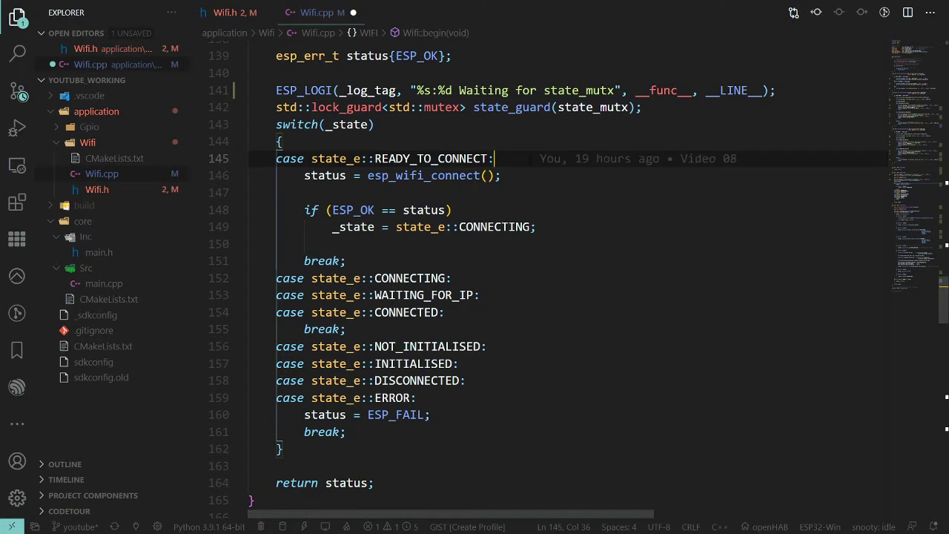
Log 'Calling esp_wifi_connect' in the READY_TO_CONNECT case before the connect call.
type("ESP_LOGI(_log_tag, \"%s:%d WAITING_FOR_IP\", __func__, __LINE__);")
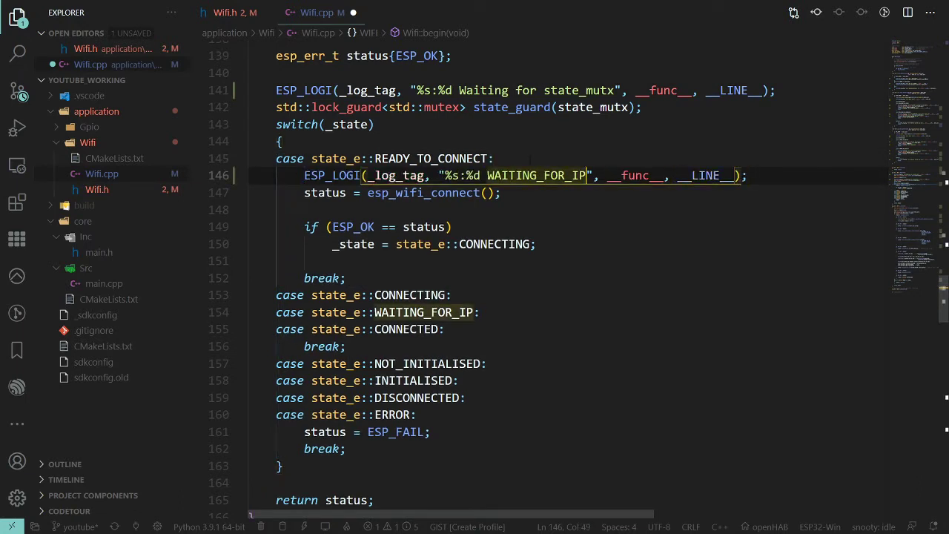
double_click(537, 175)
type("Calling w")
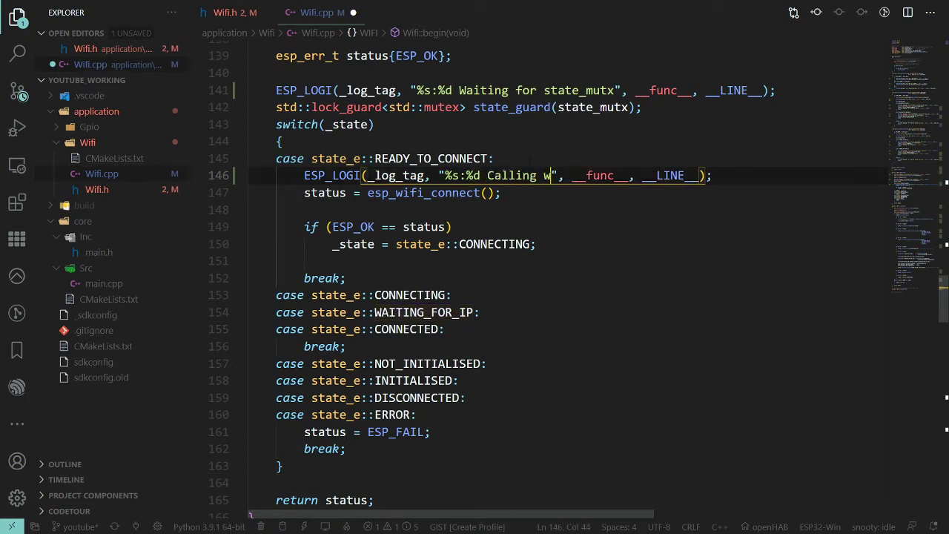
type("esp_wif")
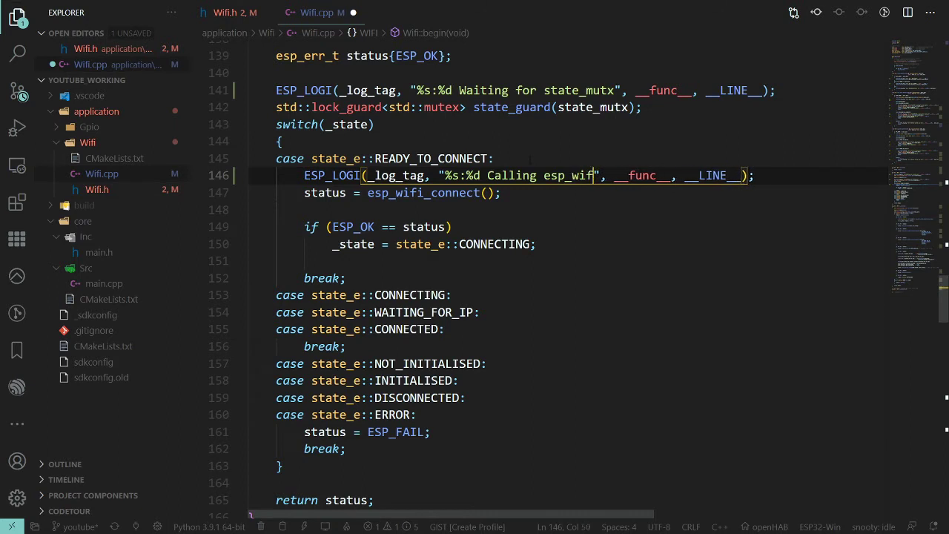
type("i_connect")
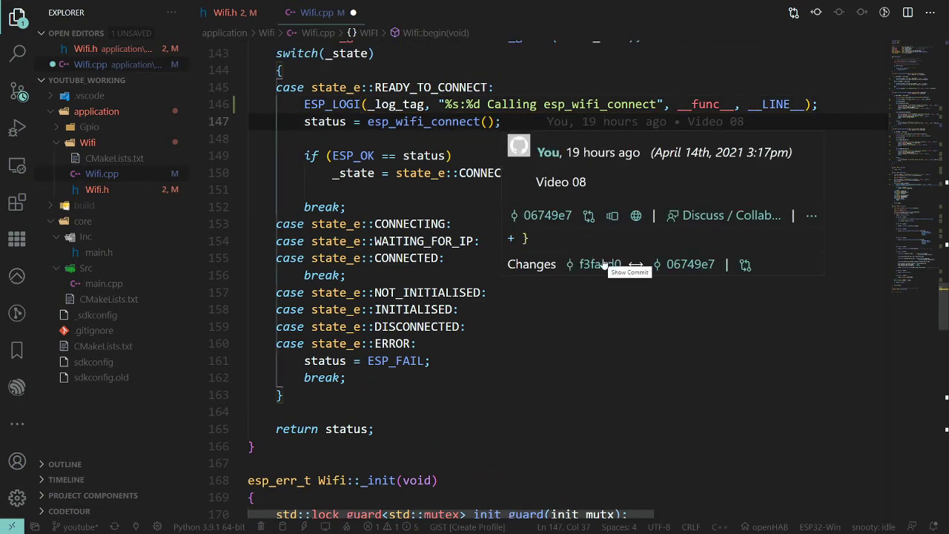
After esp_wifi_connect, log 'esp_wifi_connect:%s' with esp_err_to_name(status).
type("ESP_LOGI(_log_tag, \"%s:%d WAITING_FOR_IP\", __func__, __LINE__);")
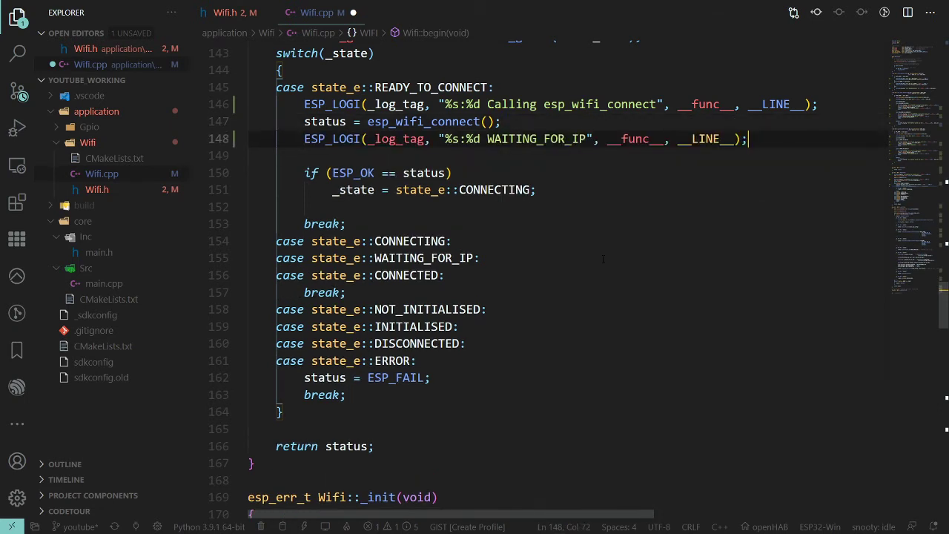
left_click(586, 104)
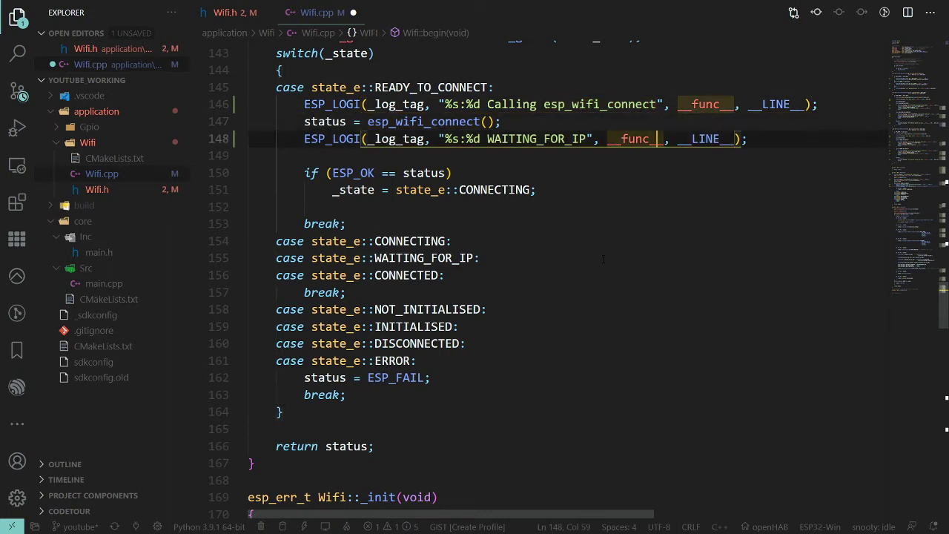
type("esp_wifi_connect")
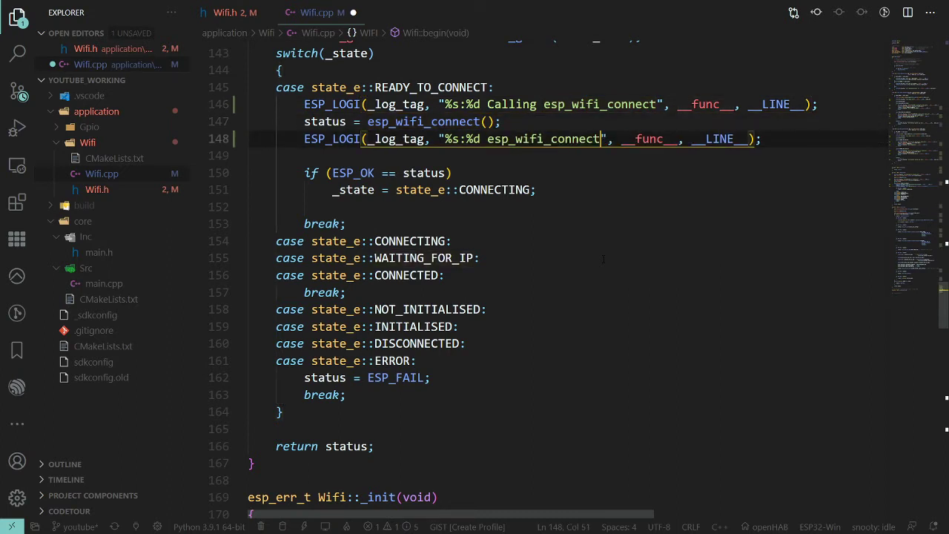
type(":")
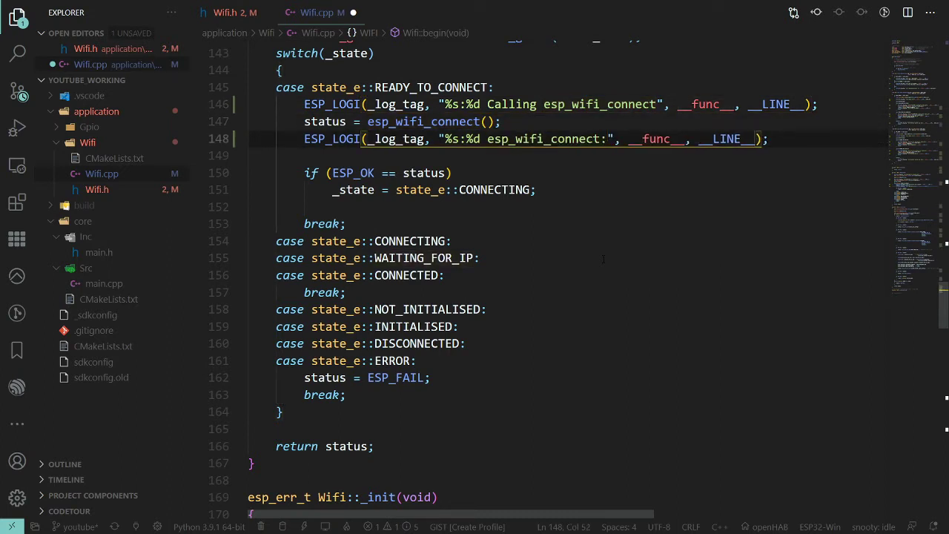
type("%s")
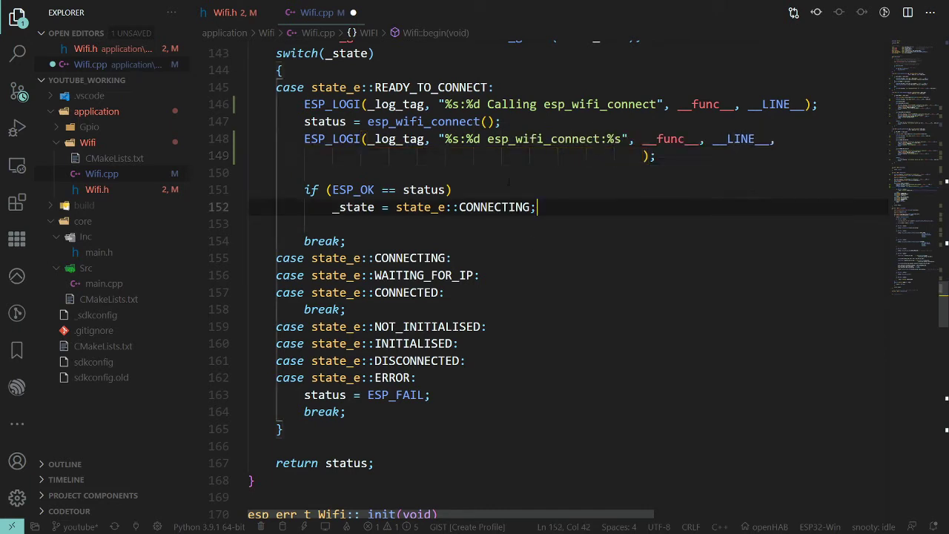
left_click(642, 157)
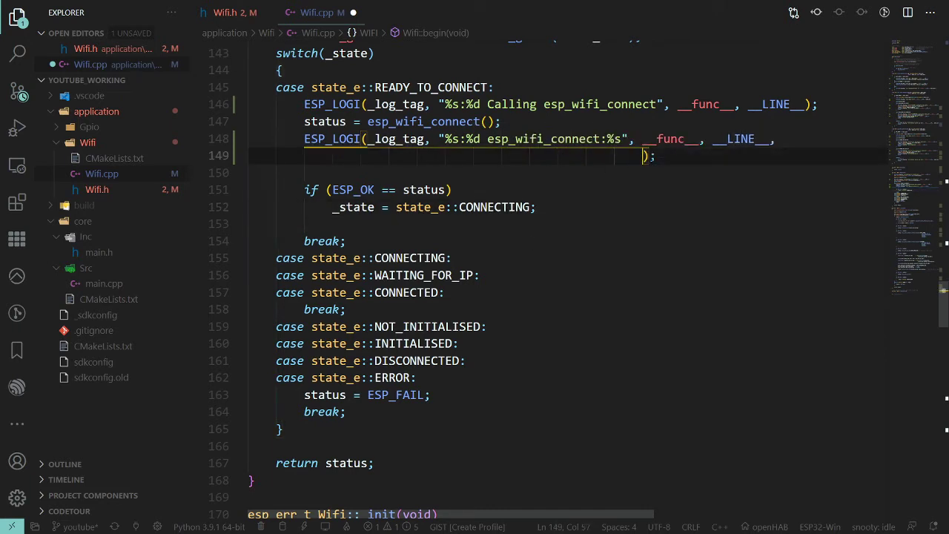
type("esp_err_to_name")
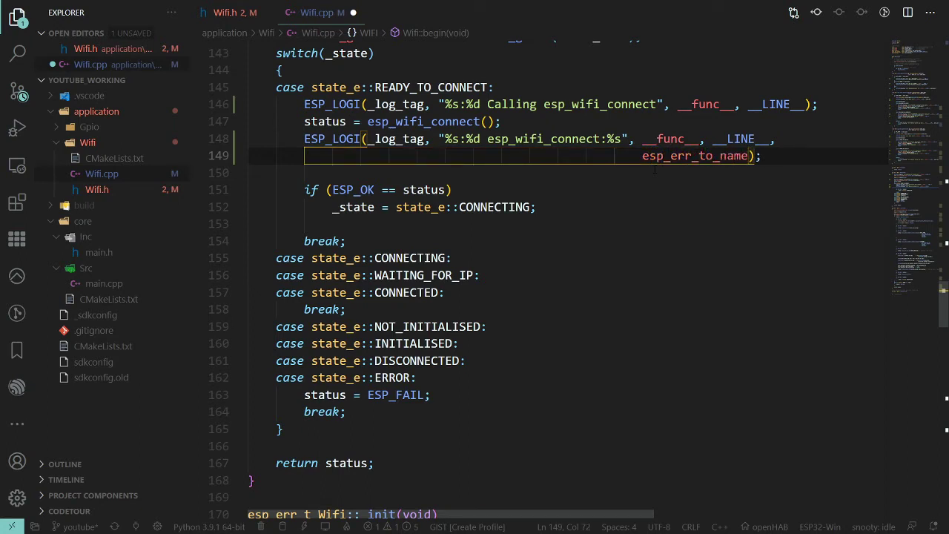
type("(status")
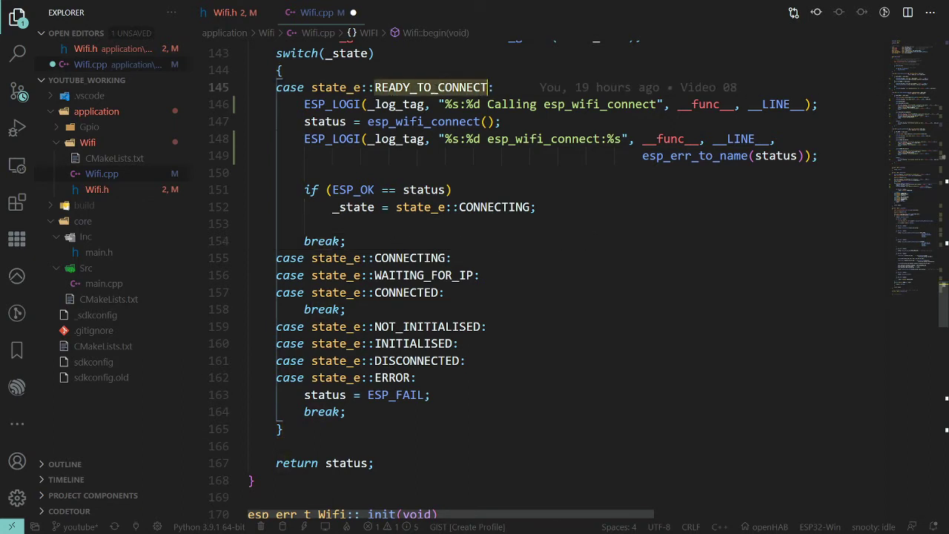
mouse_move(430, 86)
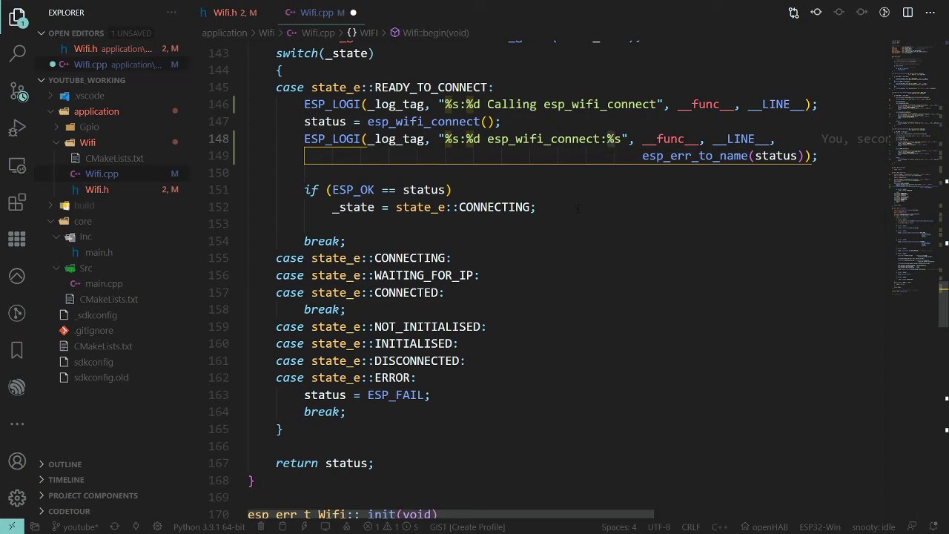
mouse_move(483, 258)
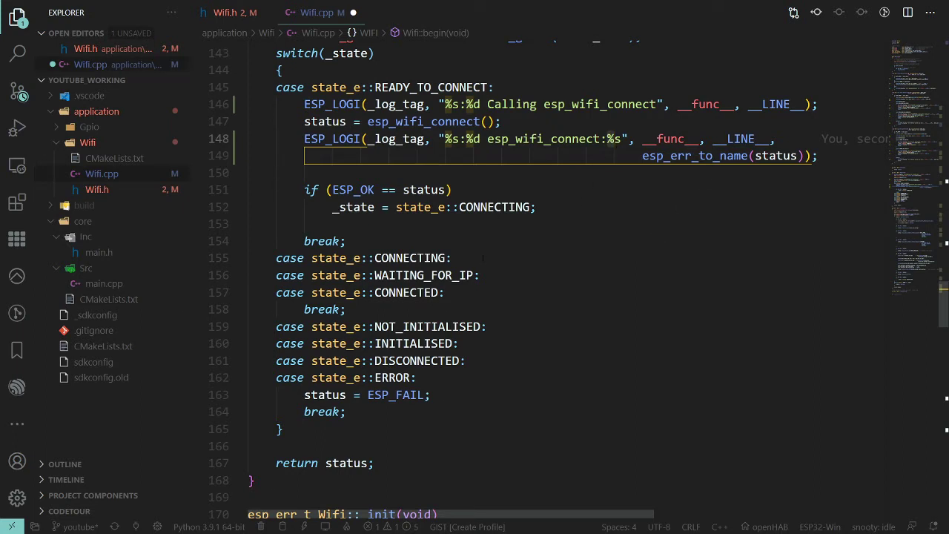
Turn the pasted ERROR-case log into an ESP_LOGE 'Error state' message.
scroll("down", 3)
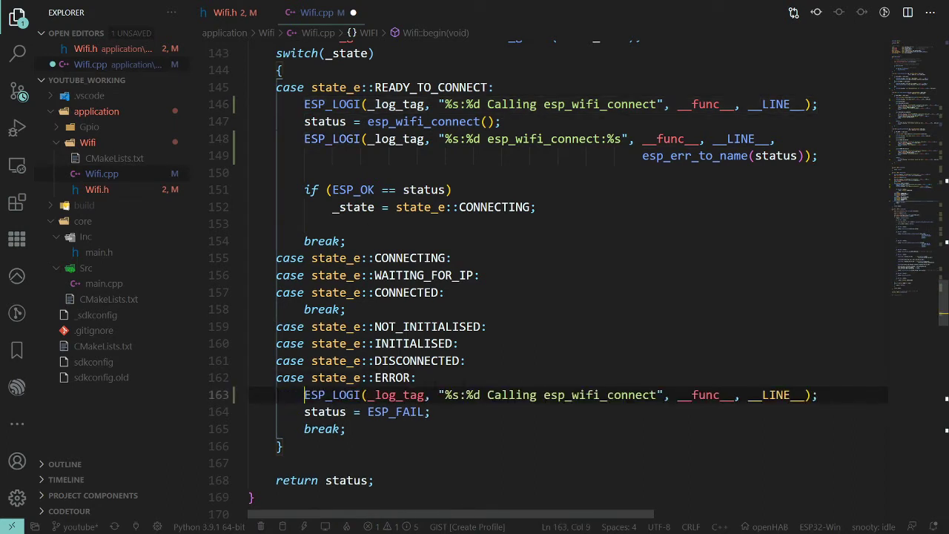
left_click(341, 395)
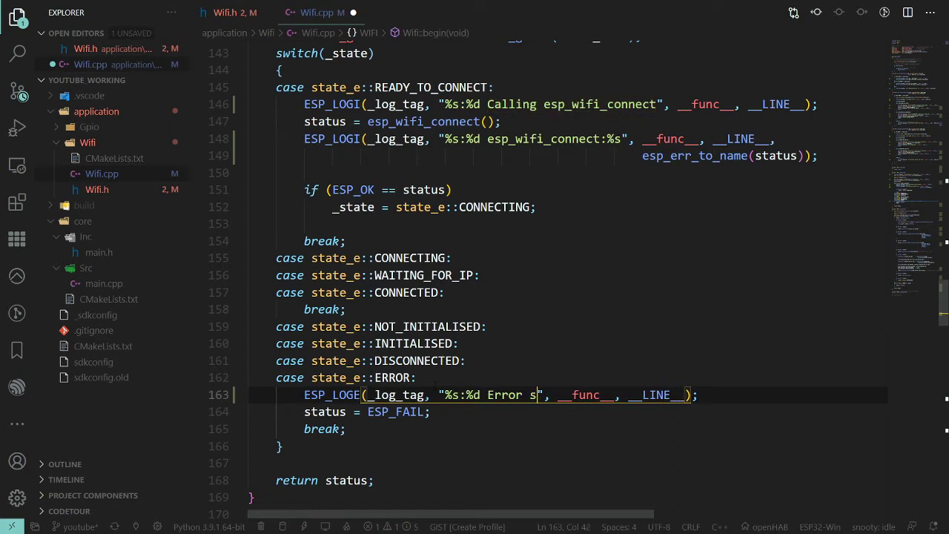
type("tate")
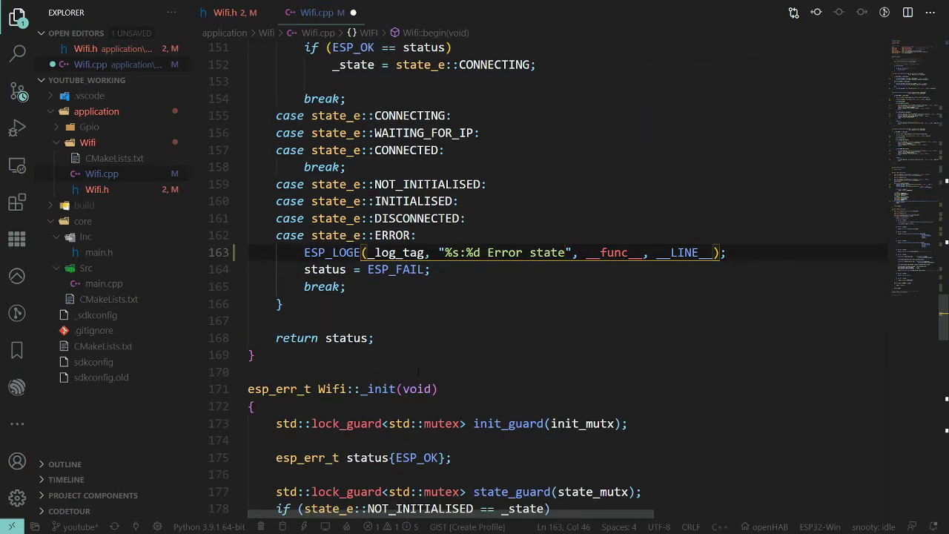
scroll("down", 3)
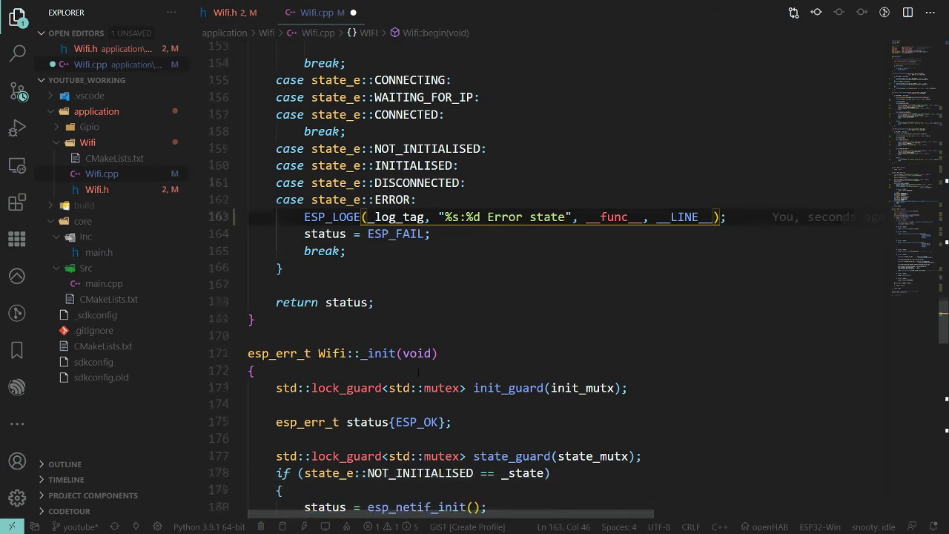
scroll("down", 3)
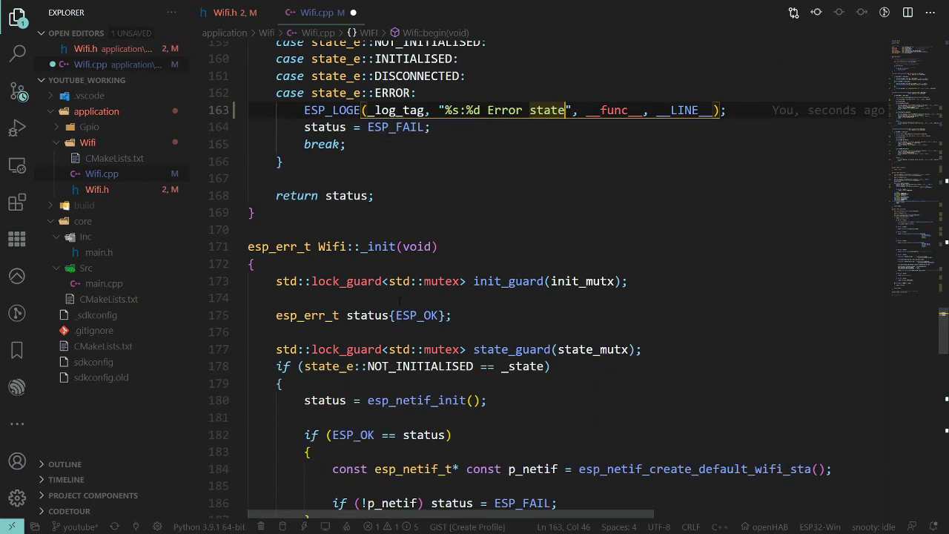
left_click(252, 264)
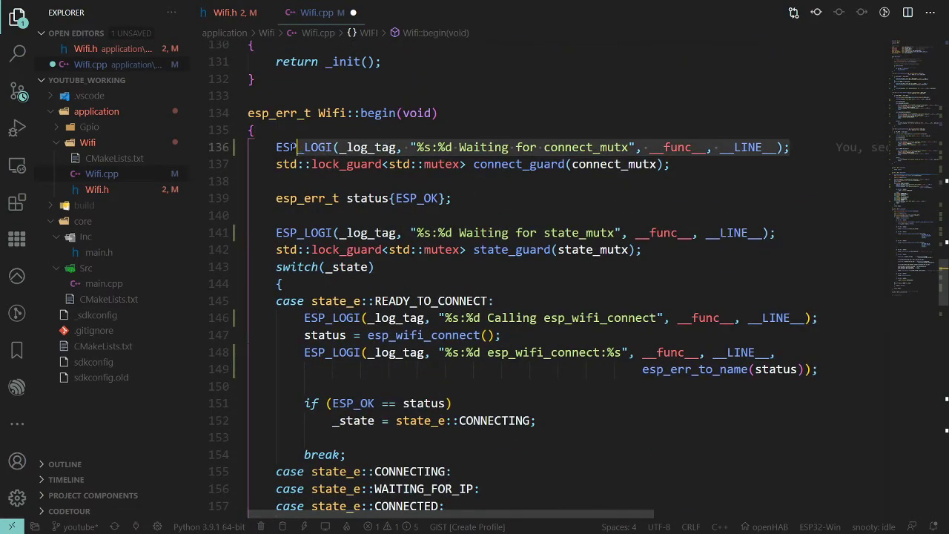
Add 'Calling esp_netif_init' logs before esp_netif_init in Wifi::_init.
scroll("down", 3)
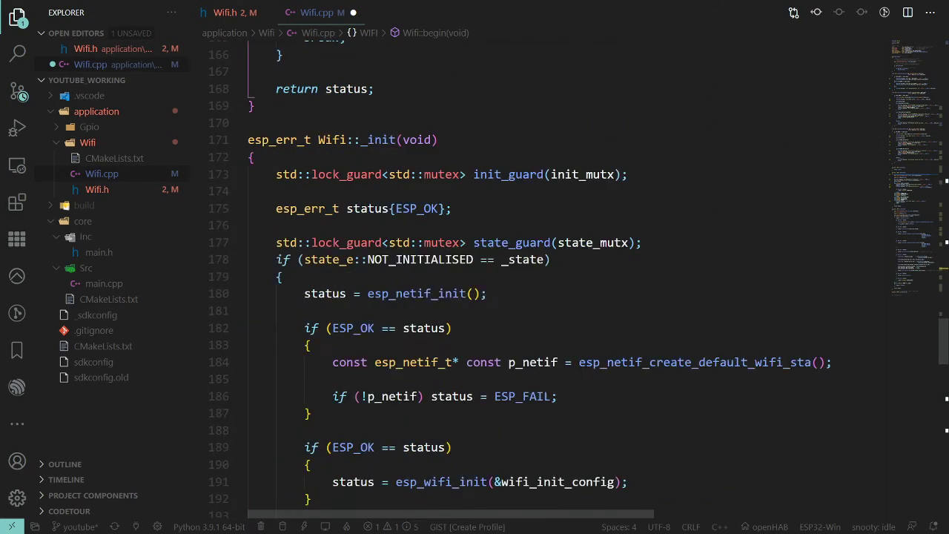
type("ESP_LOGI(_log_tag, \"%s:%d Waiting for connect_mutx\", __func__, __LINE__);")
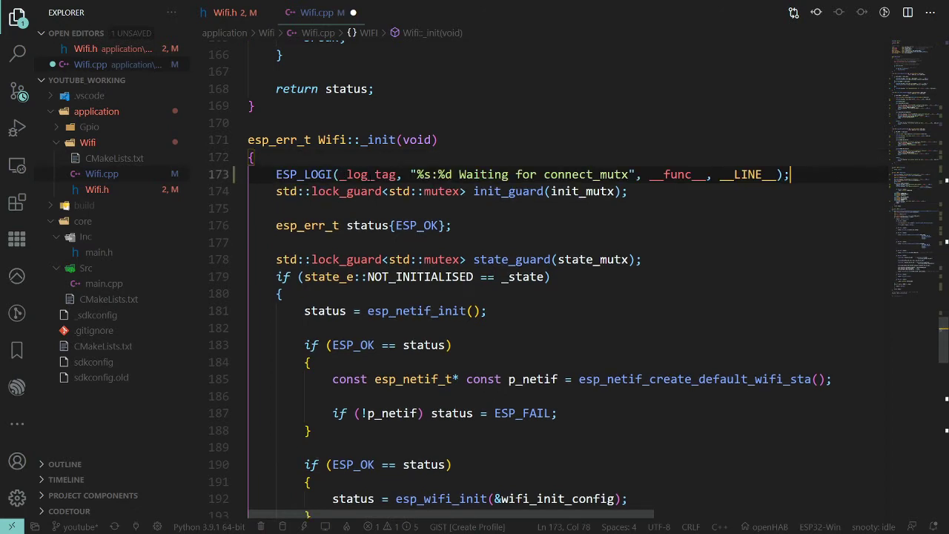
double_click(586, 174)
type("ini")
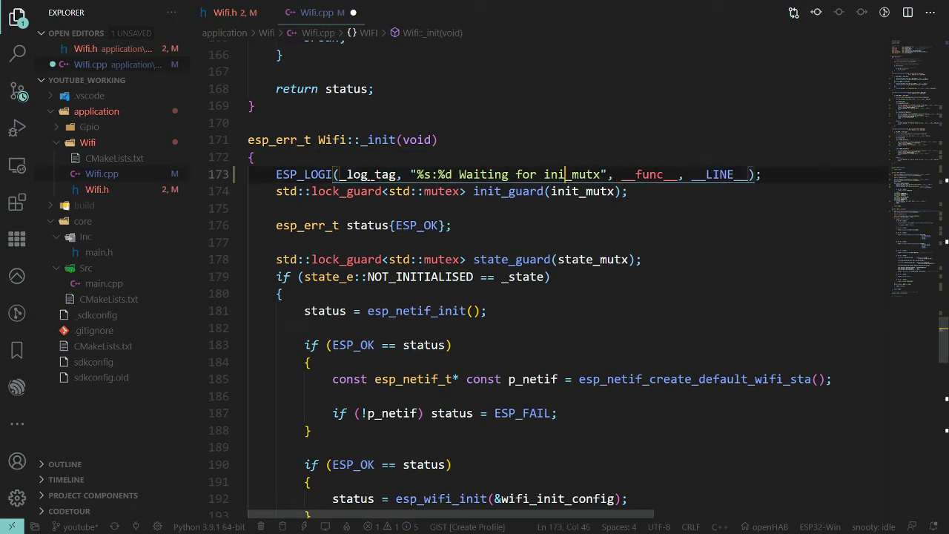
type("t")
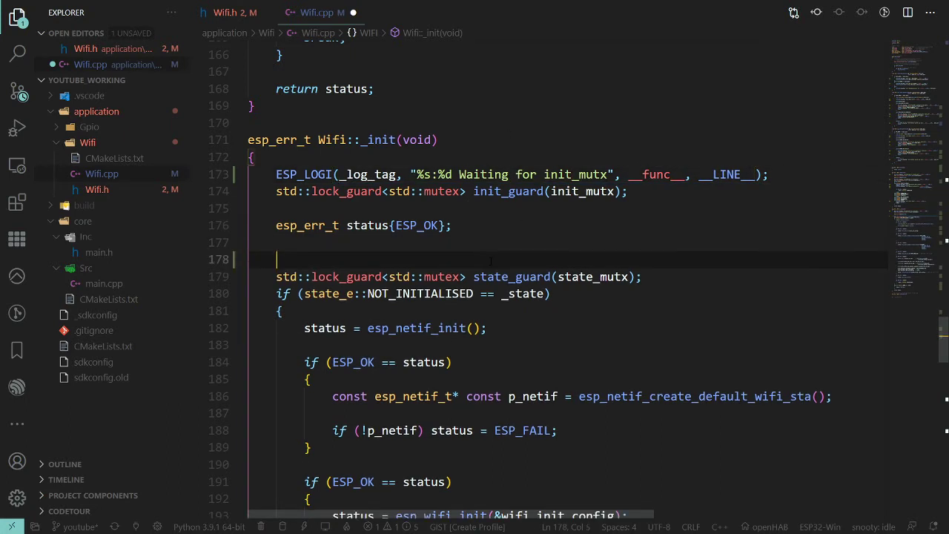
type("ESP_LOGI(_log_tag, \"%s:%d Waiting for connect_mutx\", __func__, __LINE__);")
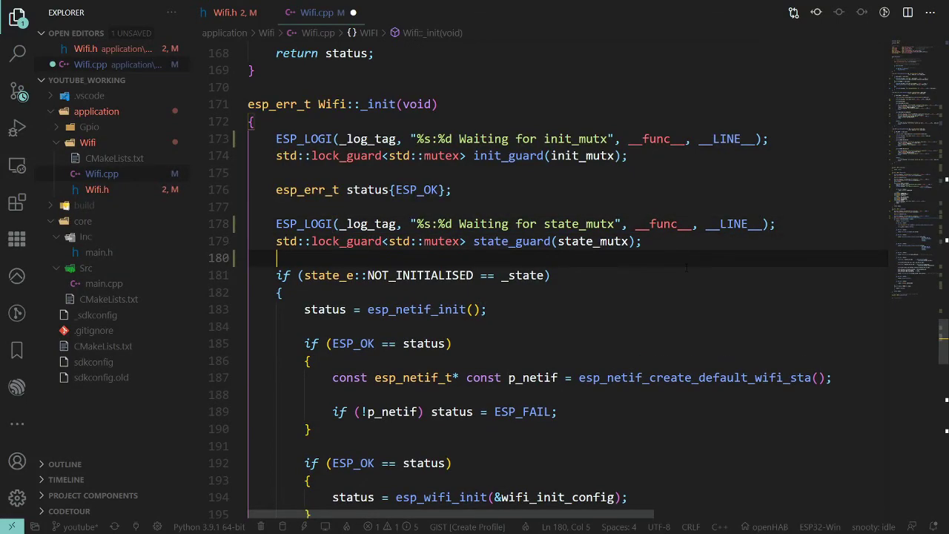
scroll("down", 3)
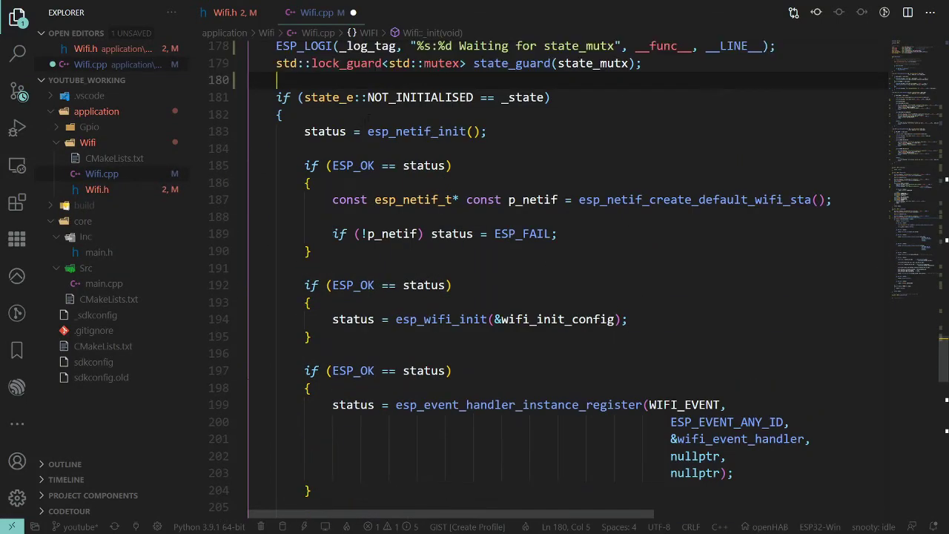
type("ESP_LOGI(_log_tag, \"%s:%d Waiting for connect_mutx\", __func__, __LINE__);")
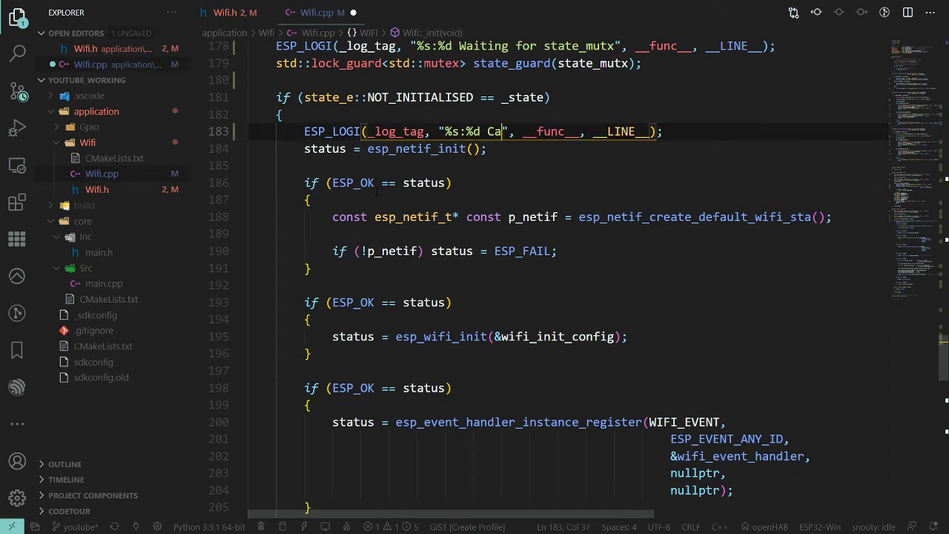
type("illing esp")
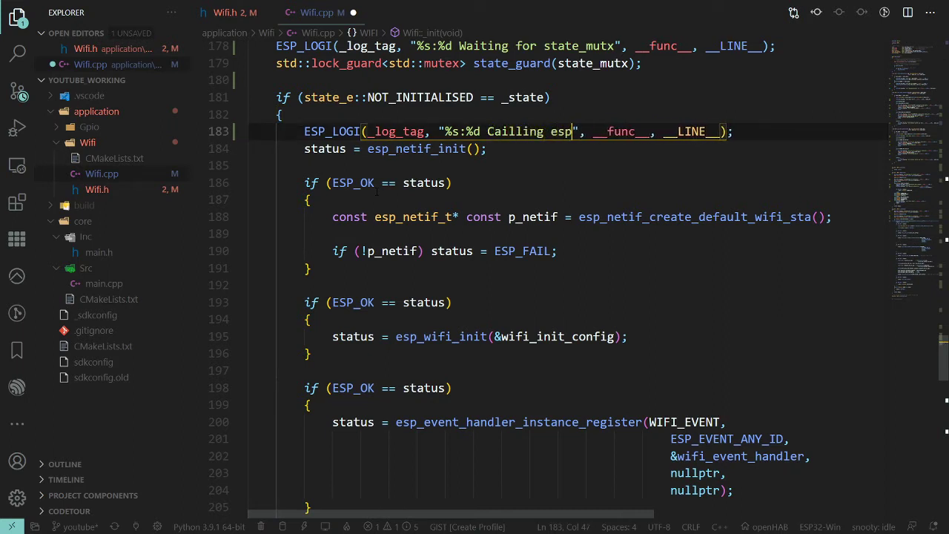
type("_netif_i")
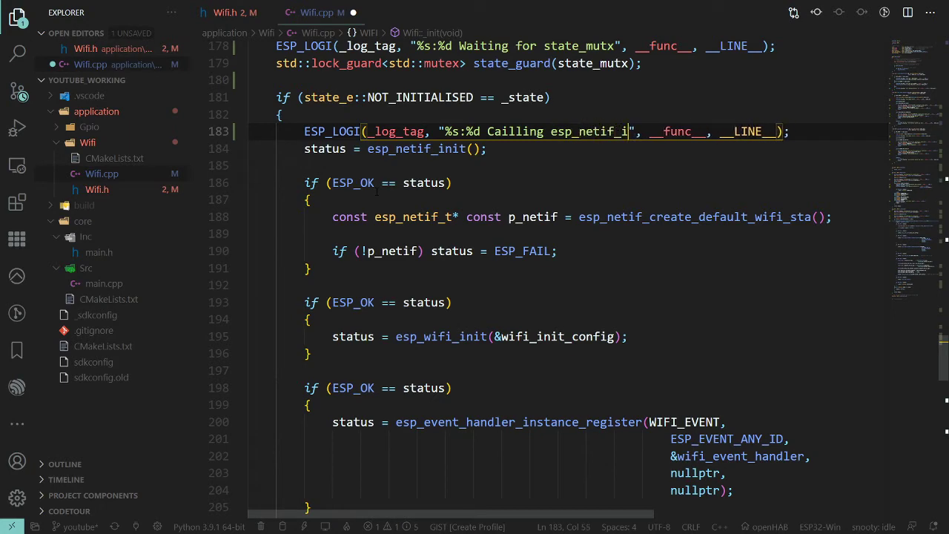
type("nit")
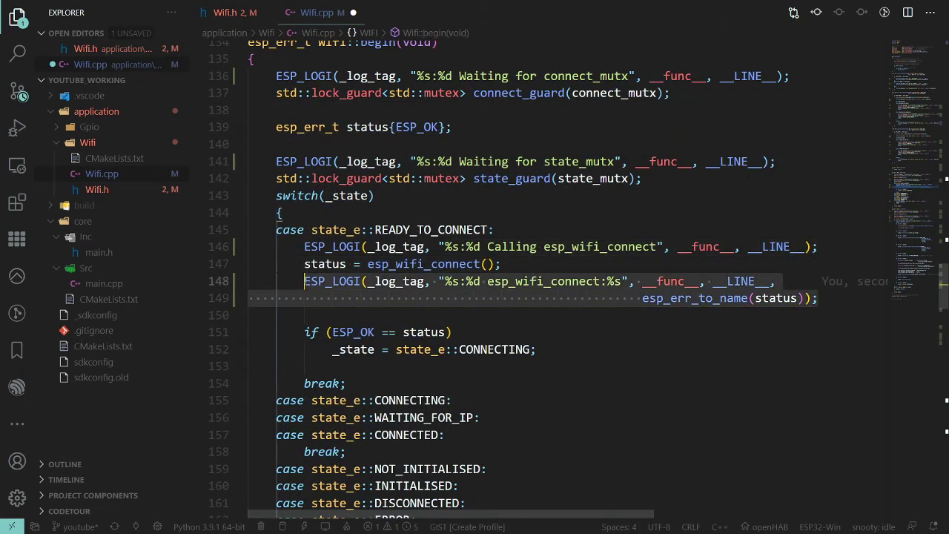
Log esp_netif_init's result via esp_err_to_name and label the esp_netif_create_default_wifi_sta log.
scroll("down", 3)
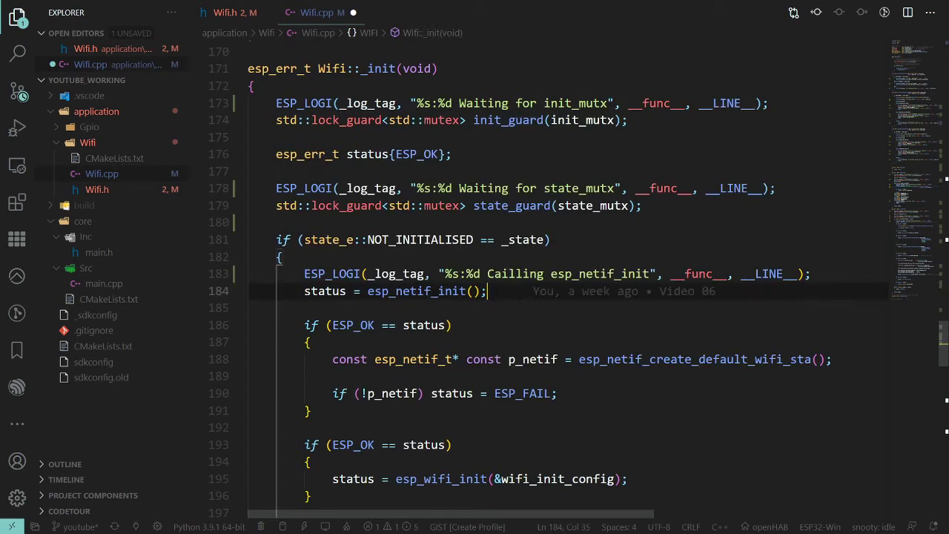
type("ESP_LOGI(_log_tag, \"%s:%d esp_wifi_connect:%s\", __func__, __LINE__, esp_err_to_name(status));")
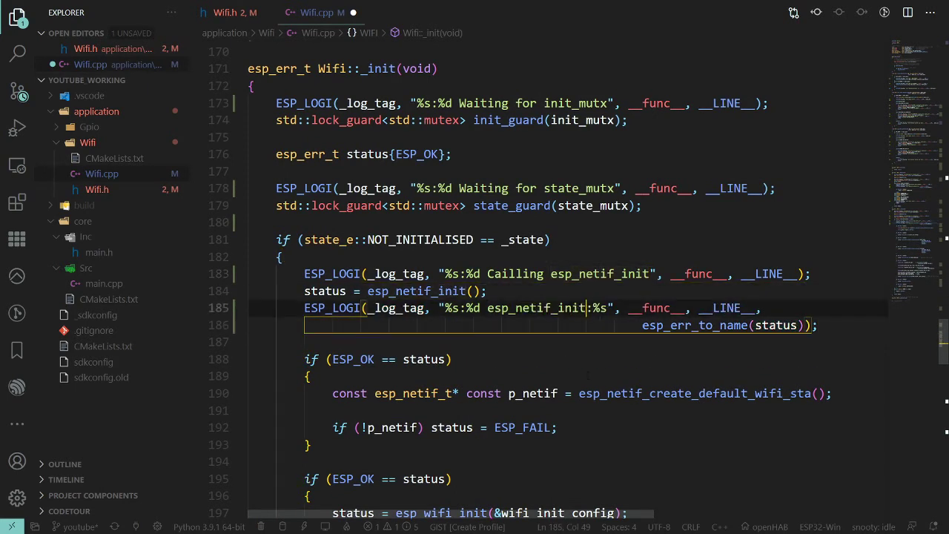
scroll("down", 3)
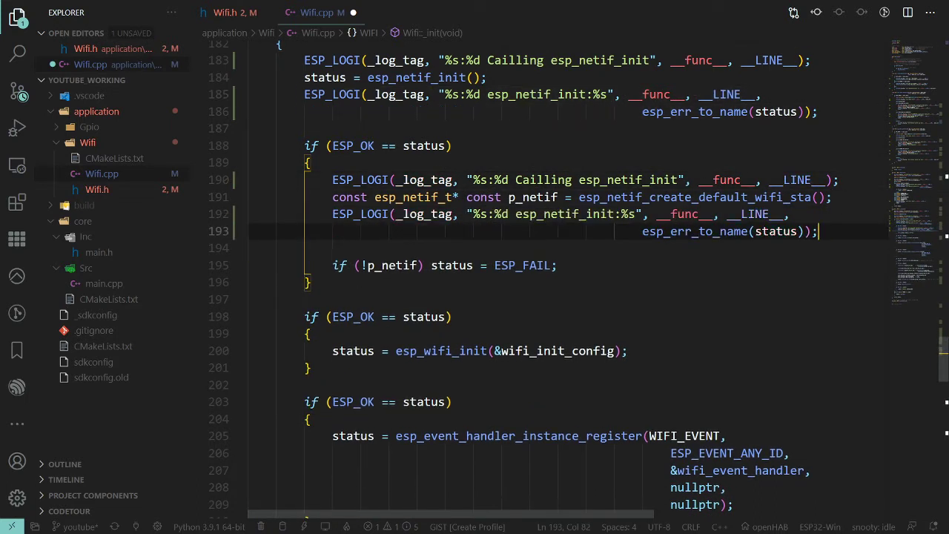
type("esp_netif_create_default_wifi_sta")
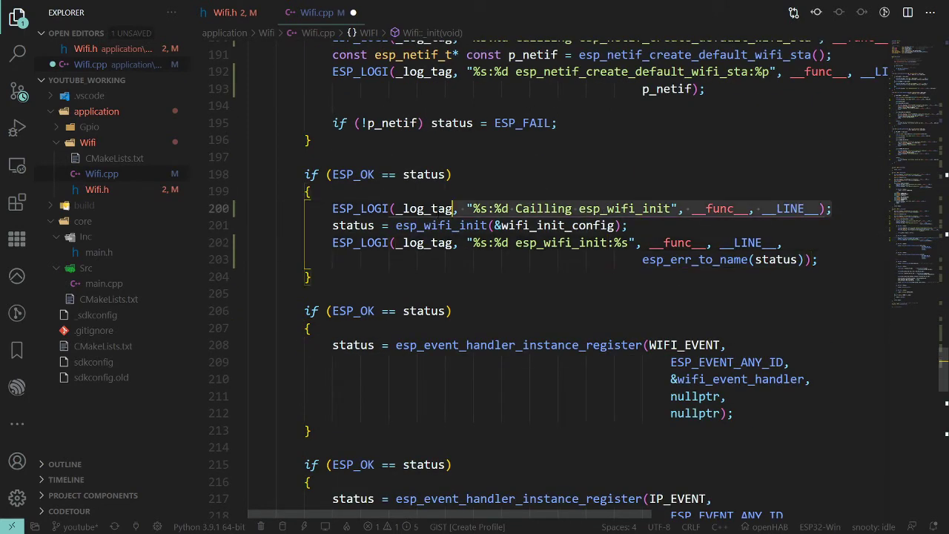
Fix the 'Cailling' typo in the esp_wifi_init log and scroll to the handler registrations.
left_click(309, 328)
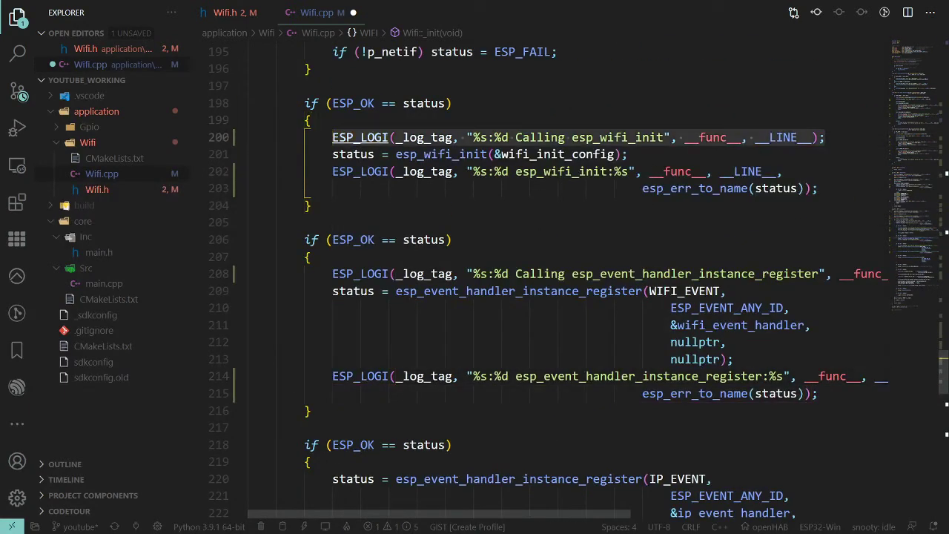
scroll("down", 3)
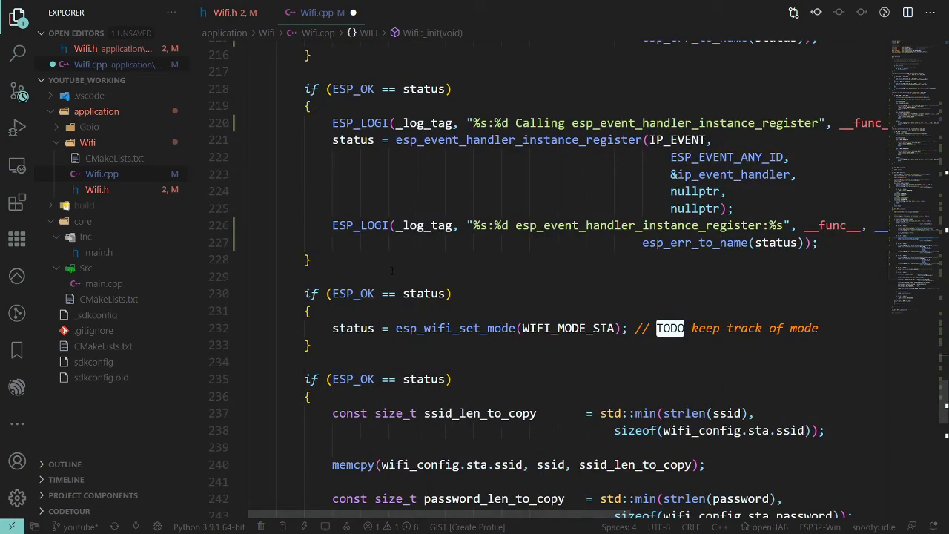
mouse_move(457, 327)
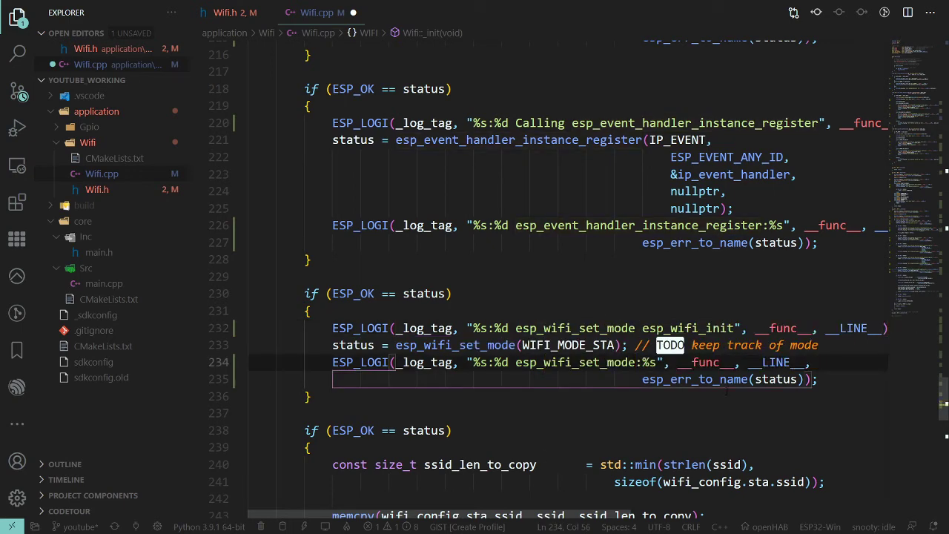
Paste the ESP_LOGI call-and-result pair into the esp_wifi_set_config block, editing the message text.
scroll("down", 3)
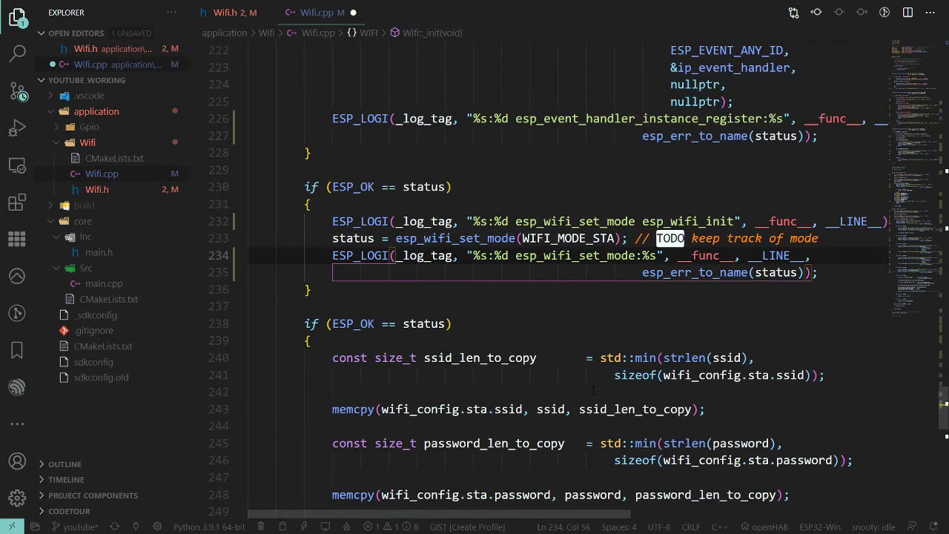
scroll("down", 3)
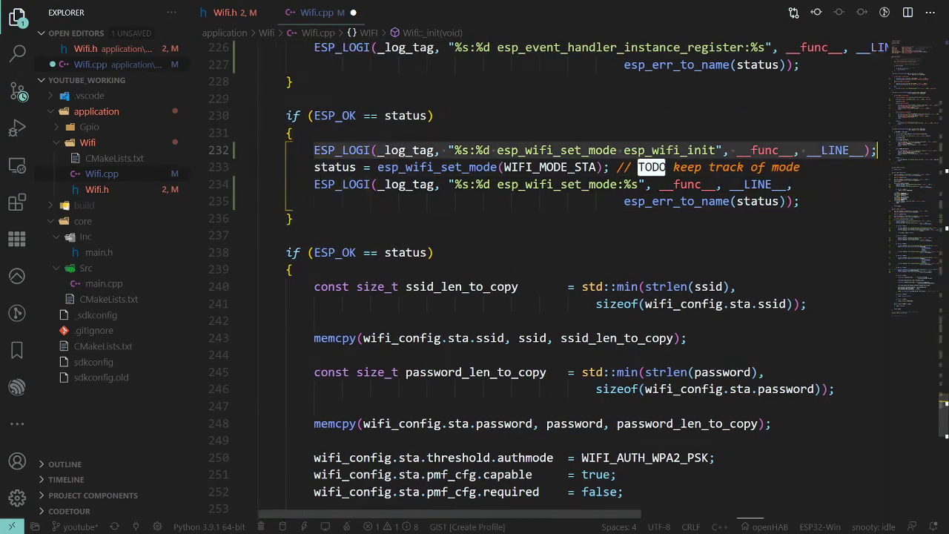
scroll("down", 3)
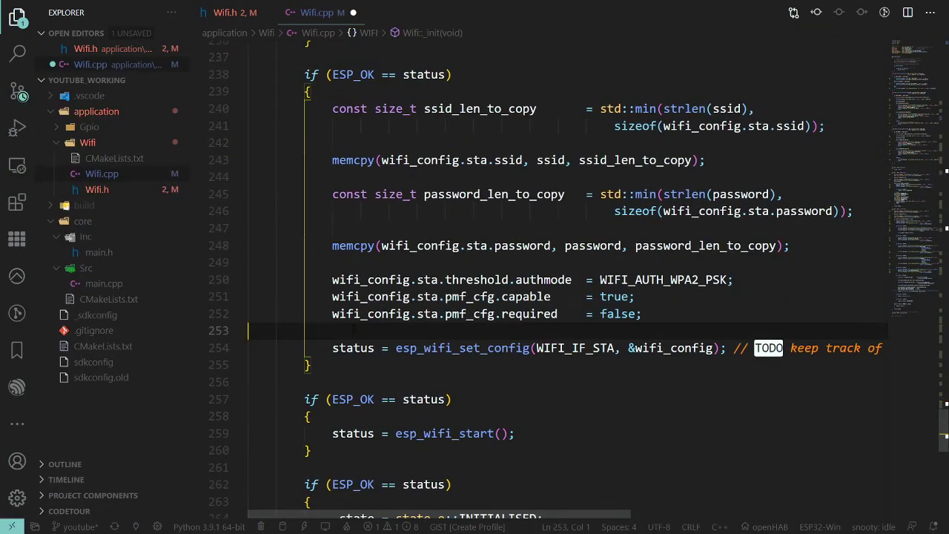
type("ESP_LOGI(_log_tag, \"%s:%d esp_wifi_set_mode esp_wifi_init\", __func__, __LINE__);")
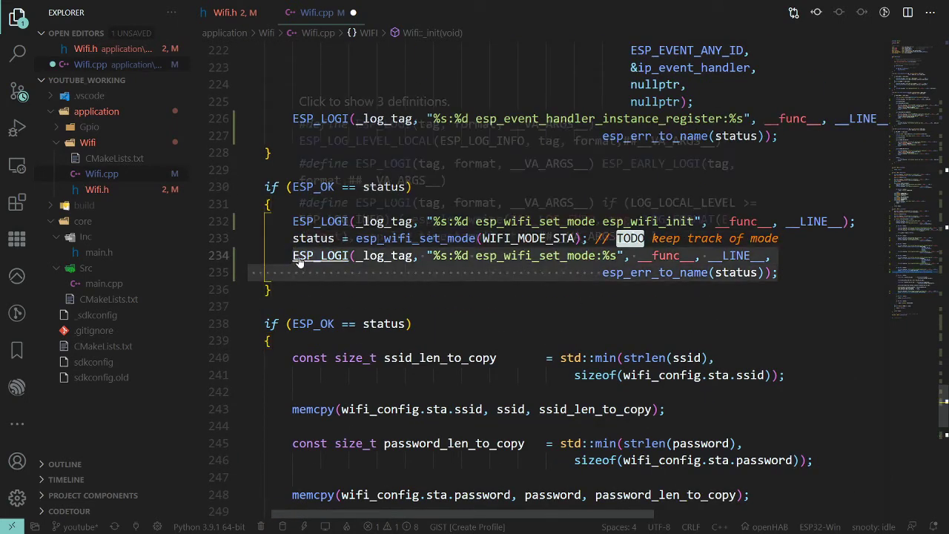
scroll("down", 3)
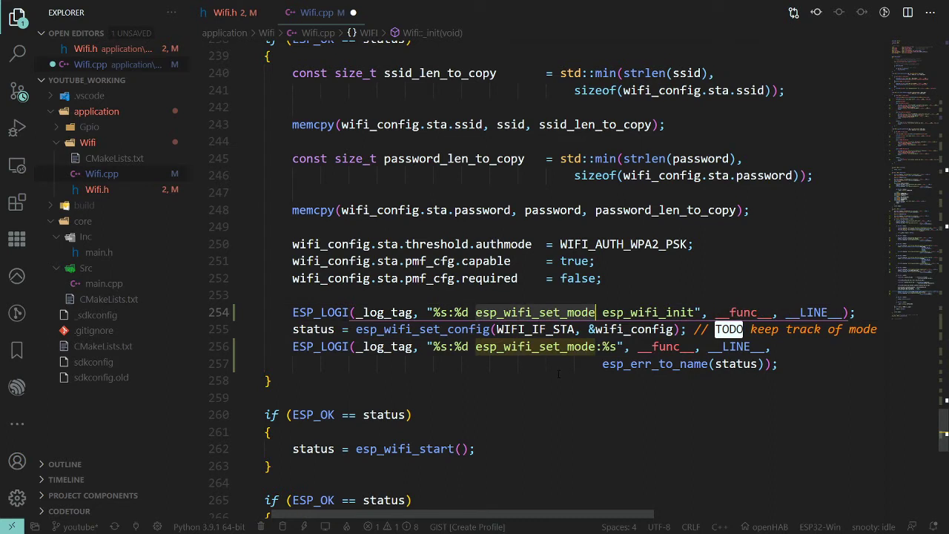
type("Call")
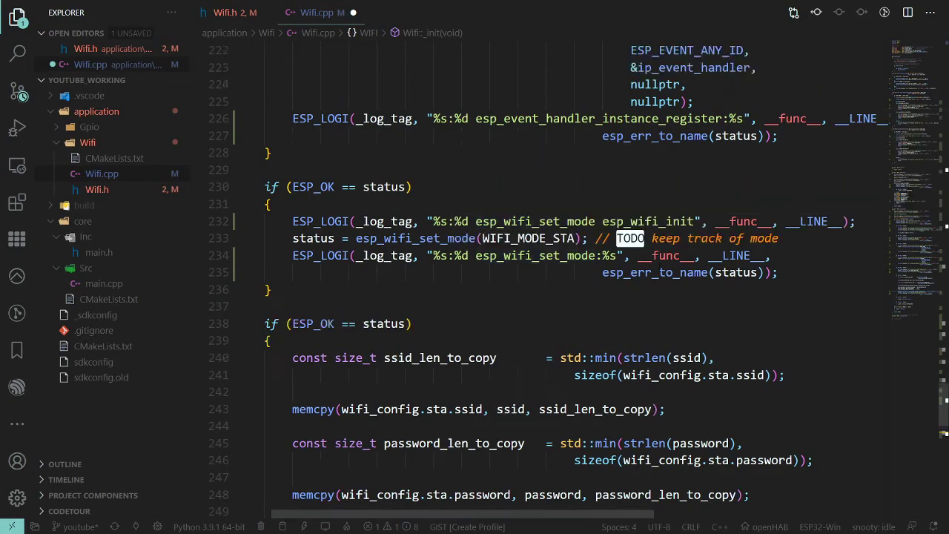
Place the matching ESP_LOGI logging lines in the esp_wifi_start block.
scroll("up", 3)
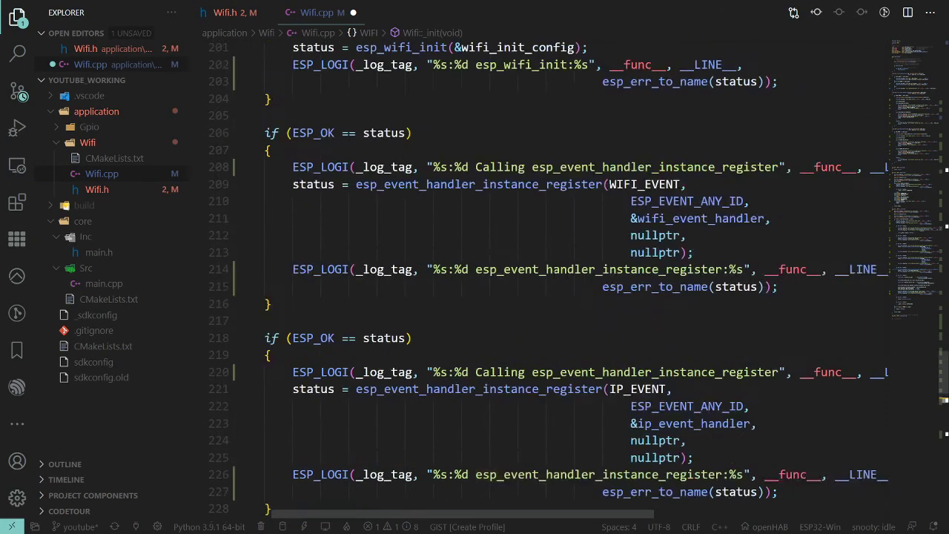
scroll("down", 3)
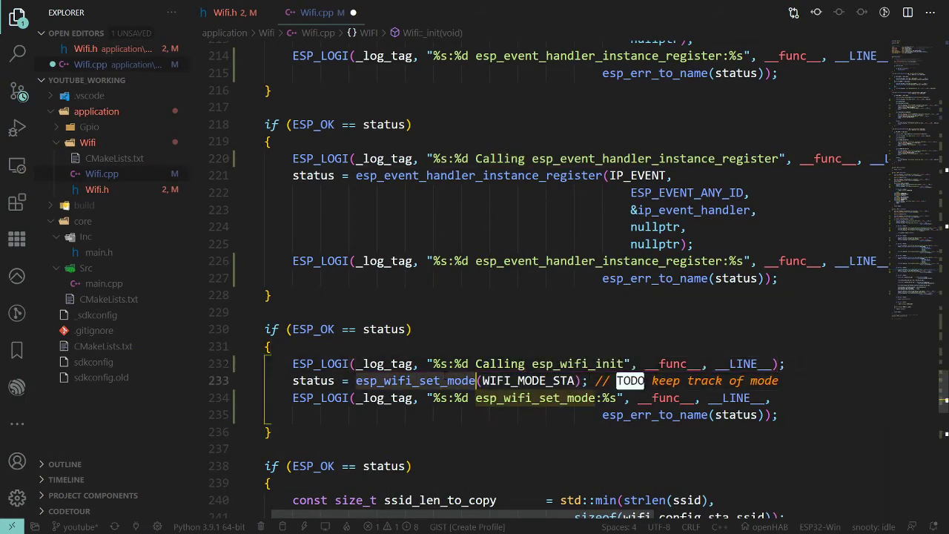
scroll("down", 3)
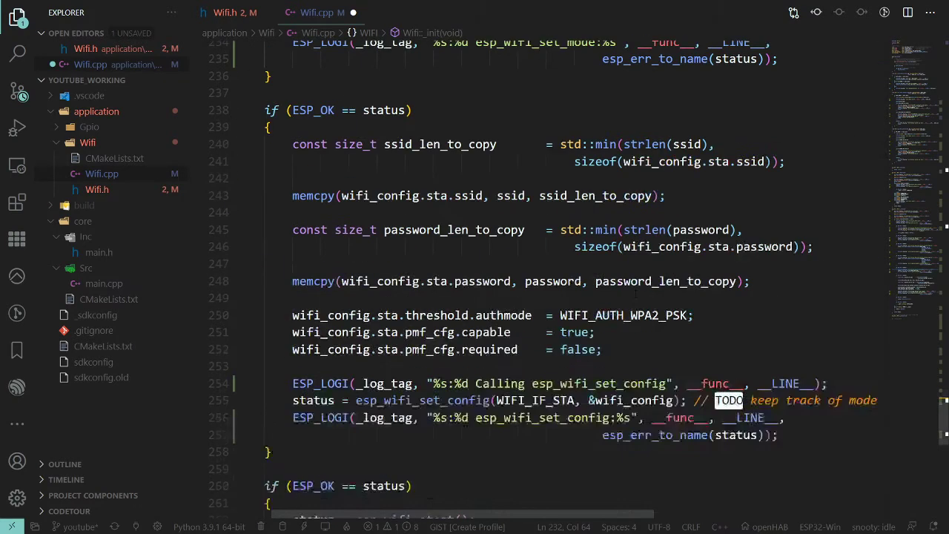
scroll("down", 3)
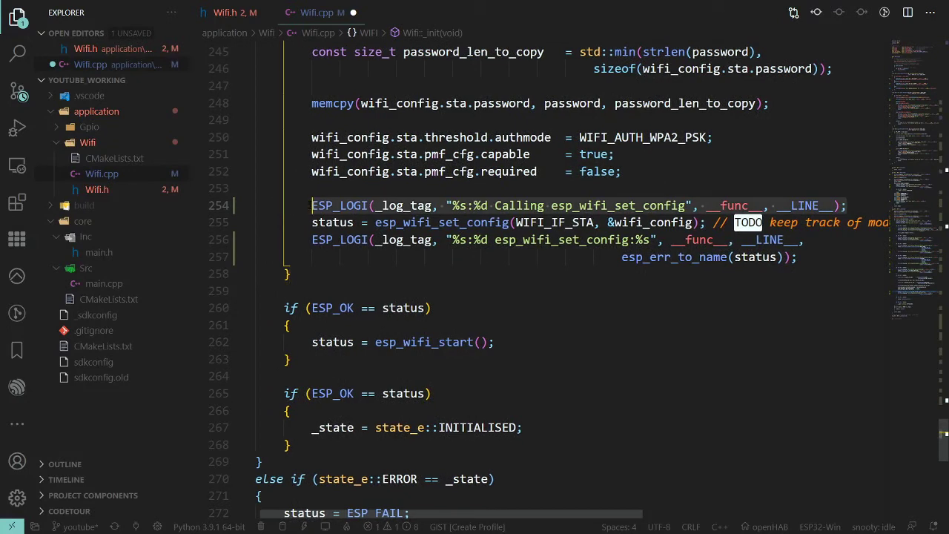
left_click(333, 325)
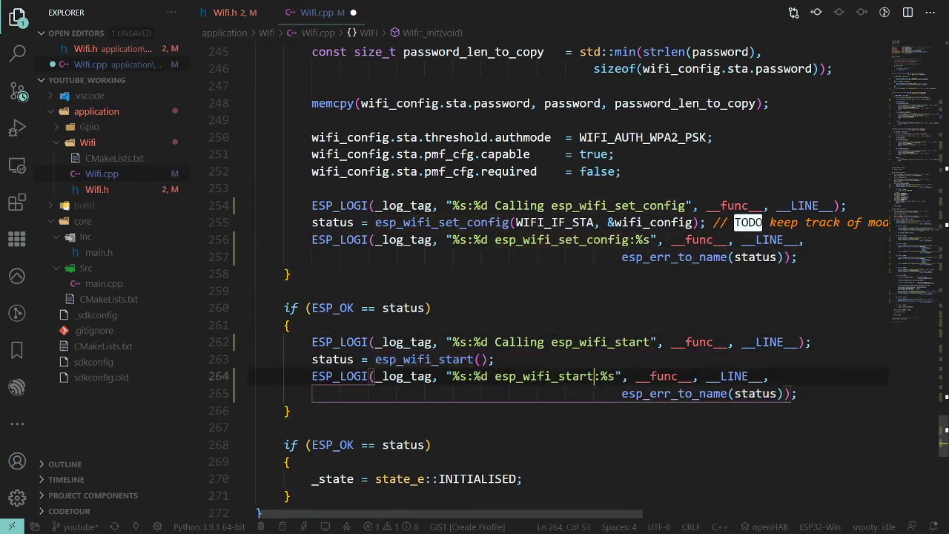
scroll("down", 3)
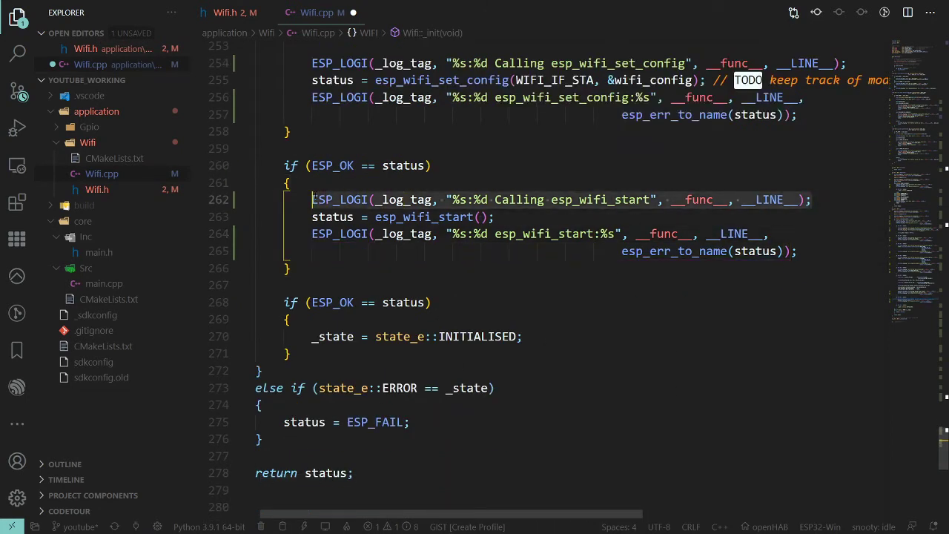
Make Wifi::_init log 'INITIALISED' on success and 'FAILED' on error.
left_click(400, 303)
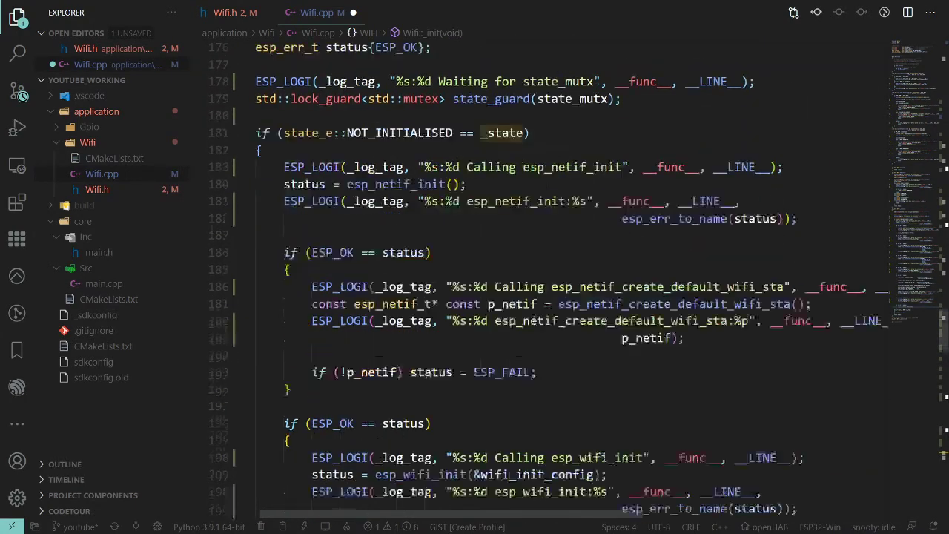
scroll("down", 3)
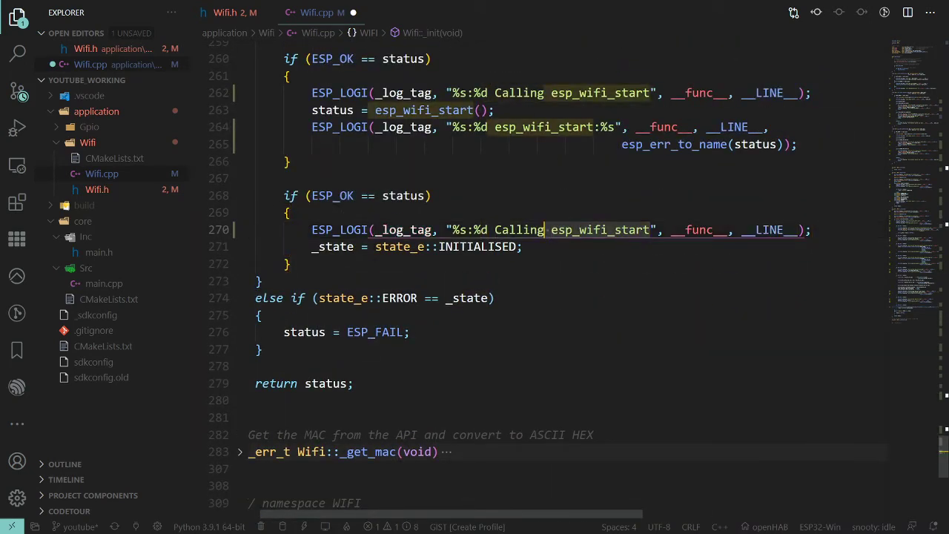
type("INITIALI")
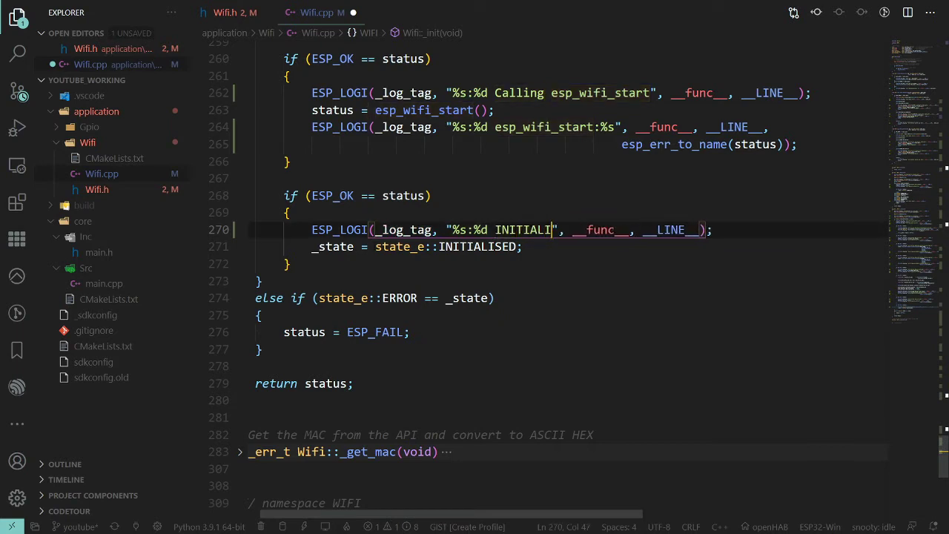
type("SED")
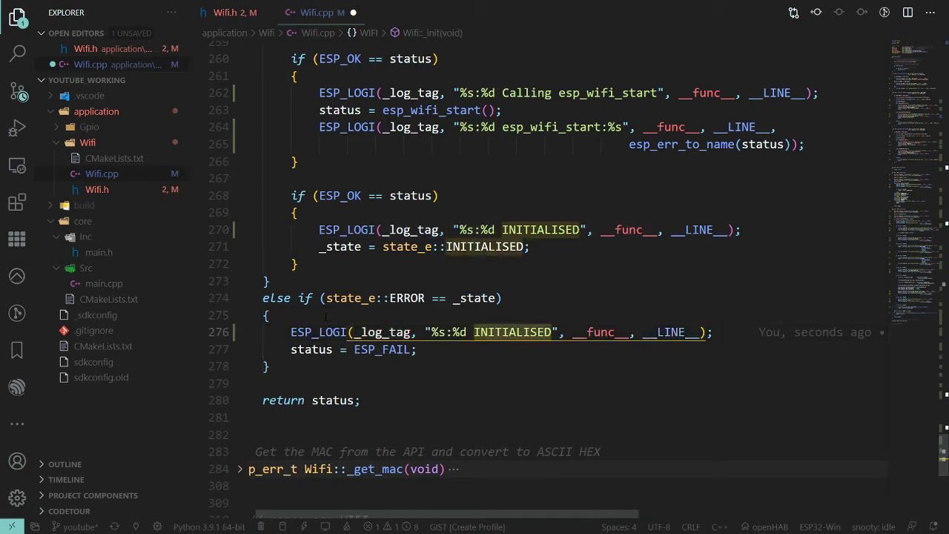
type("FAILED")
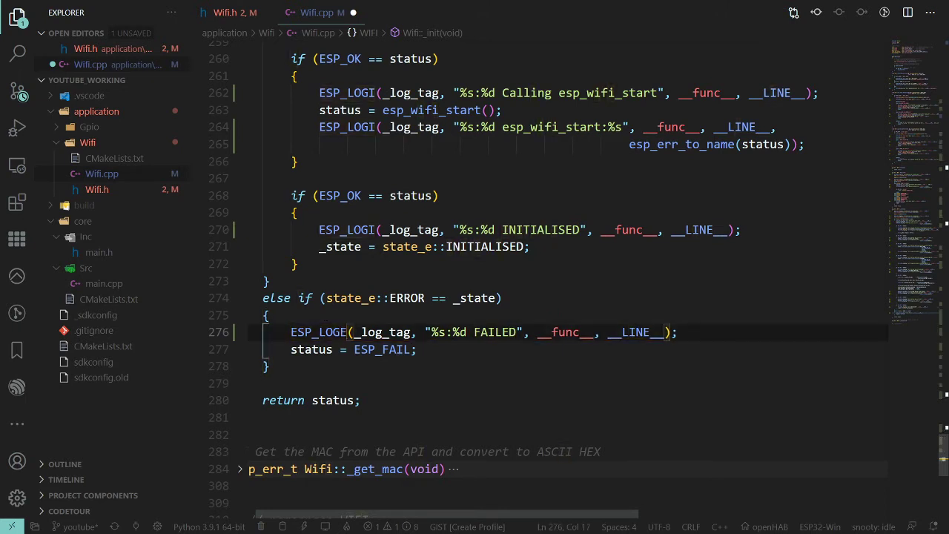
scroll("down", 3)
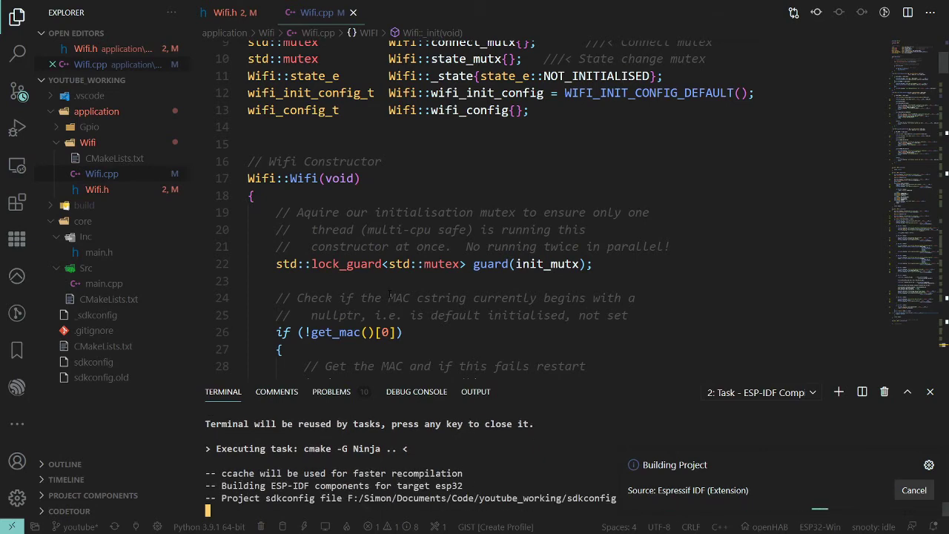
Review the Wifi.h state enum, main.h, and main.cpp's setup function.
left_click(230, 12)
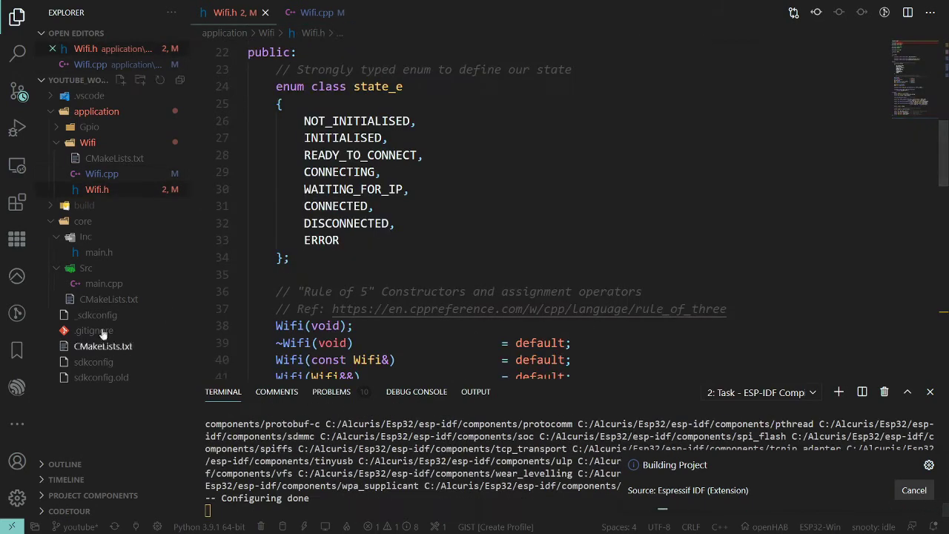
mouse_move(97, 252)
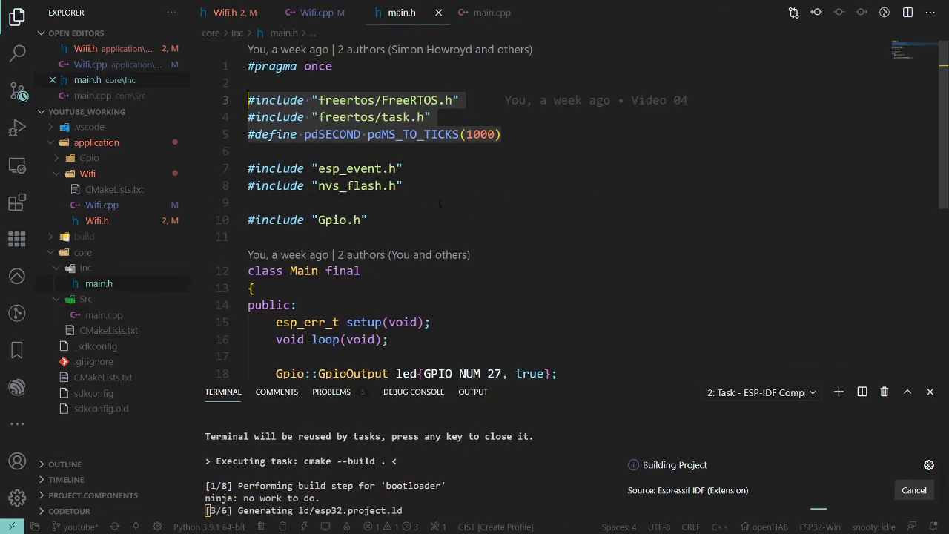
scroll("down", 3)
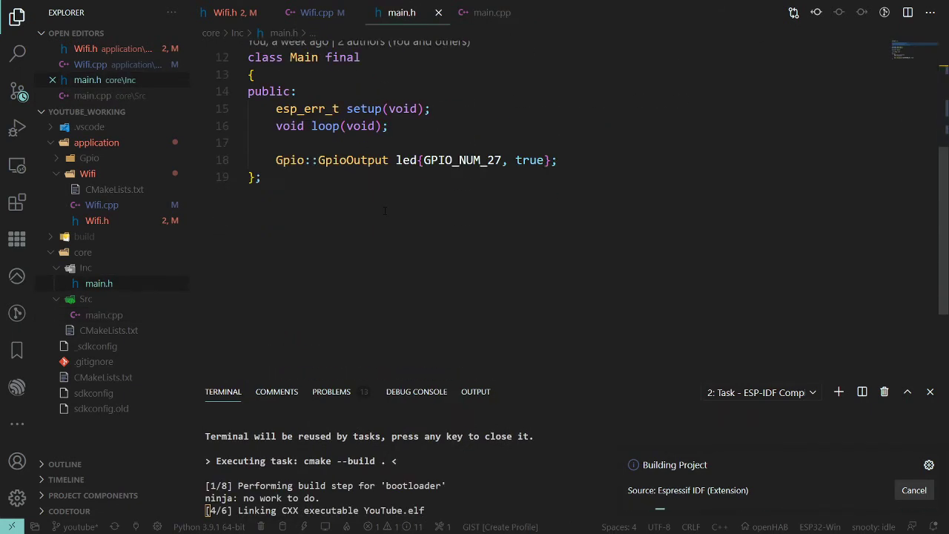
left_click(491, 12)
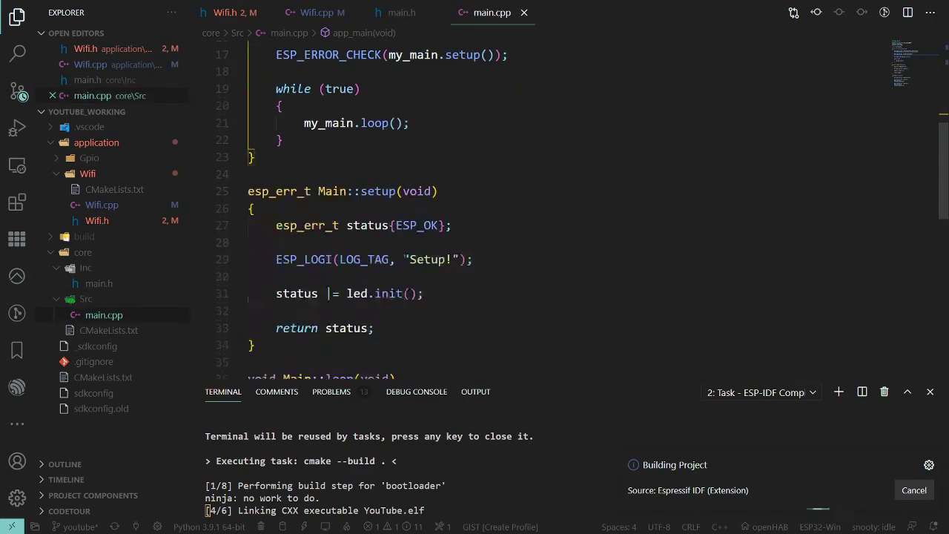
scroll("down", 3)
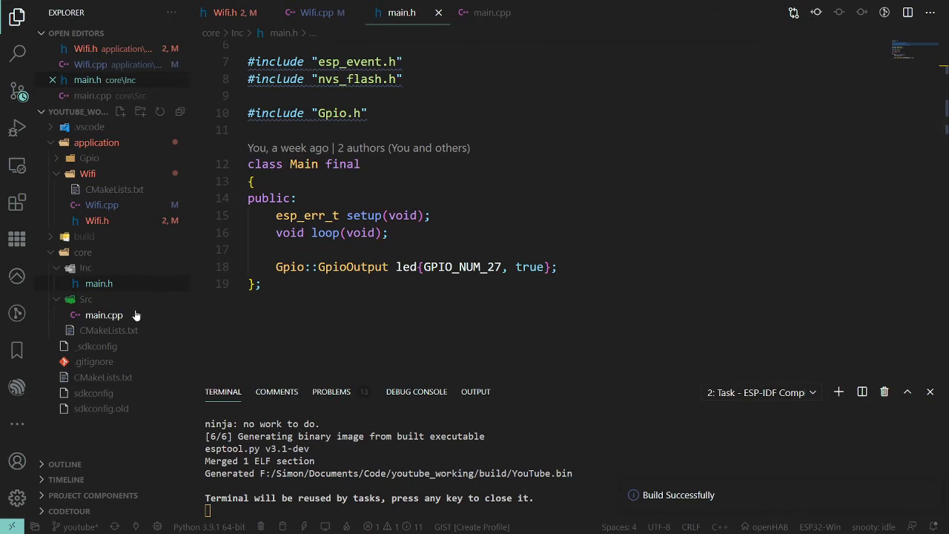
Add Wifi to the core component's REQUIRES in CMakeLists.txt.
left_click(108, 346)
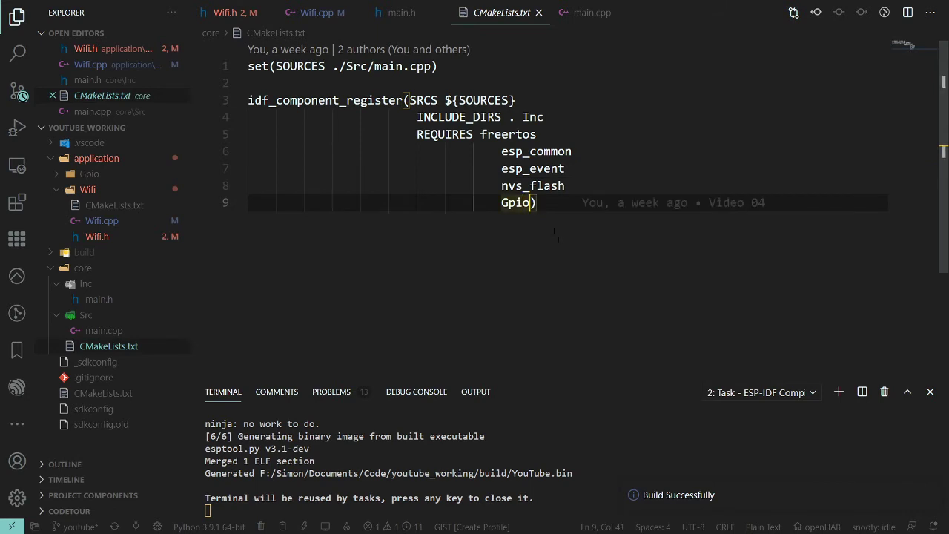
type("Wifi)")
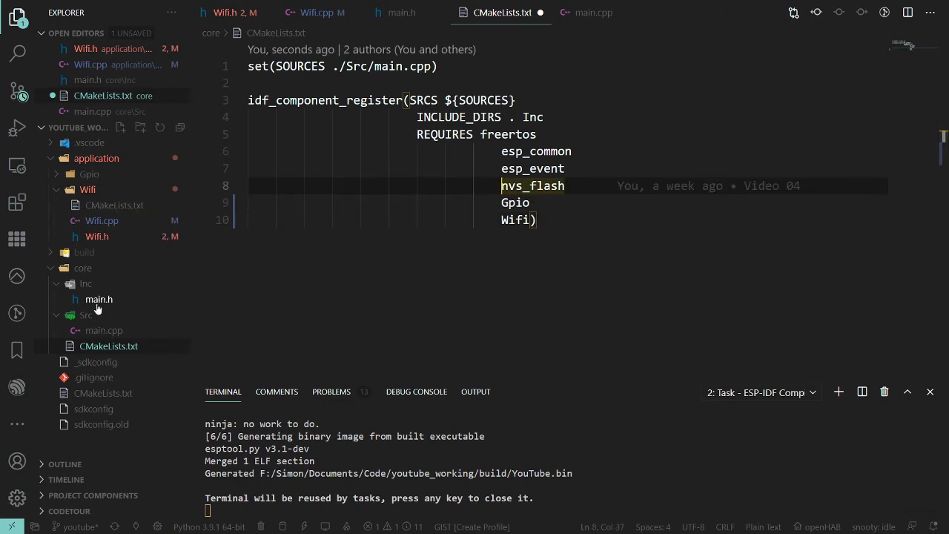
left_click(99, 299)
type("#include \"Wifi.h\"")
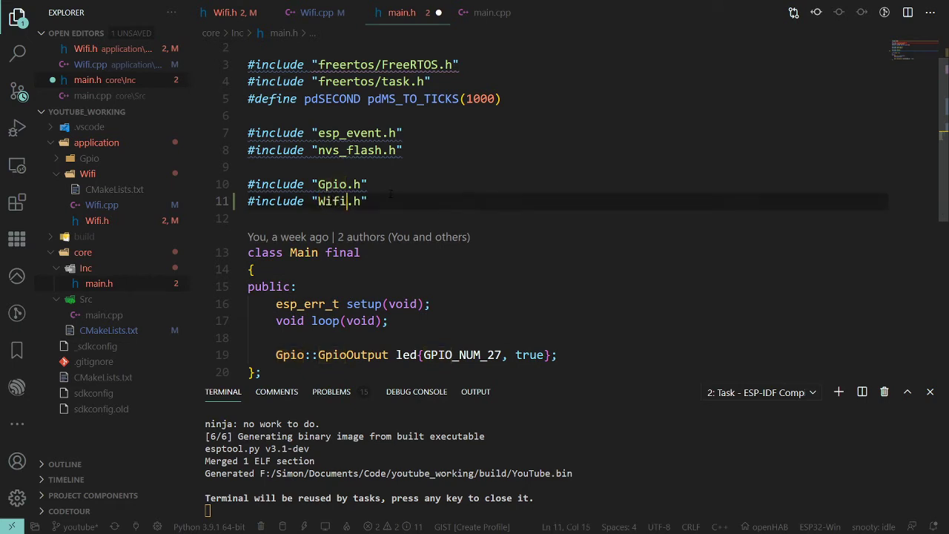
mouse_move(139, 263)
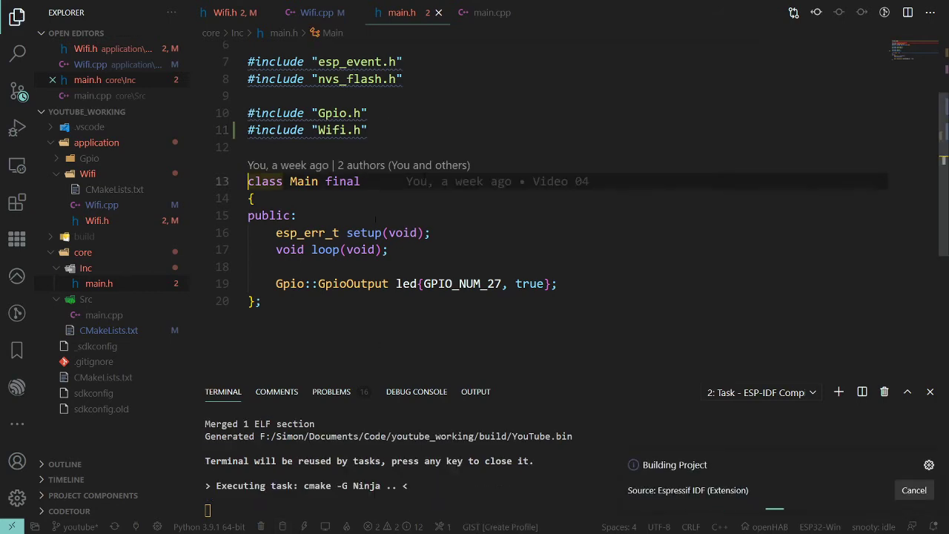
Include "Wifi.h" in main.h after checking the WIFI namespace and Wifi class names.
left_click(230, 12)
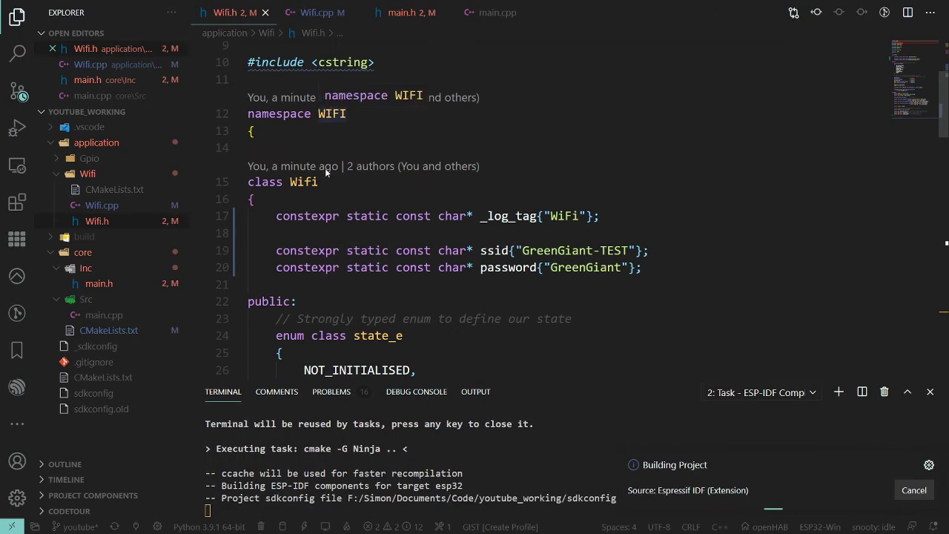
left_click(408, 12)
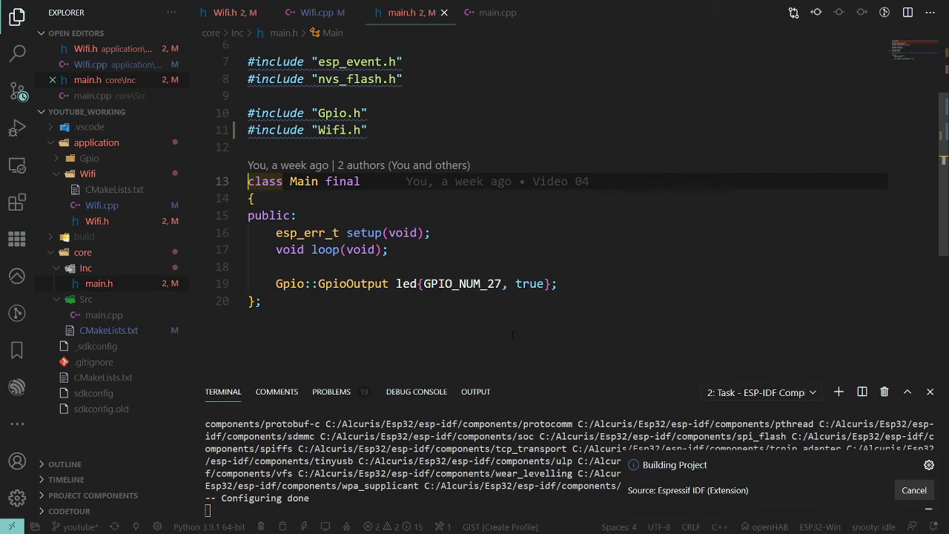
mouse_move(490, 12)
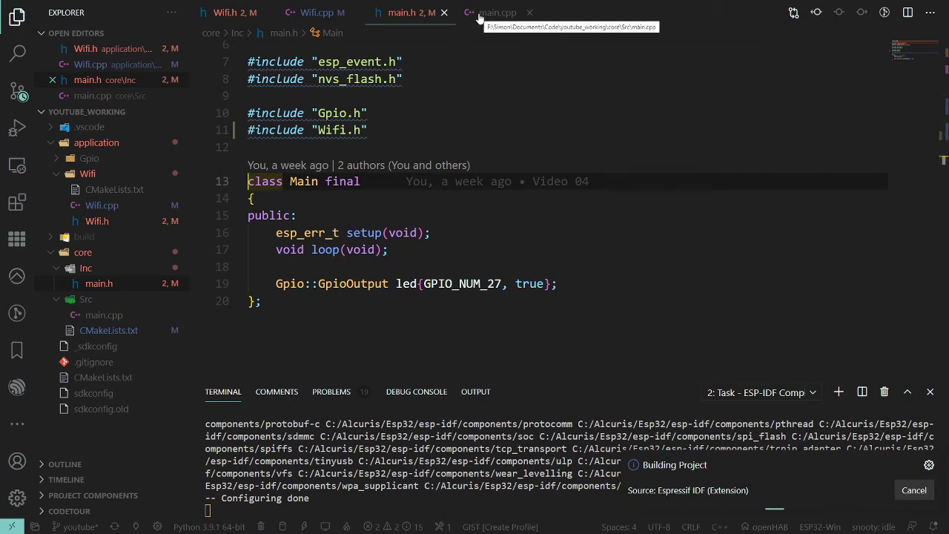
left_click(493, 13)
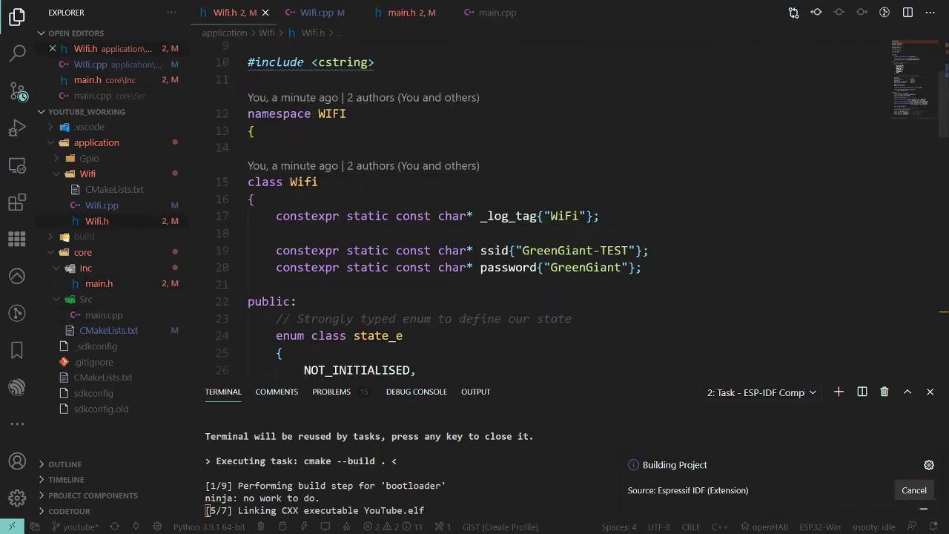
left_click(315, 12)
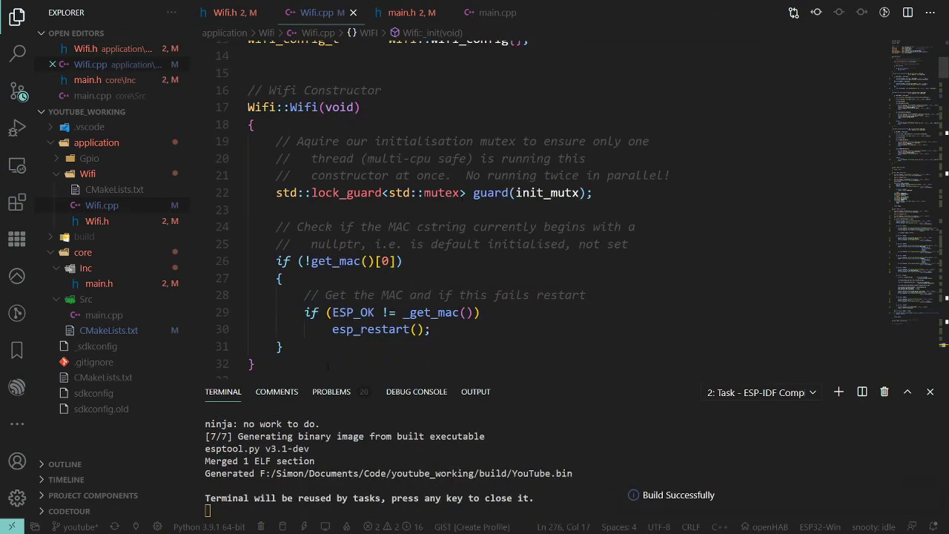
left_click(404, 12)
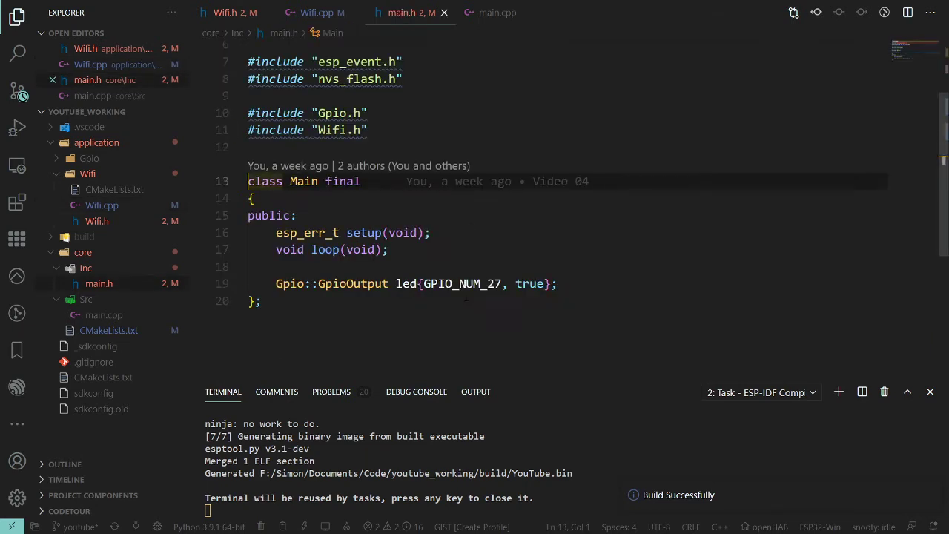
Declare a 'WIFI::Wifi wifi;' member after the led member in the Main class.
left_click(556, 283)
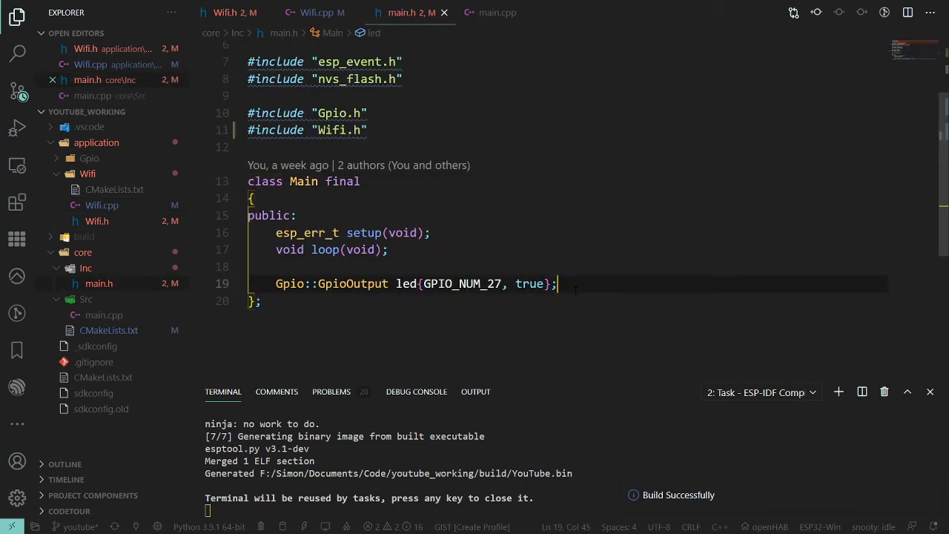
type("W")
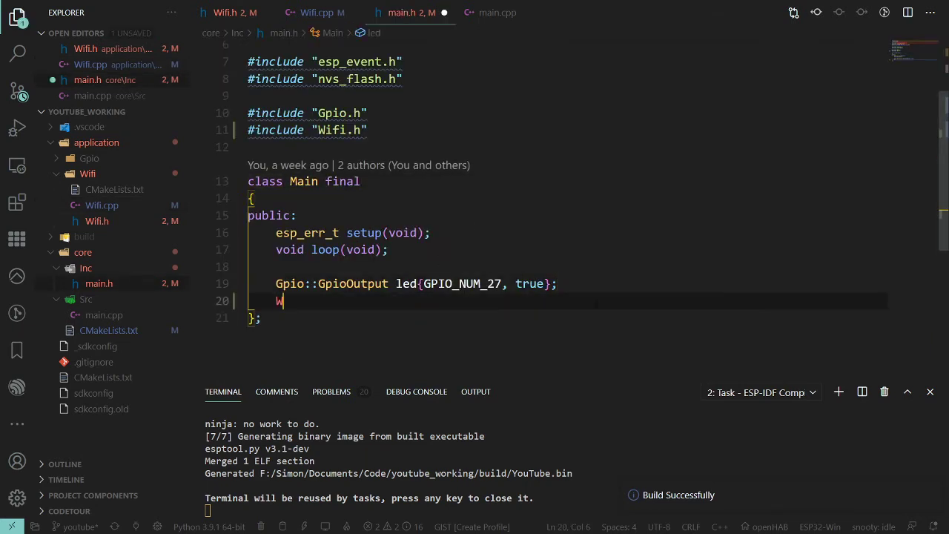
type("IFI::")
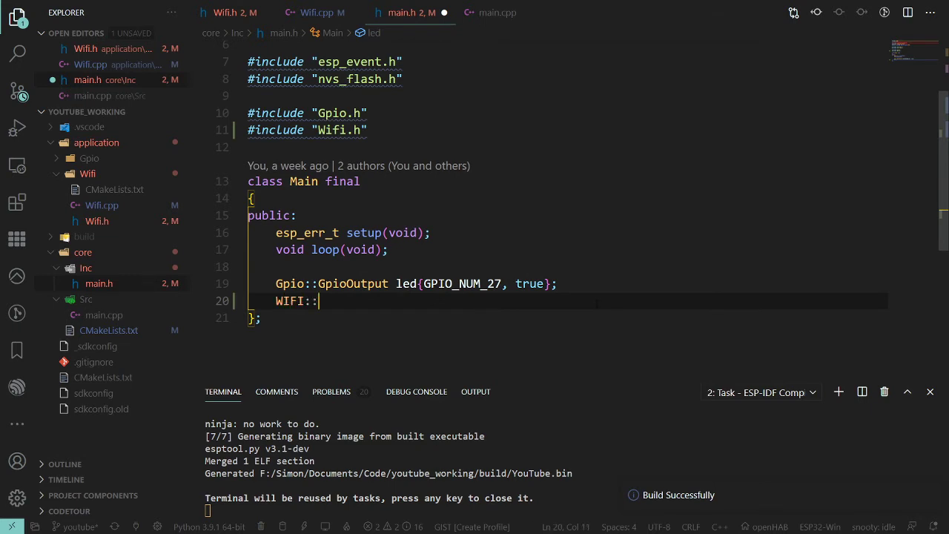
type("Wifi")
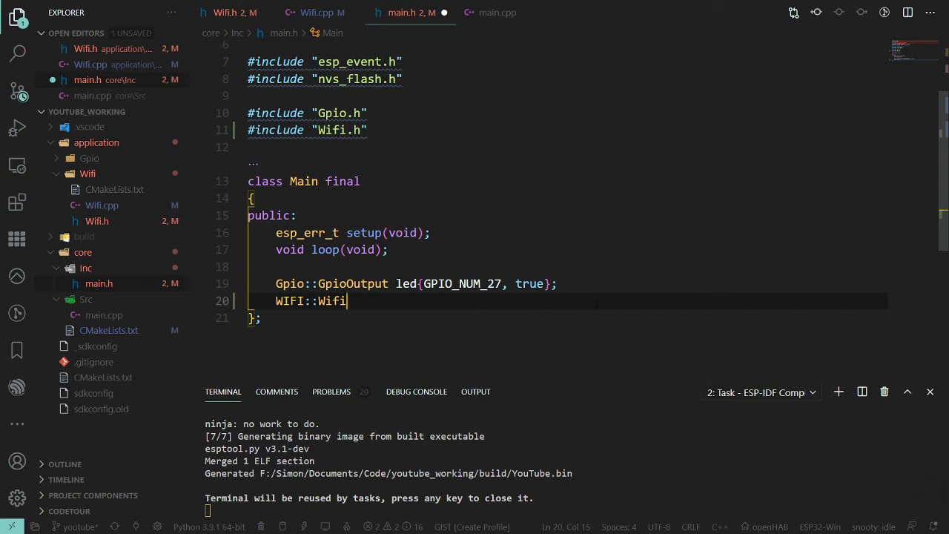
type("wifi;")
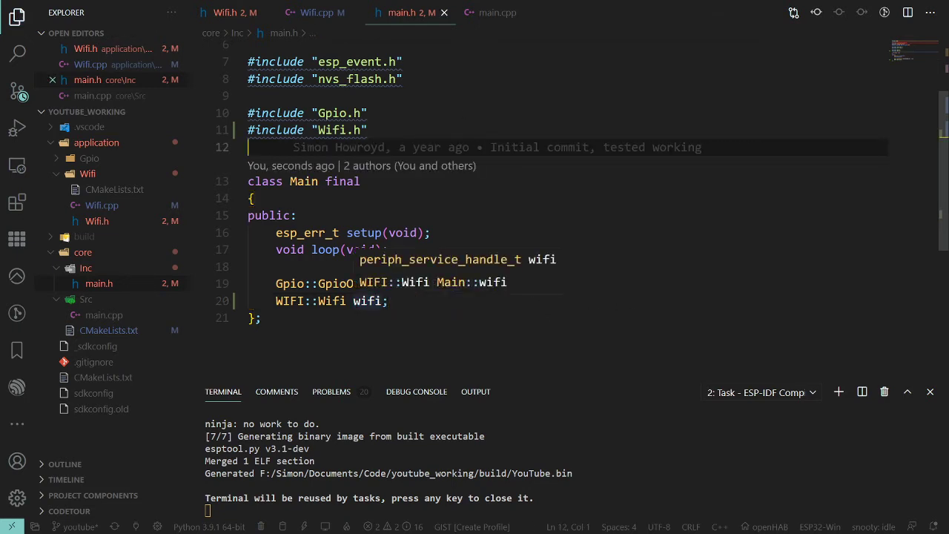
left_click(497, 13)
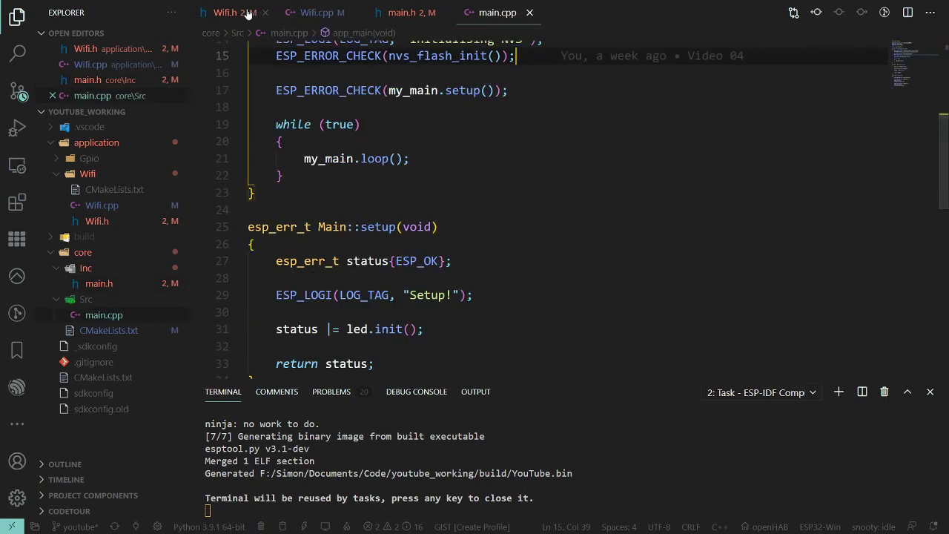
left_click(225, 12)
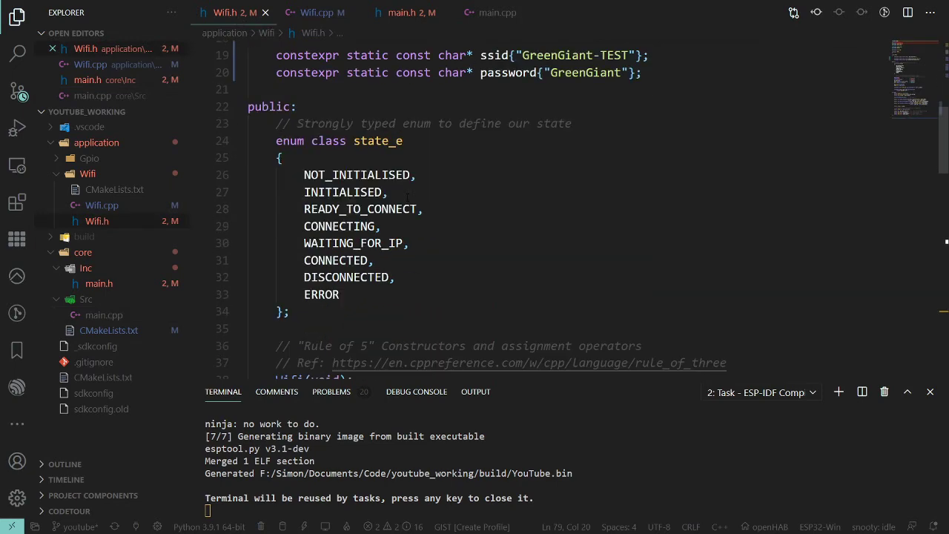
scroll("down", 3)
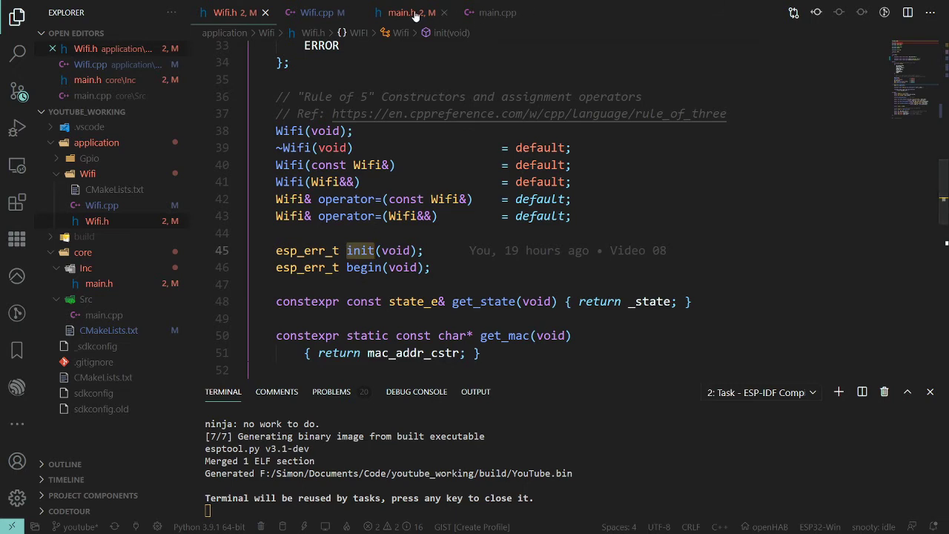
left_click(404, 13)
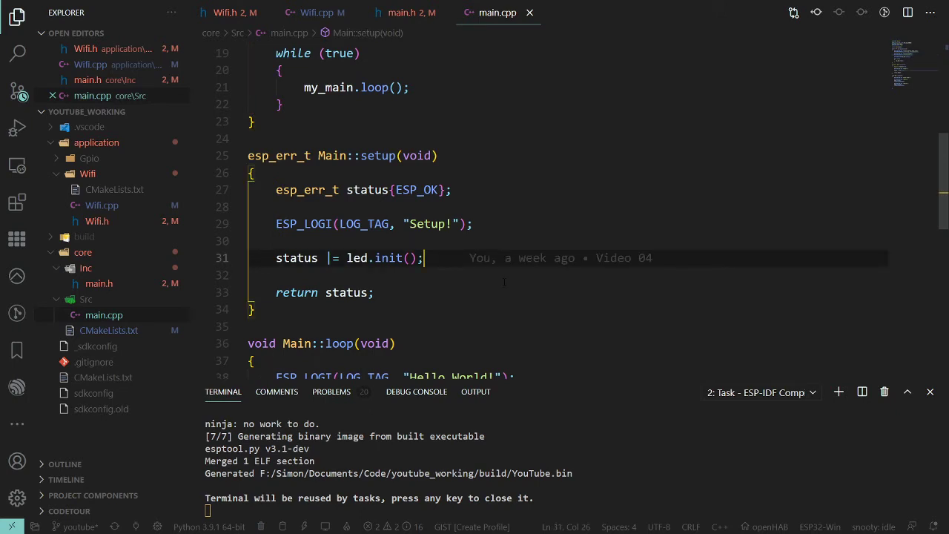
After wifi.init() in setup(), add 'if (ESP_OK == status) status |= wifi.begin();'.
type("status |= led.init();")
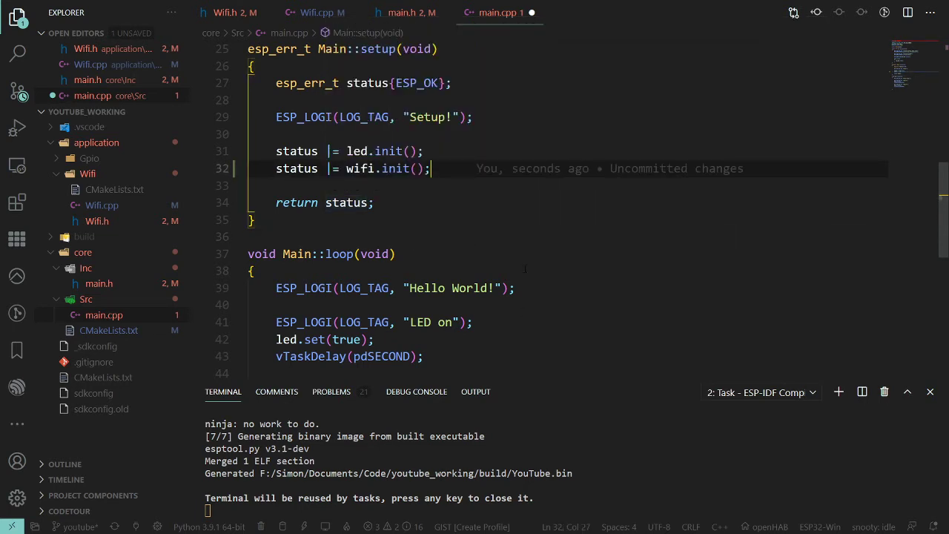
key("Enter")
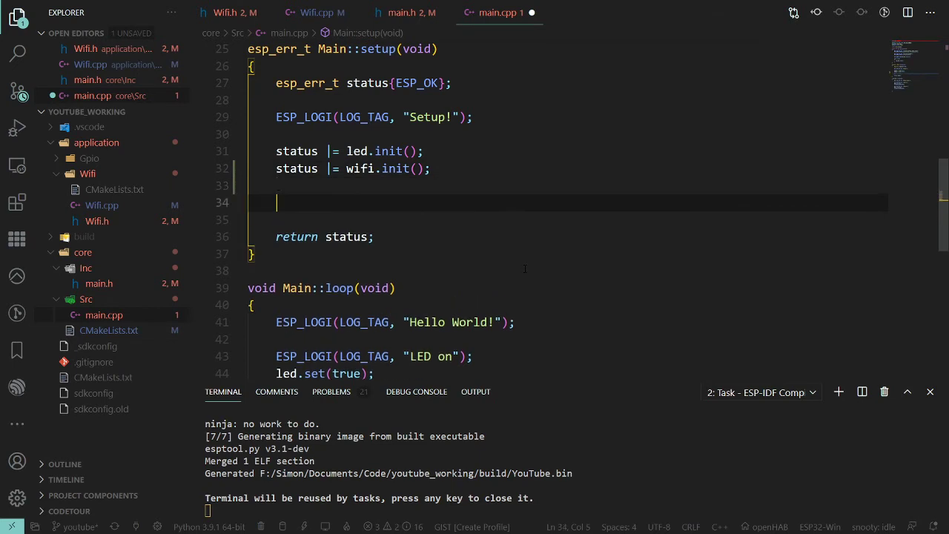
type("if")
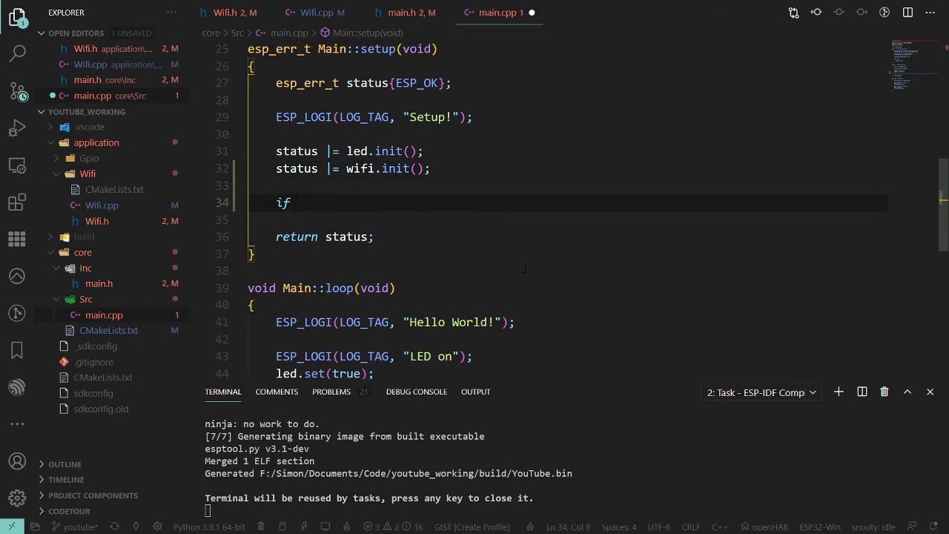
type("(ESP_OK ==")
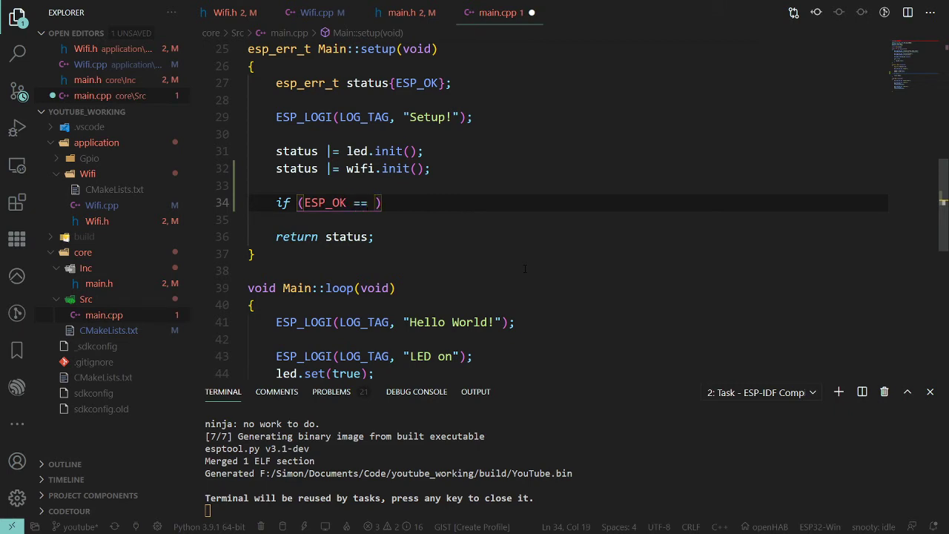
type("st")
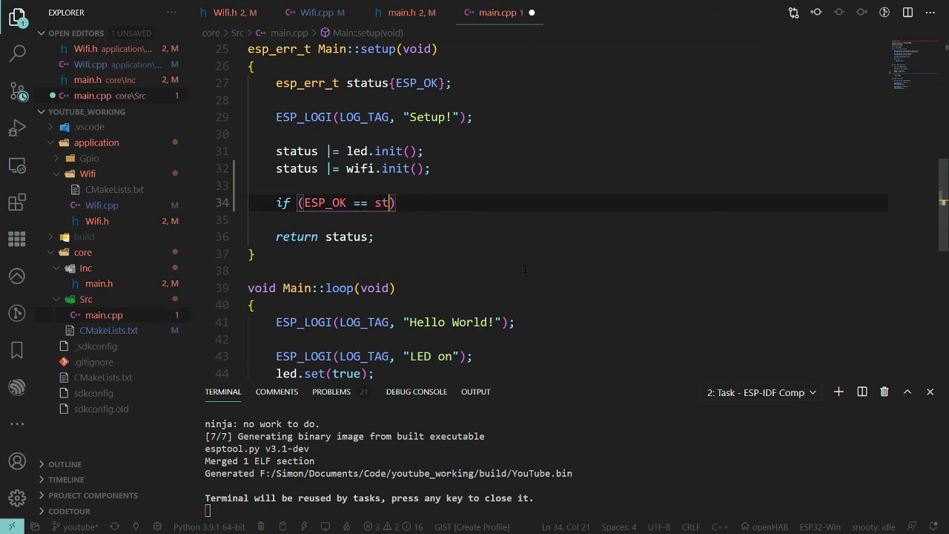
type("atus")
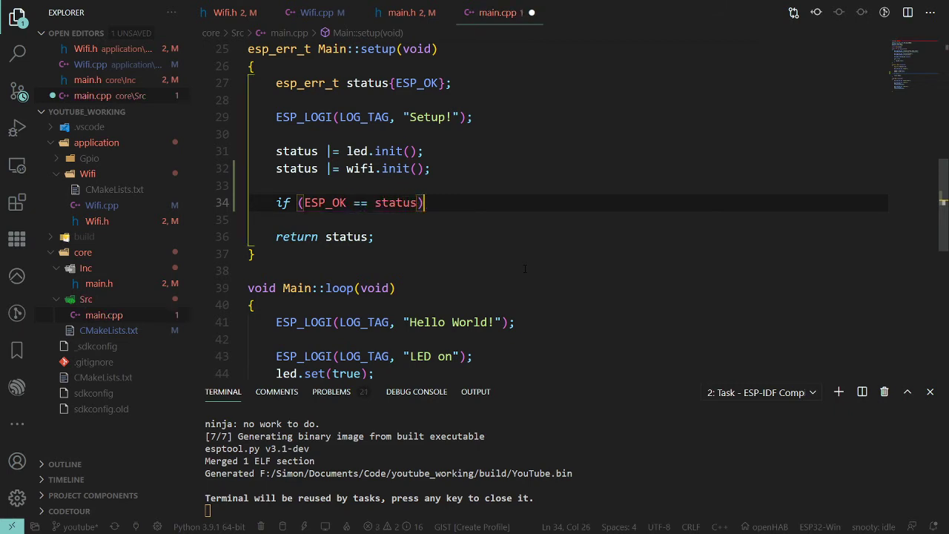
type("widf")
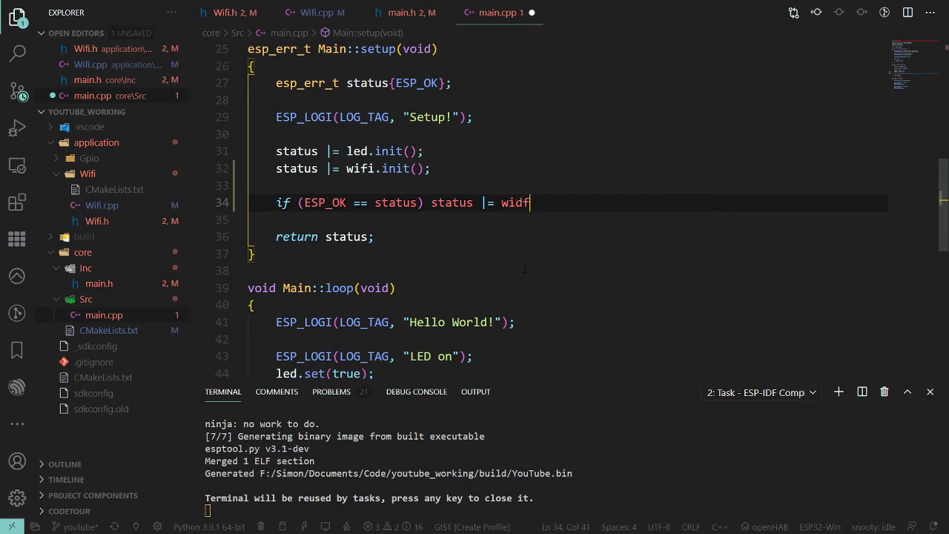
type("wifi.begin")
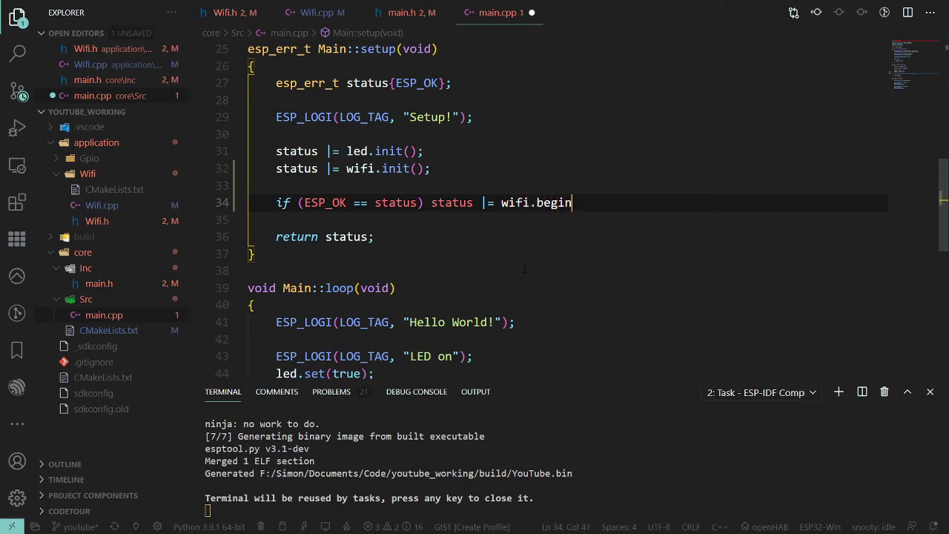
type("();")
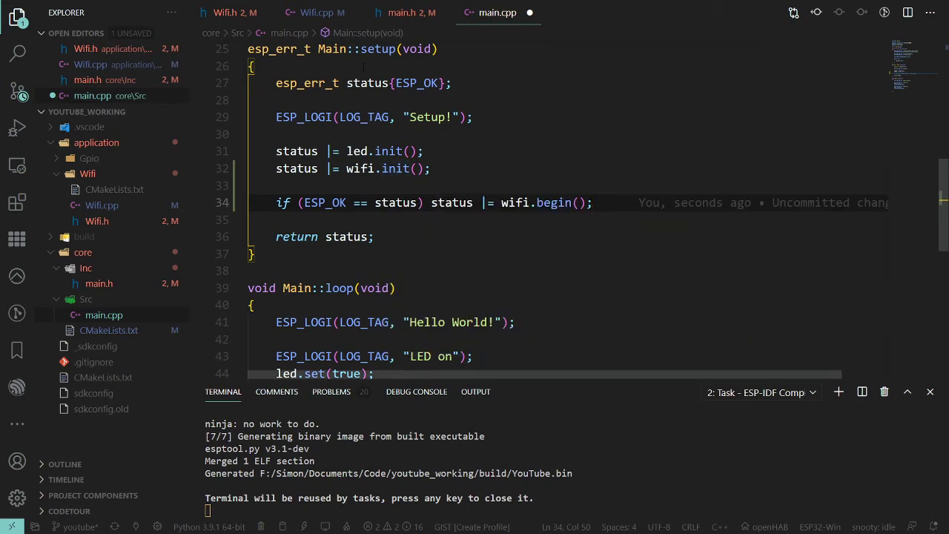
left_click(313, 13)
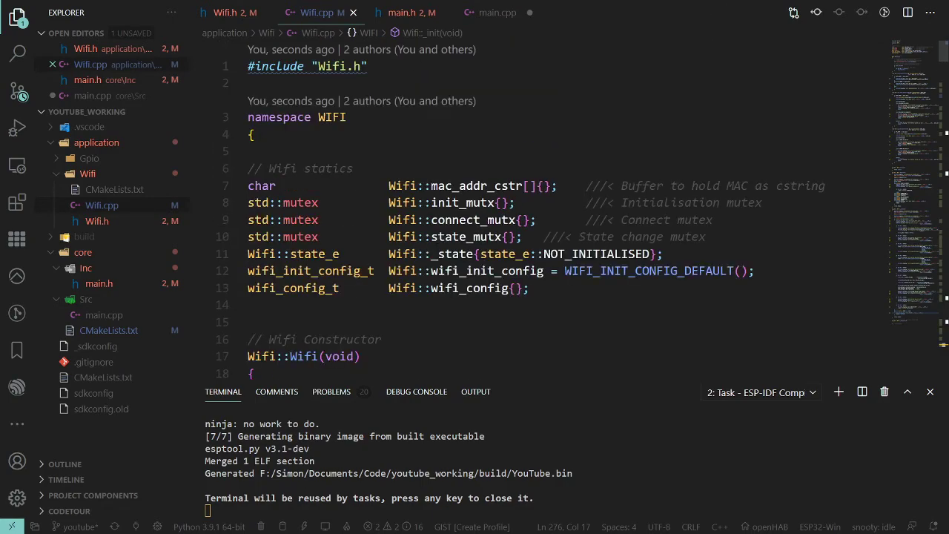
Review Wifi.h's init/begin declarations and Wifi.cpp's event handler and begin() code.
left_click(230, 13)
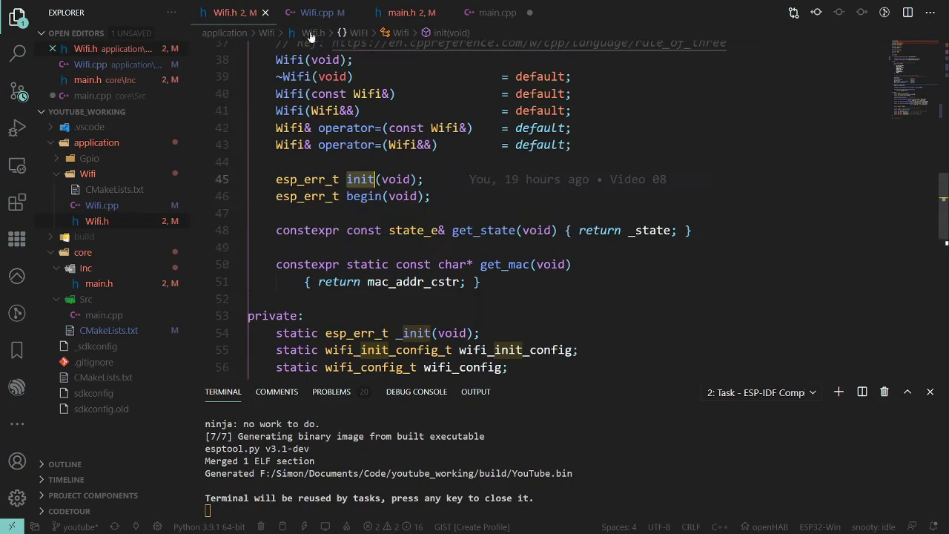
left_click(321, 13)
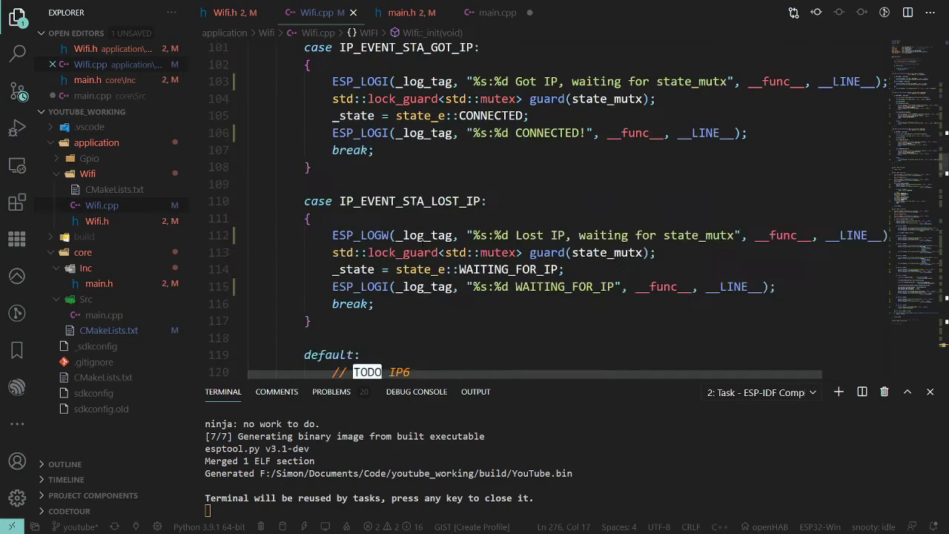
scroll("down", 3)
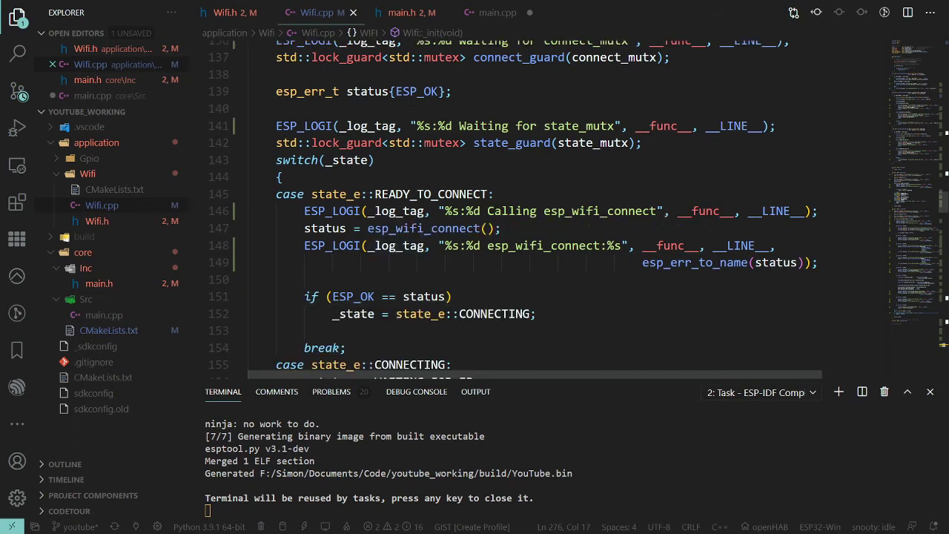
scroll("down", 3)
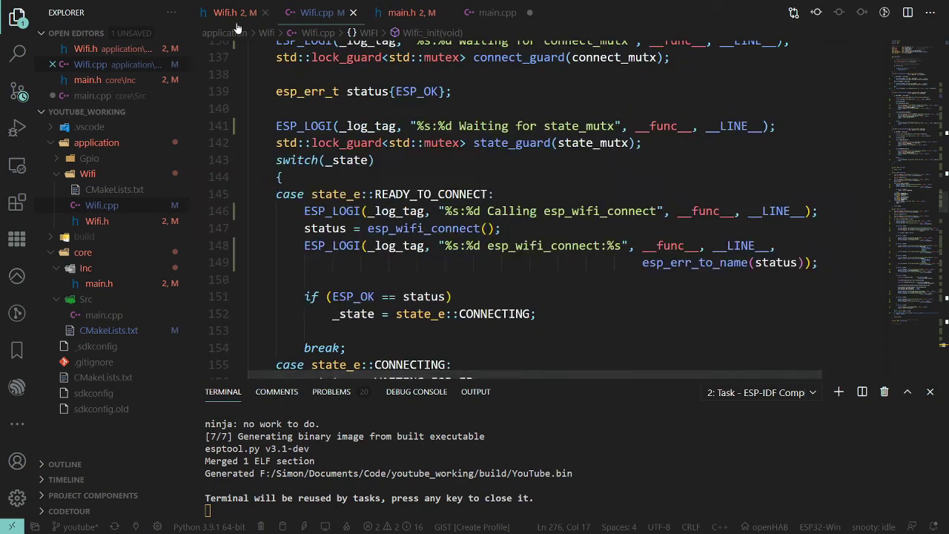
left_click(490, 13)
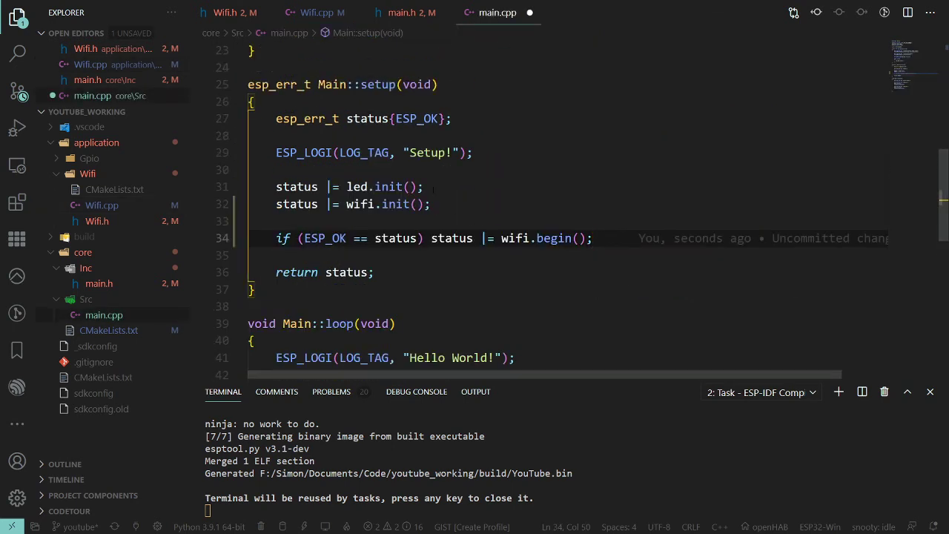
Select COM3 as the ESP-IDF serial port and run Build, Flash and Monitor.
scroll("down", 3)
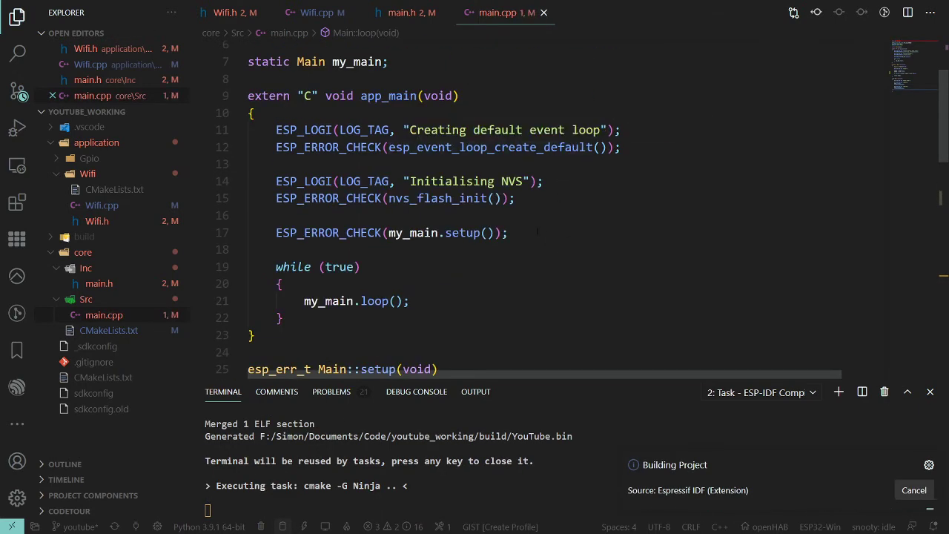
key("ctrl+shift+p")
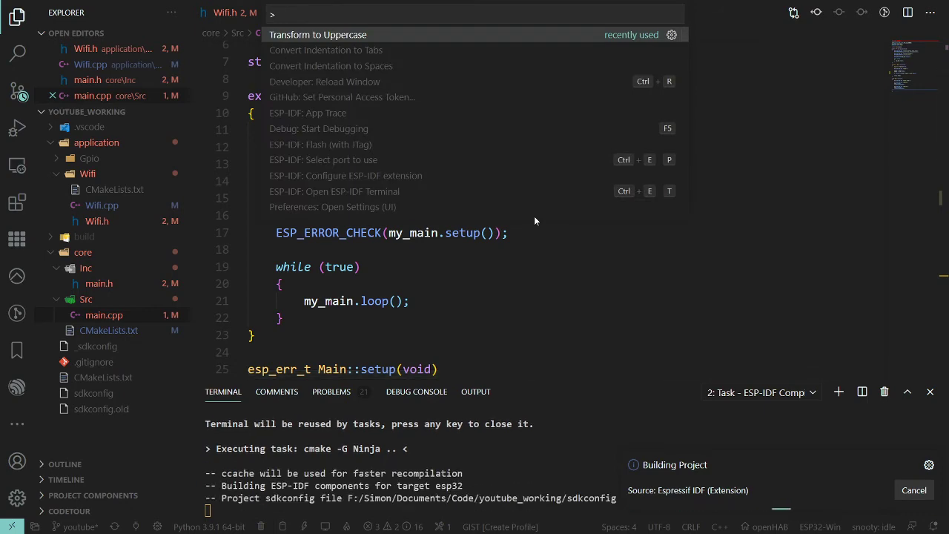
left_click(323, 159)
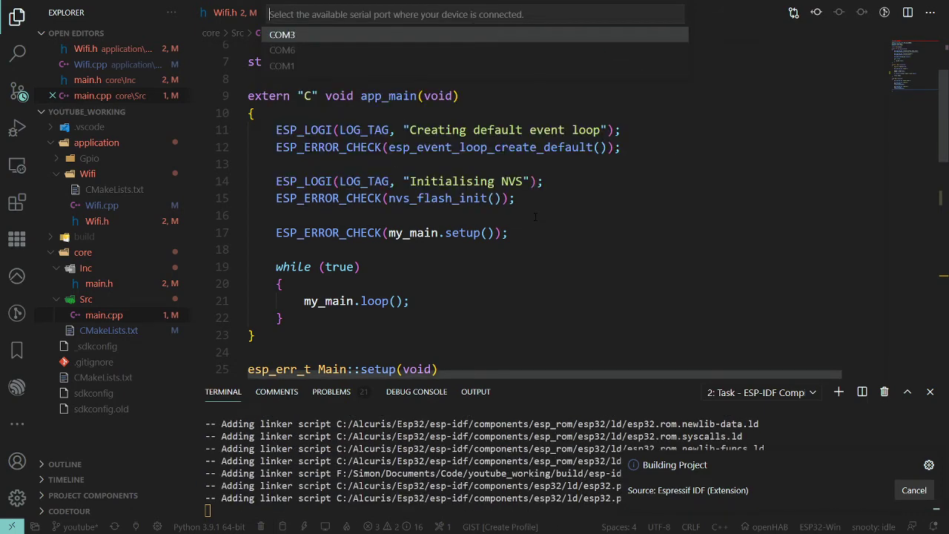
left_click(282, 50)
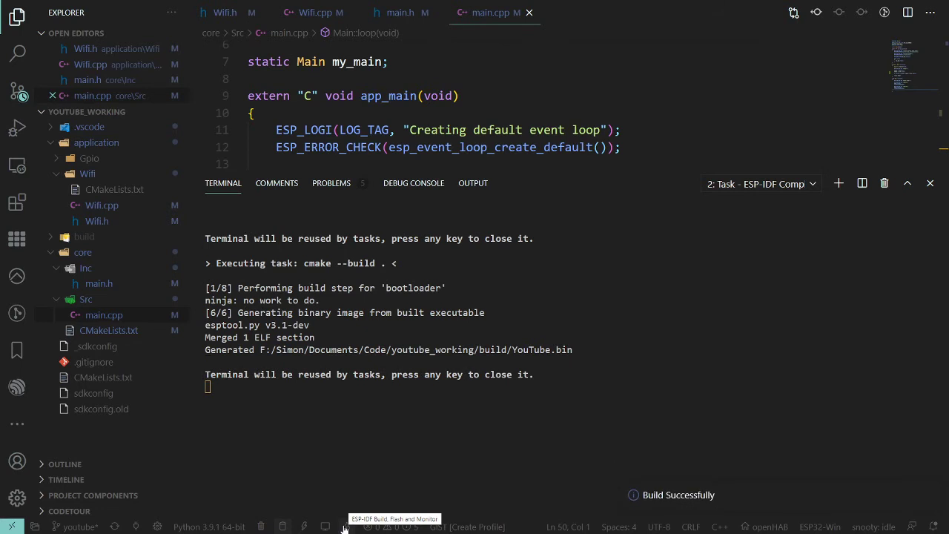
left_click(342, 527)
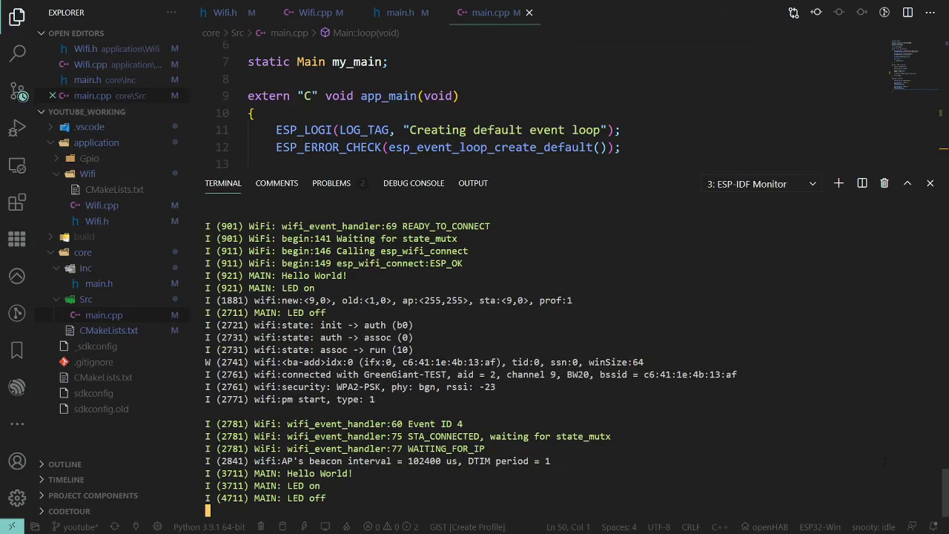
Scroll the monitor log, confirming ESP_OK results, station address and GreenGiant-TEST association.
scroll("down", 3)
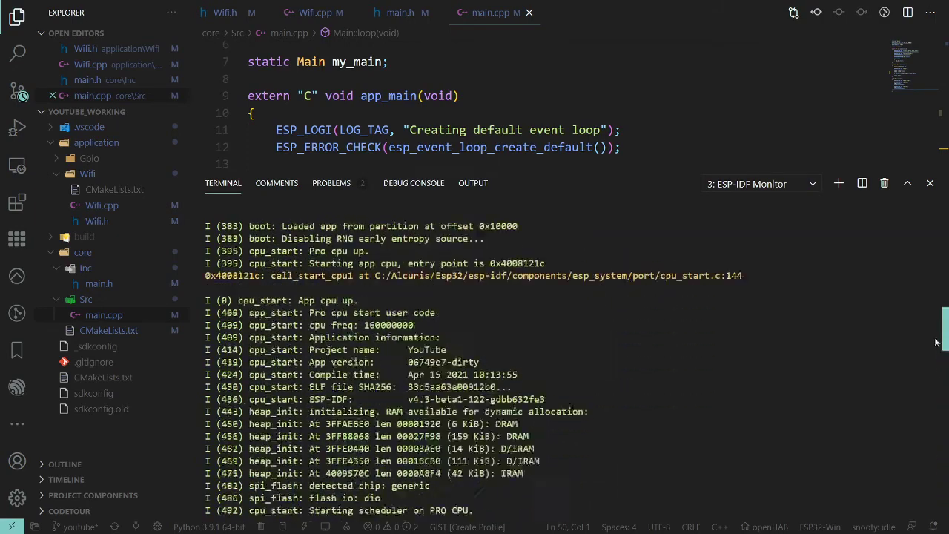
scroll("down", 3)
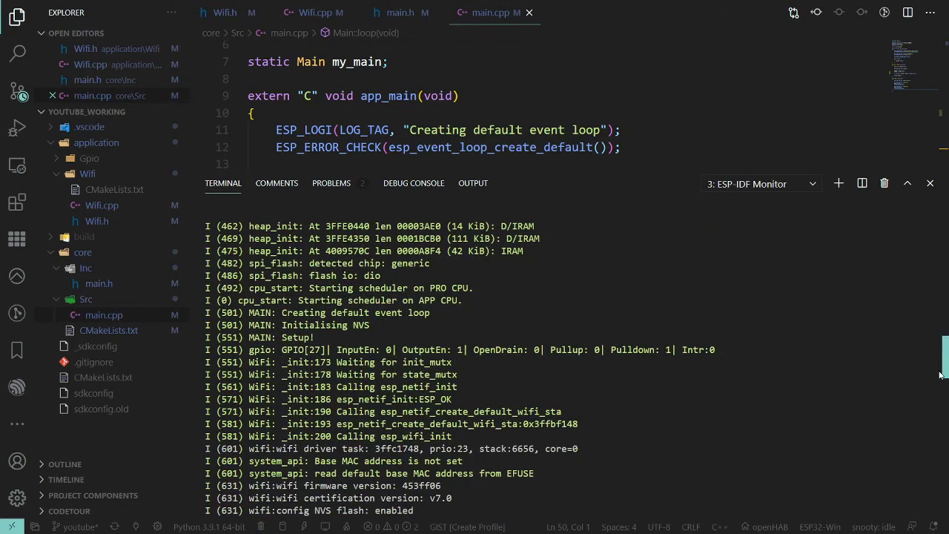
scroll("down", 3)
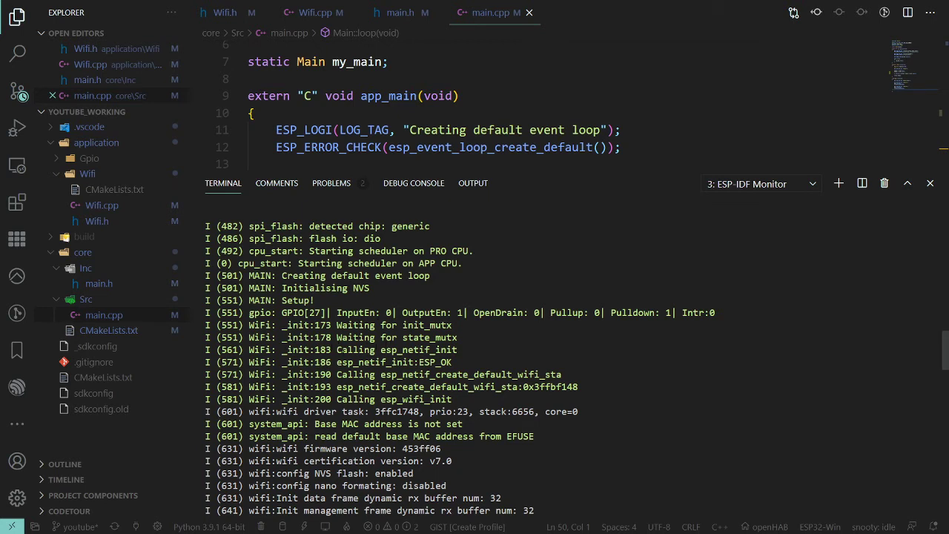
double_click(295, 324)
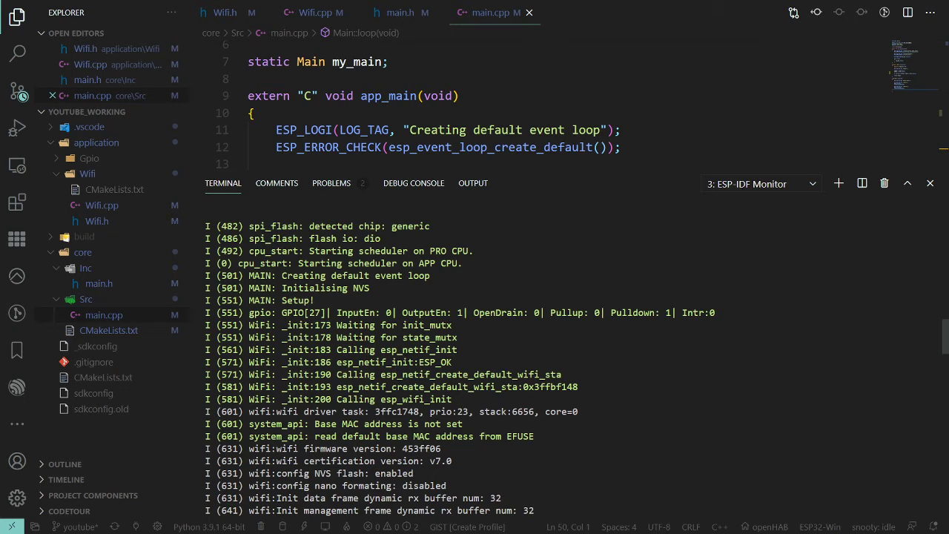
double_click(551, 387)
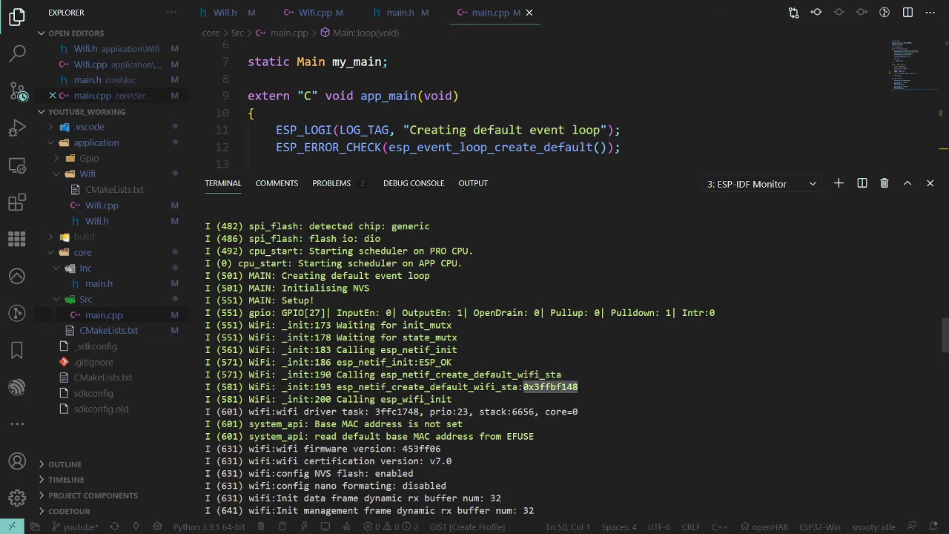
scroll("down", 3)
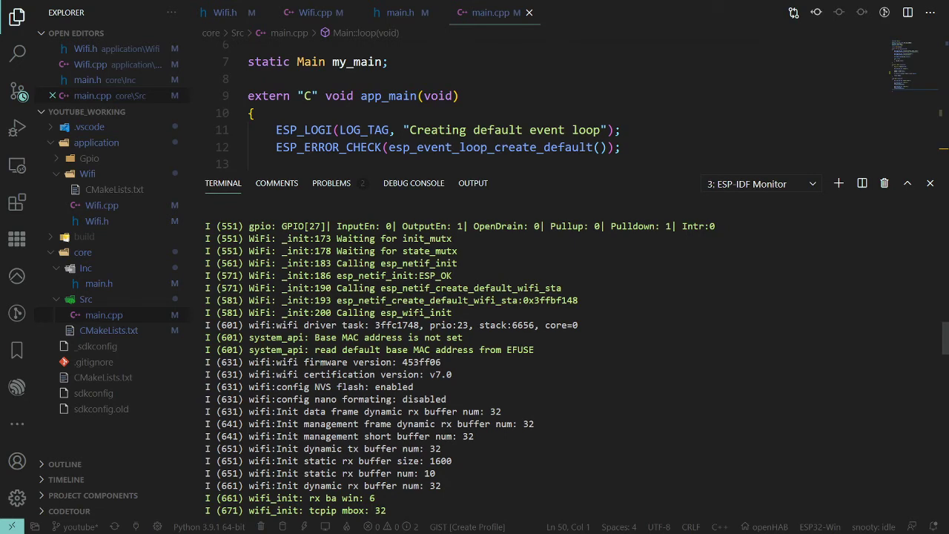
scroll("down", 3)
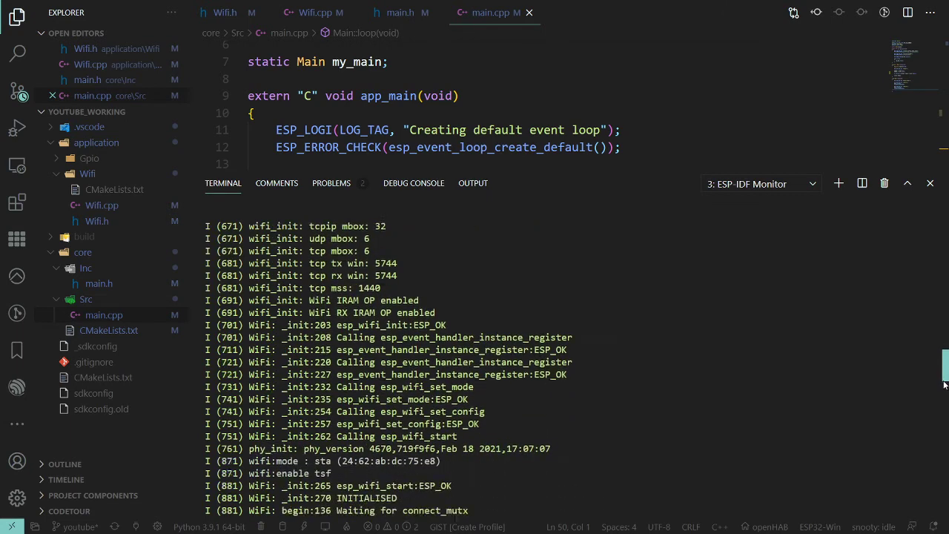
scroll("down", 3)
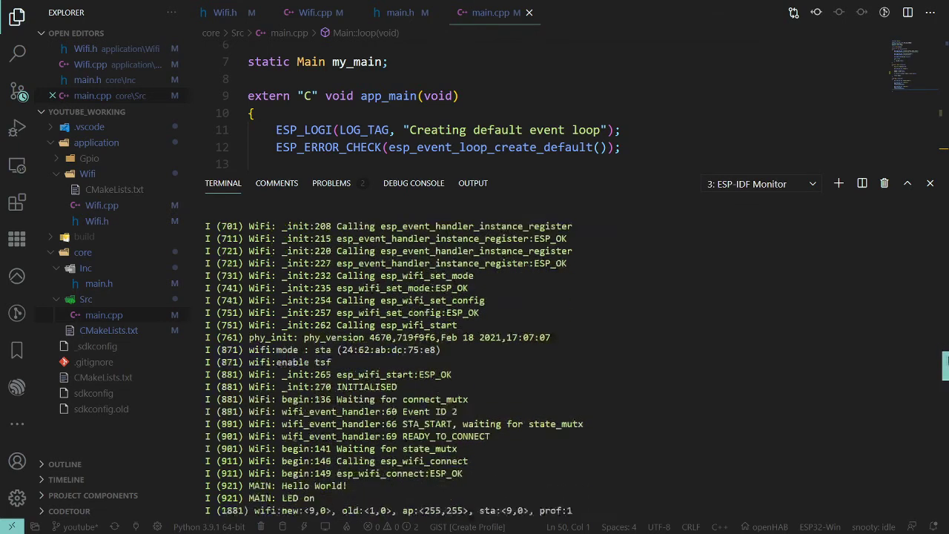
scroll("down", 3)
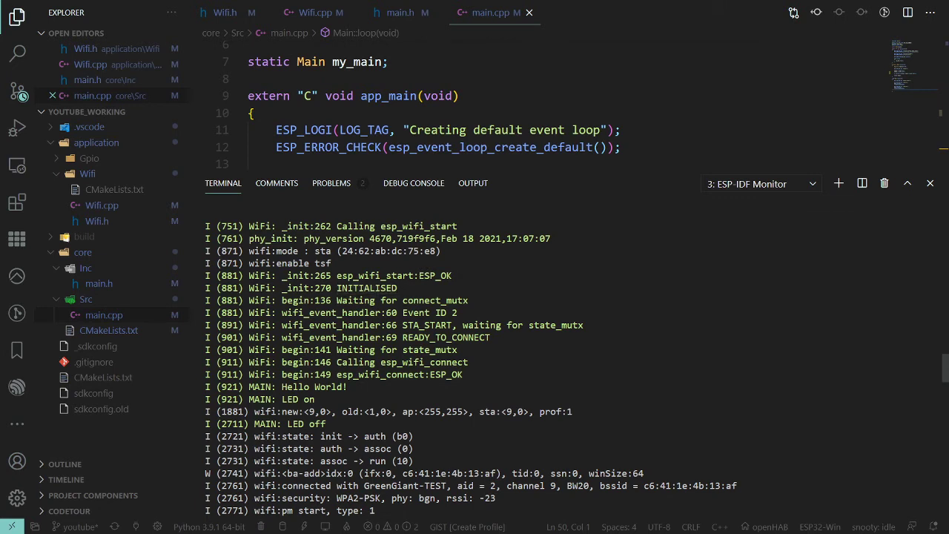
left_click(312, 13)
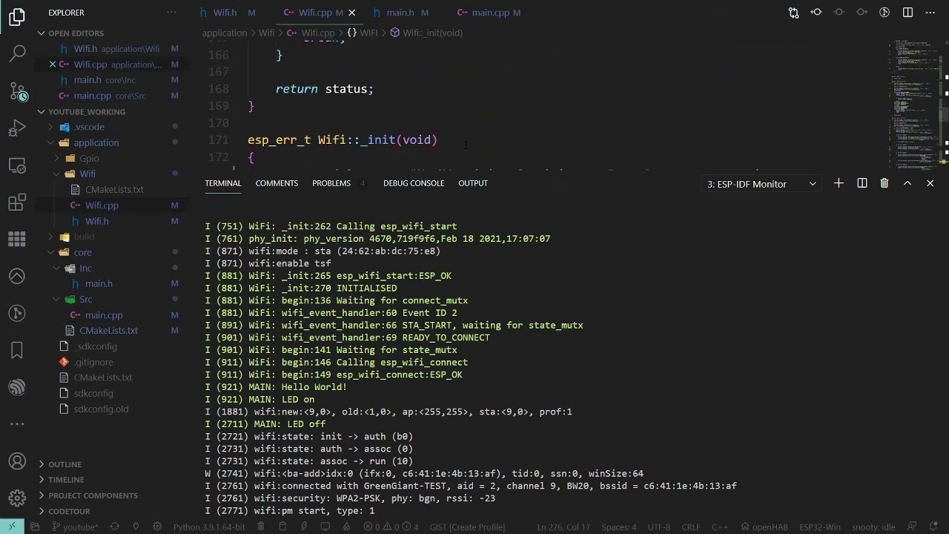
Select _init in the monitor log and scroll Wifi.cpp to the INITIALISED and state_mutx lines.
double_click(380, 139)
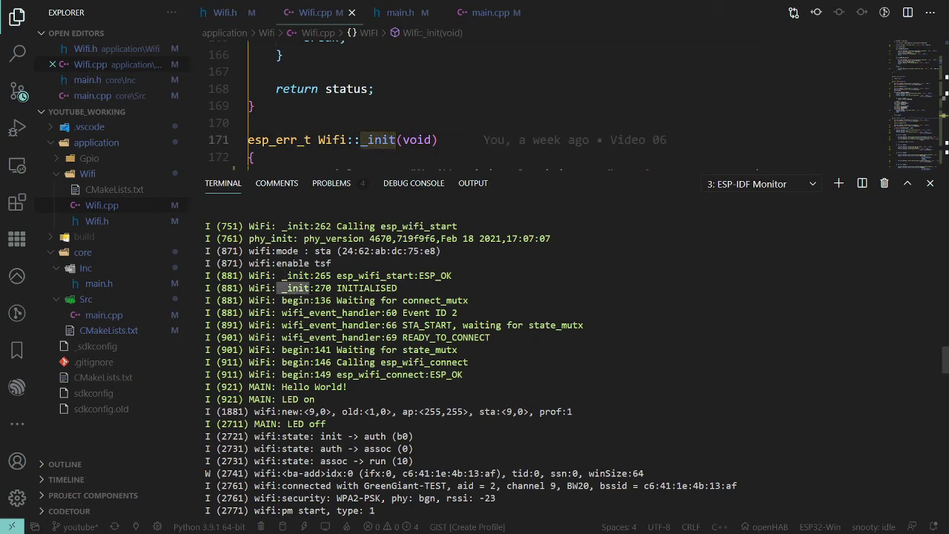
scroll("down", 3)
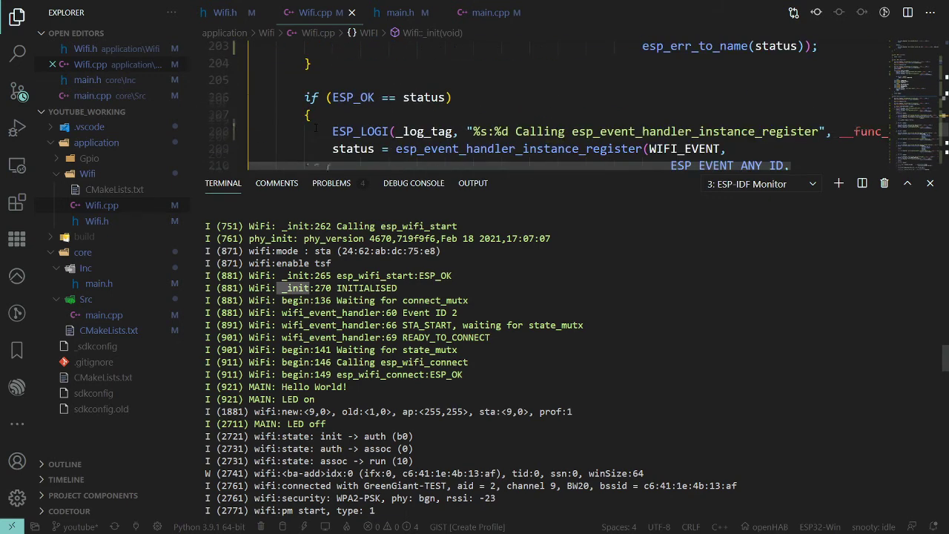
scroll("down", 3)
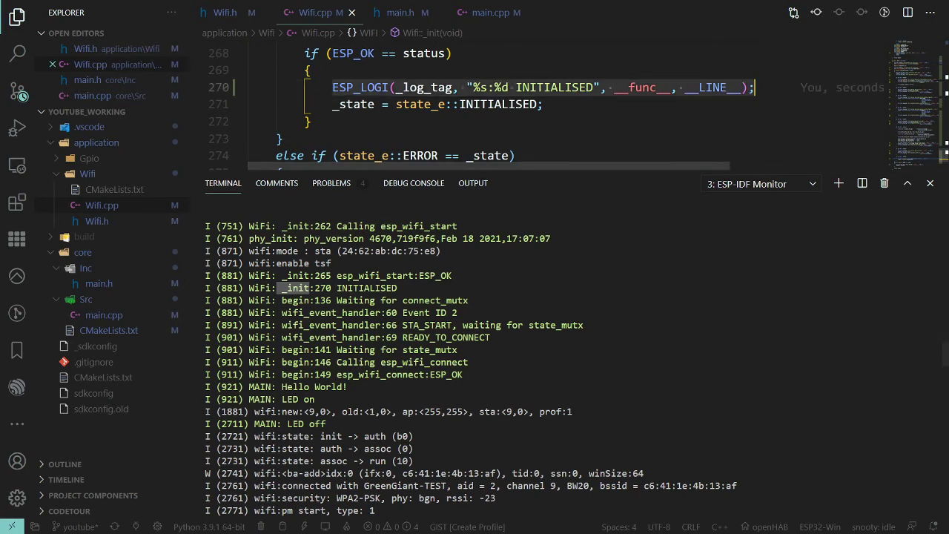
scroll("down", 3)
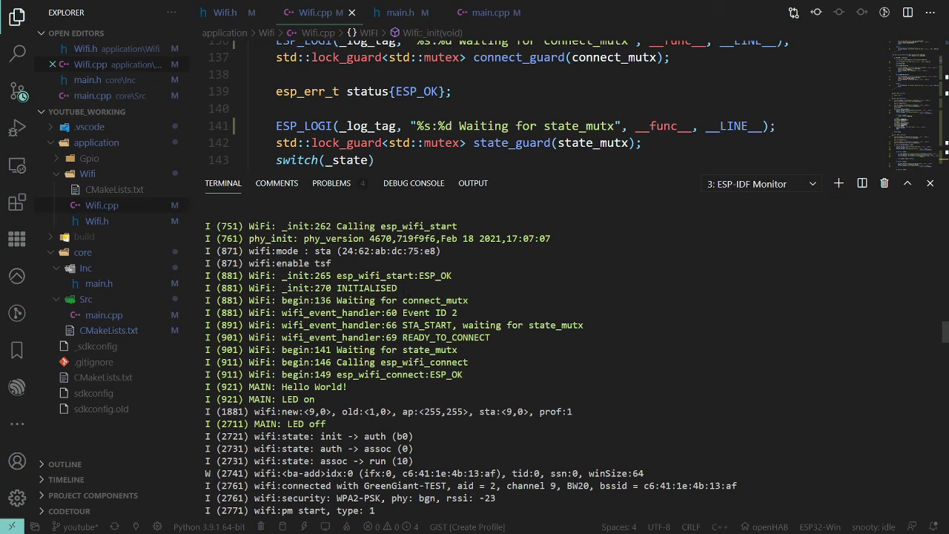
double_click(339, 312)
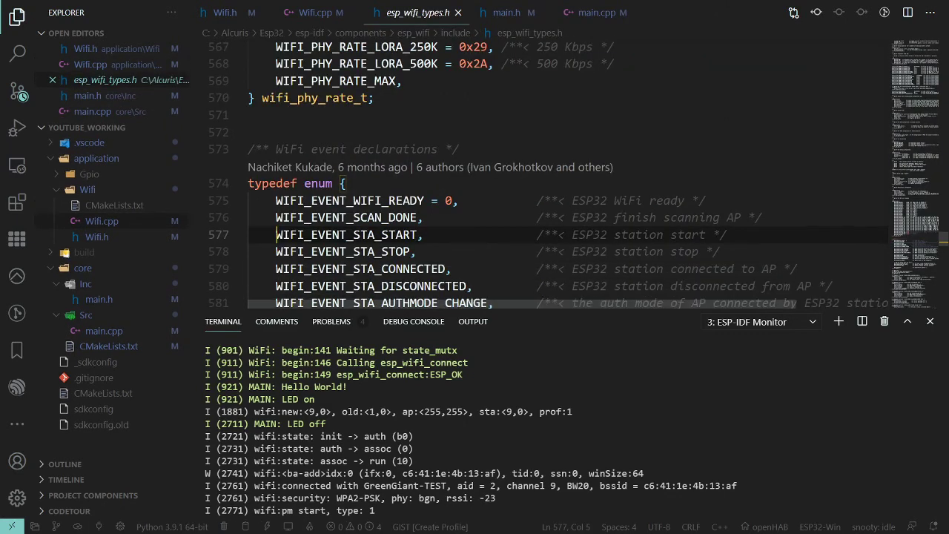
Highlight WIFI_EVENT_STA_START in the WiFi event enum and scroll onward.
double_click(346, 234)
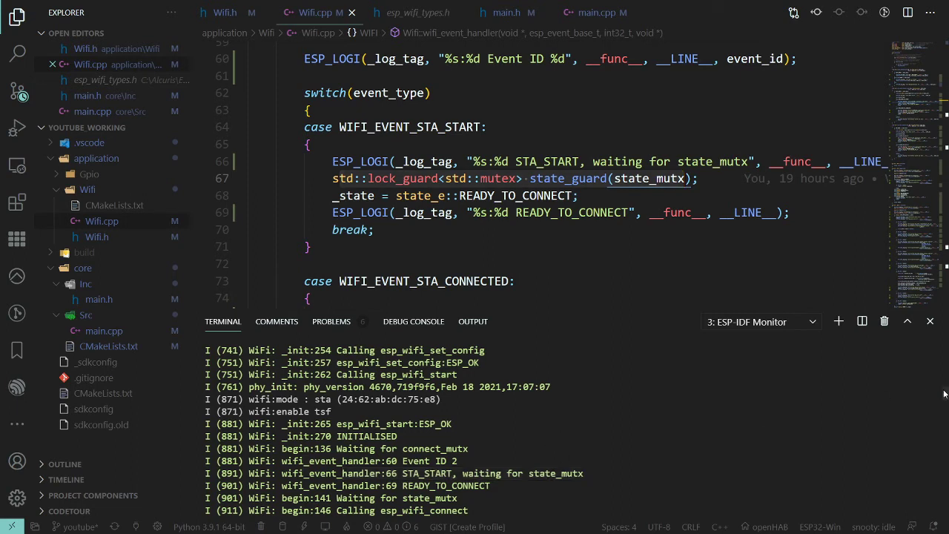
scroll("down", 3)
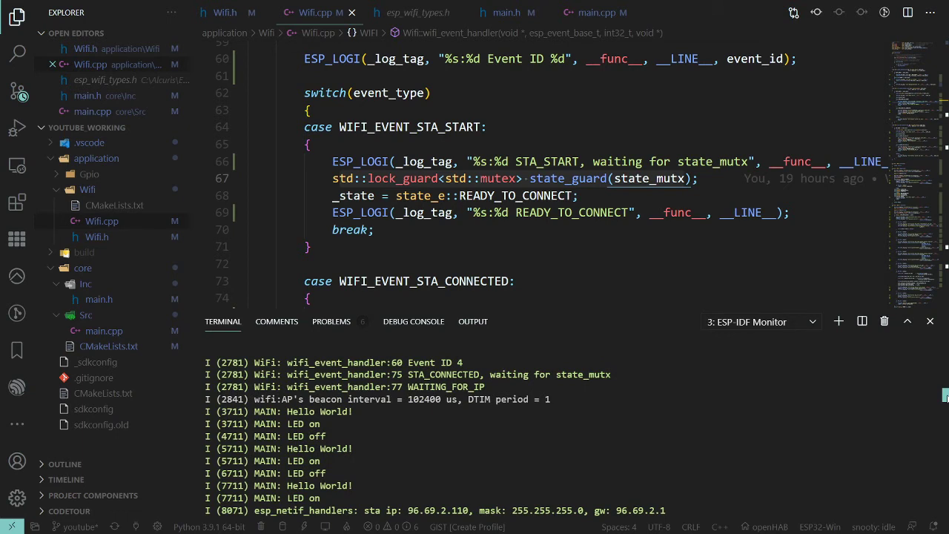
scroll("down", 3)
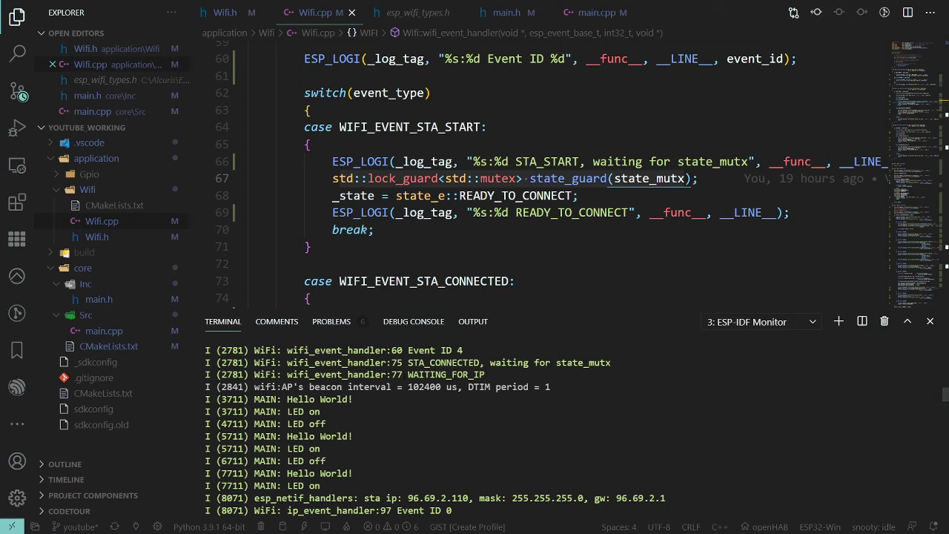
Pick out the WAITING_FOR_IP and ip_event_handler:97 entries in the monitor log.
double_click(445, 374)
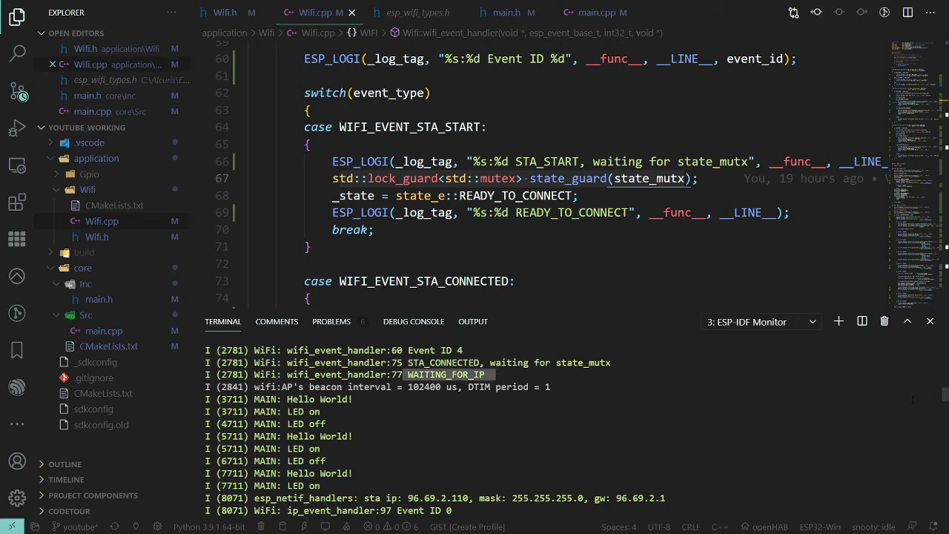
scroll("down", 3)
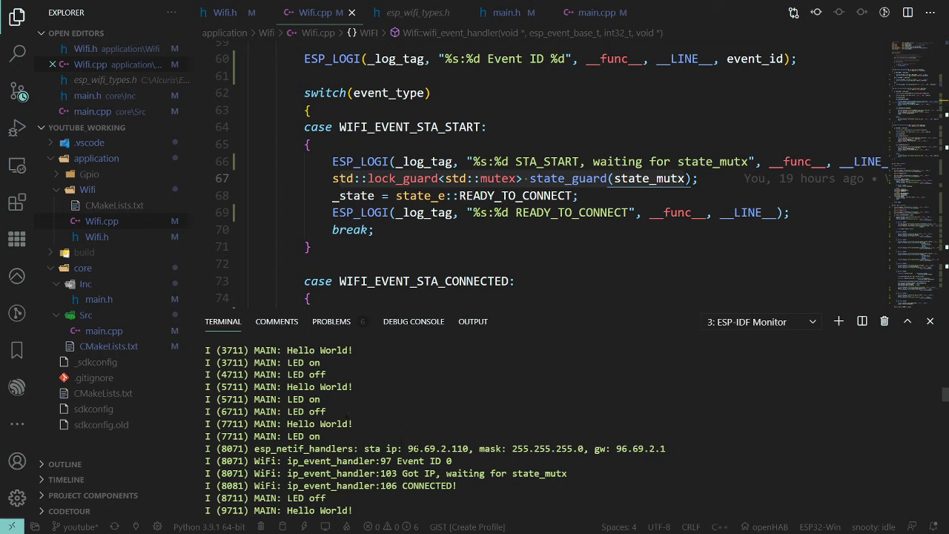
double_click(304, 447)
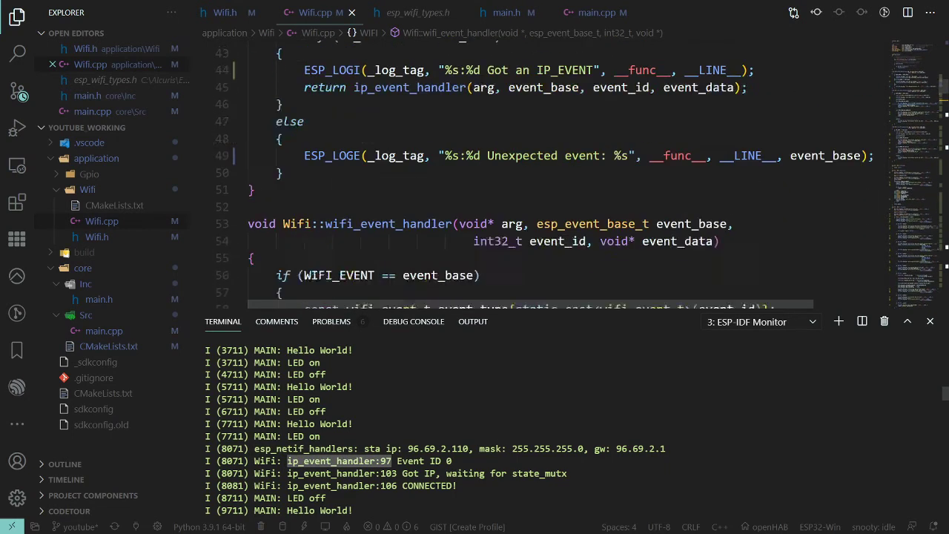
Inspect the IP_EVENT_STA_GOT_IP declaration, then scroll through ip_event_handler and event_handler.
scroll("down", 3)
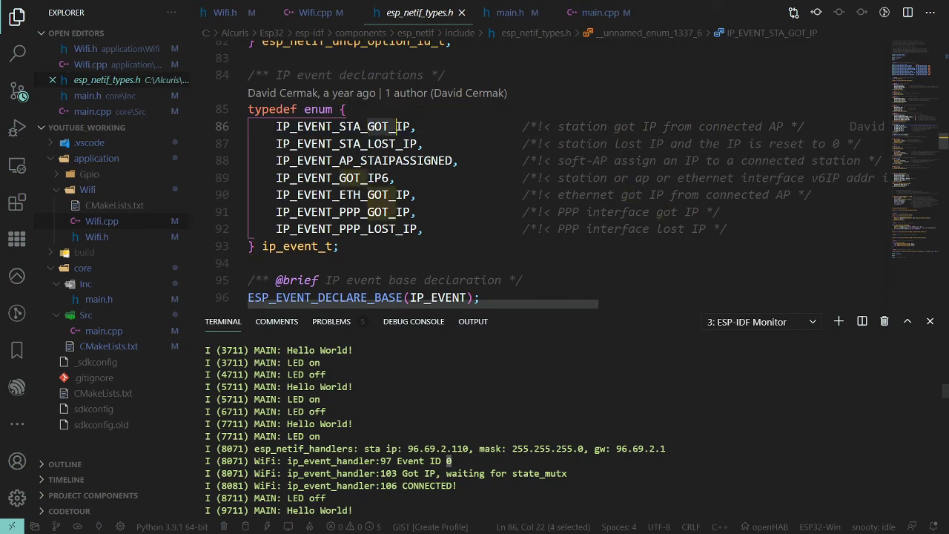
left_click(315, 13)
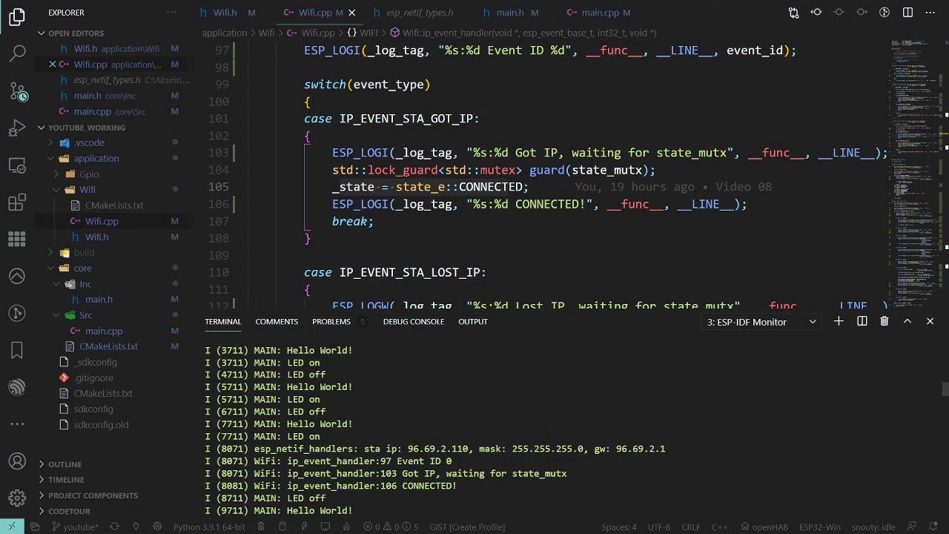
mouse_move(943, 391)
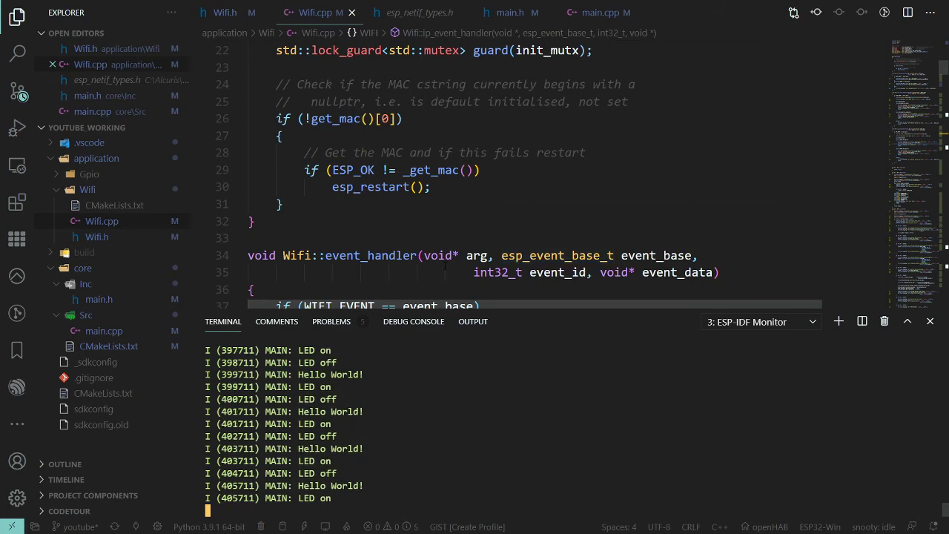
scroll("down", 3)
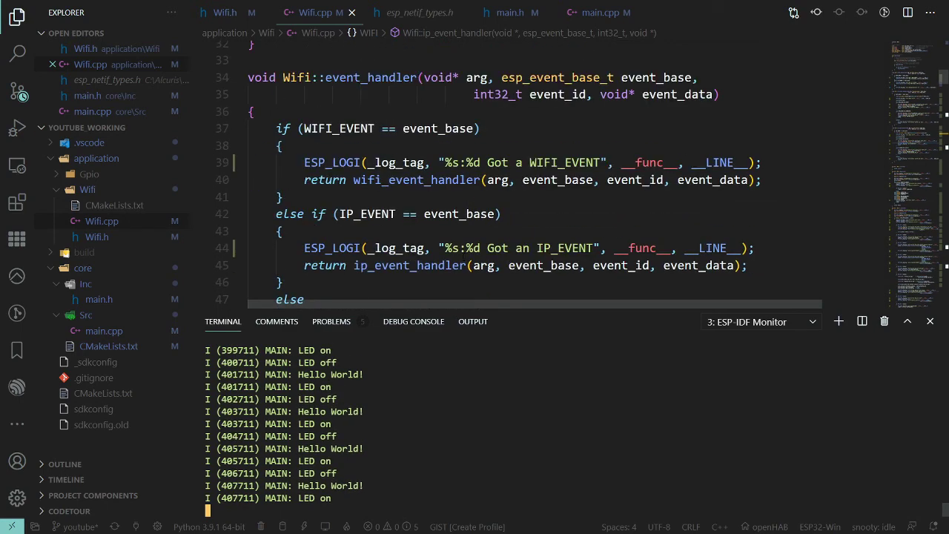
scroll("down", 3)
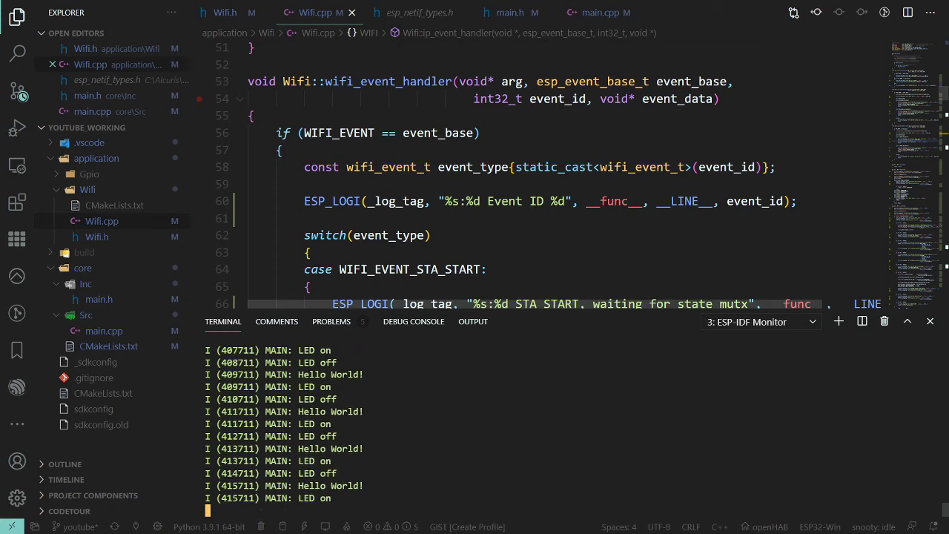
View the six modified files in Source Control and scroll Wifi.cpp to Wifi::event_handler.
left_click(17, 91)
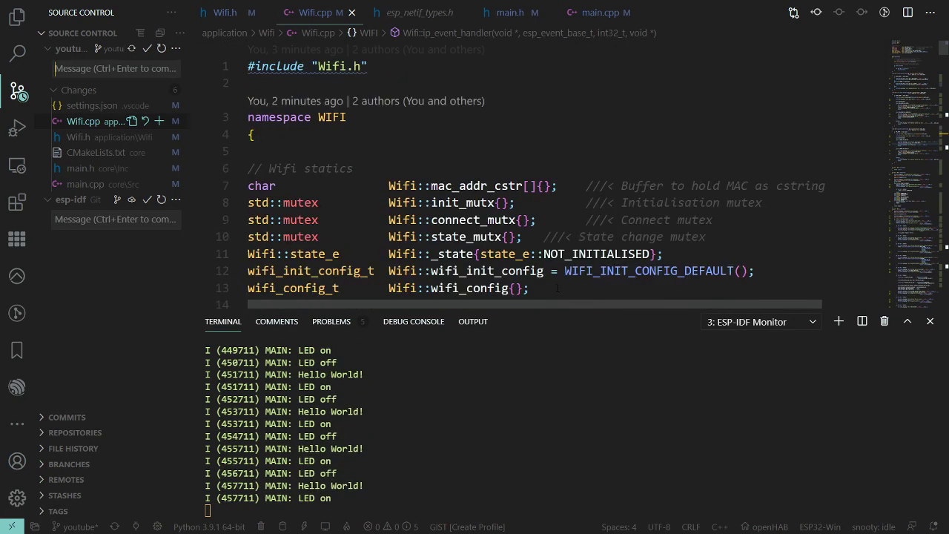
scroll("down", 3)
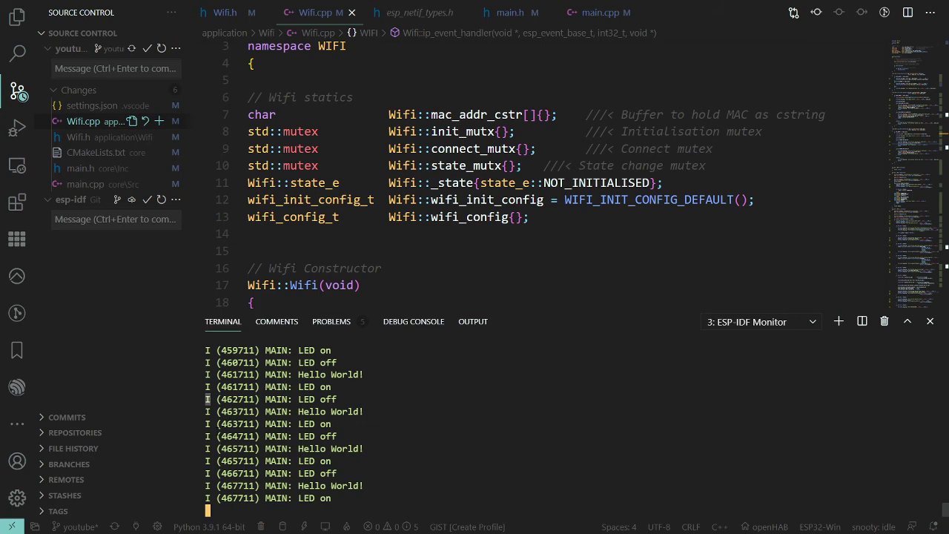
scroll("down", 3)
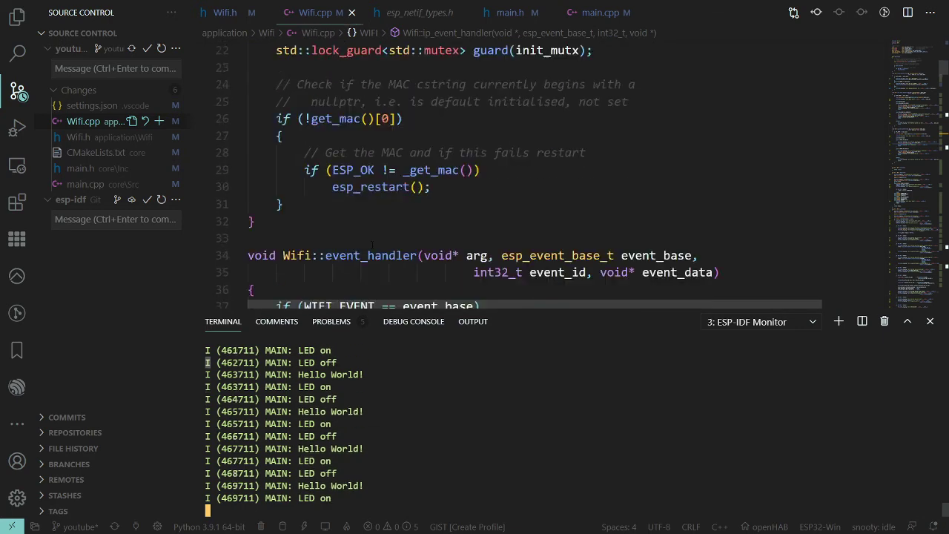
scroll("down", 3)
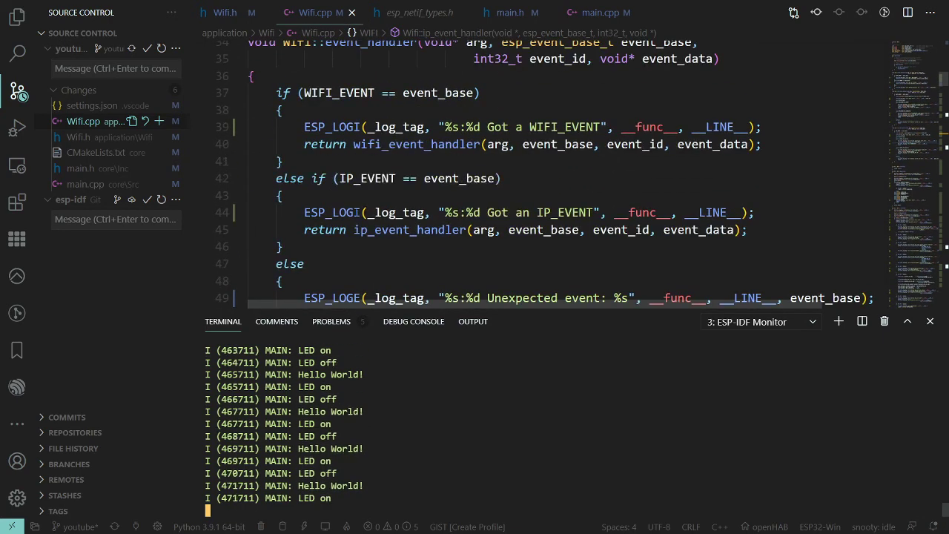